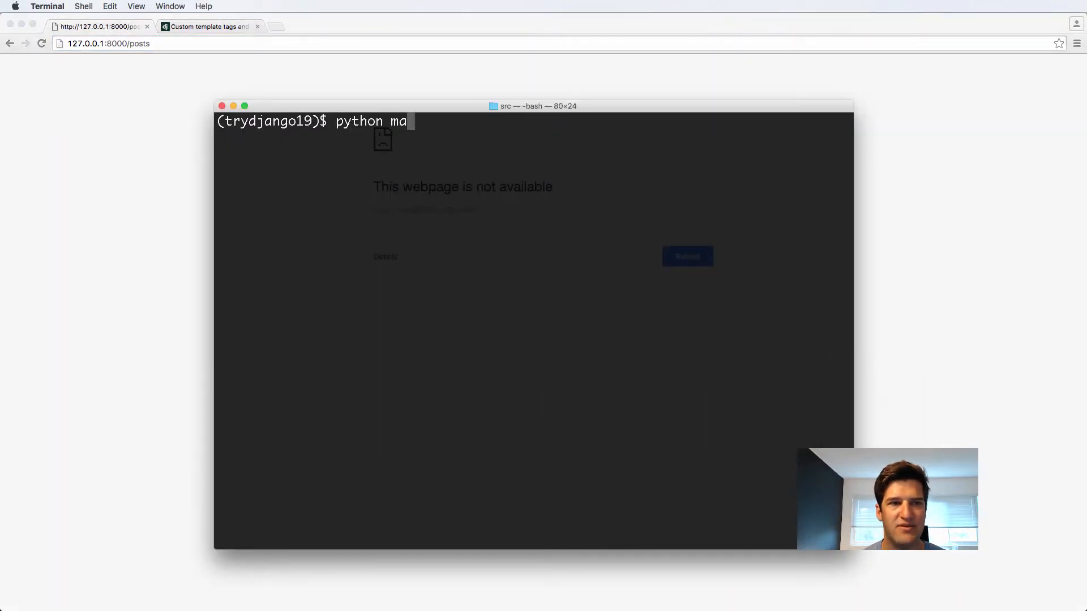
Run python manage.py runserver in Terminal for the trydjango19 project
text(nage.py run)
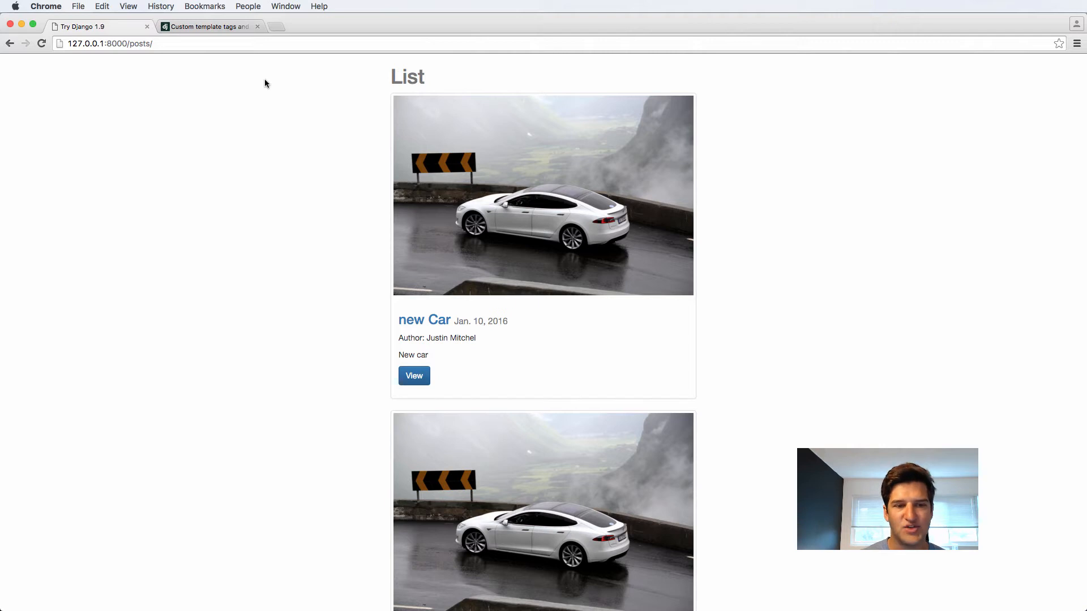
mouse_move(435, 335)
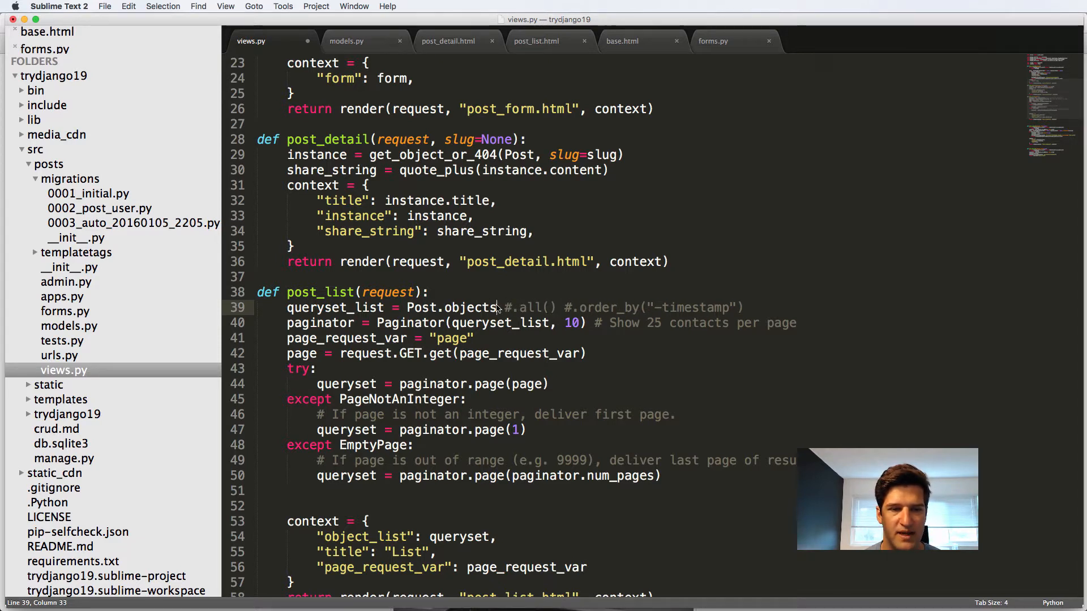
Change post_list's queryset to .filter(publish__lte=timezone.now())
text(.filter(p)
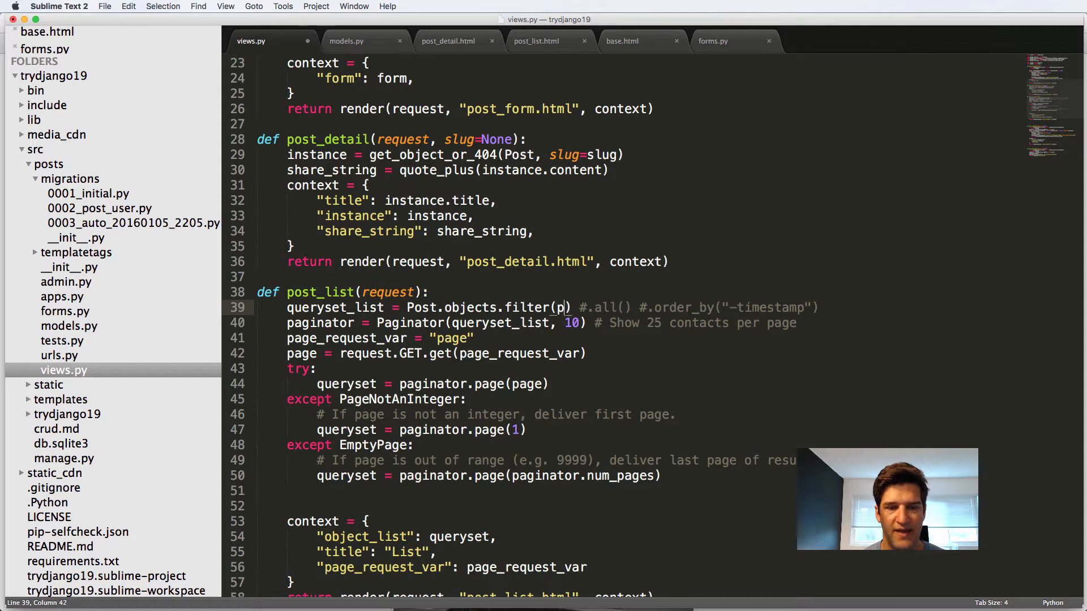
text(ublish__)
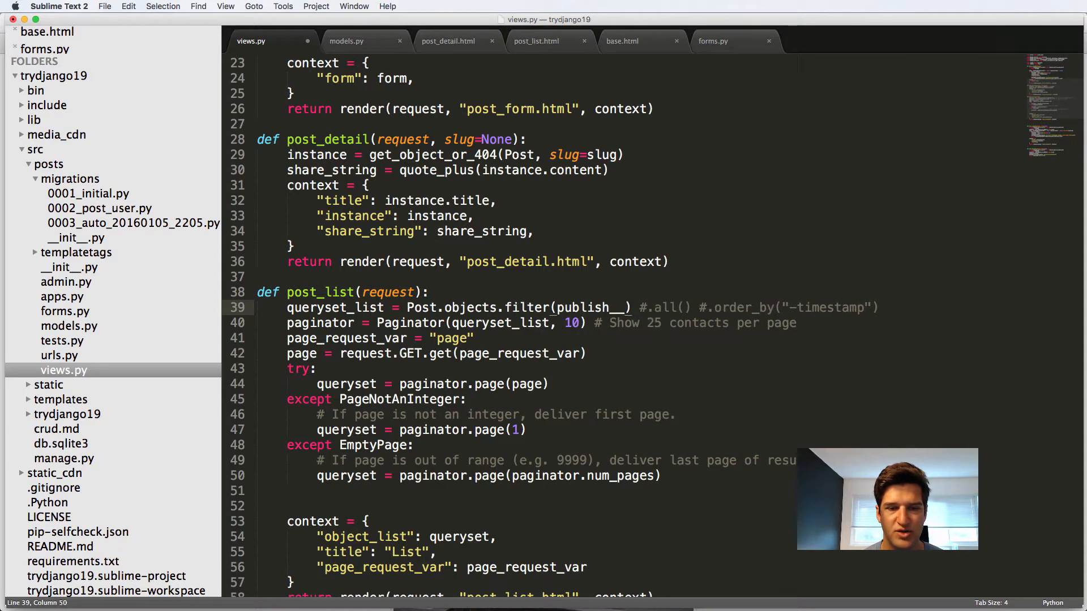
text(lt)
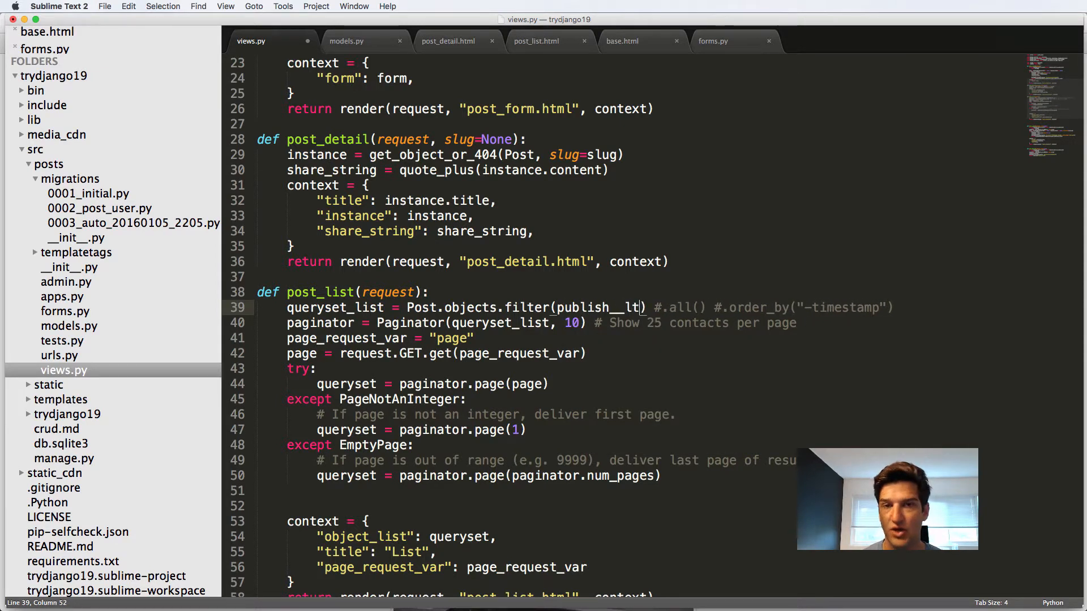
text(e)
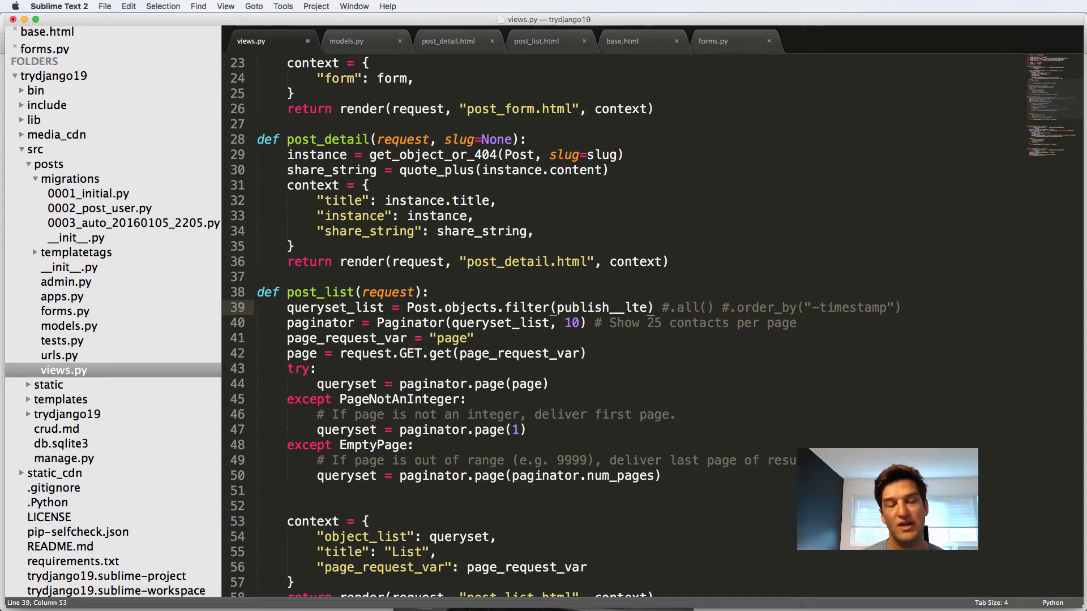
text(t)
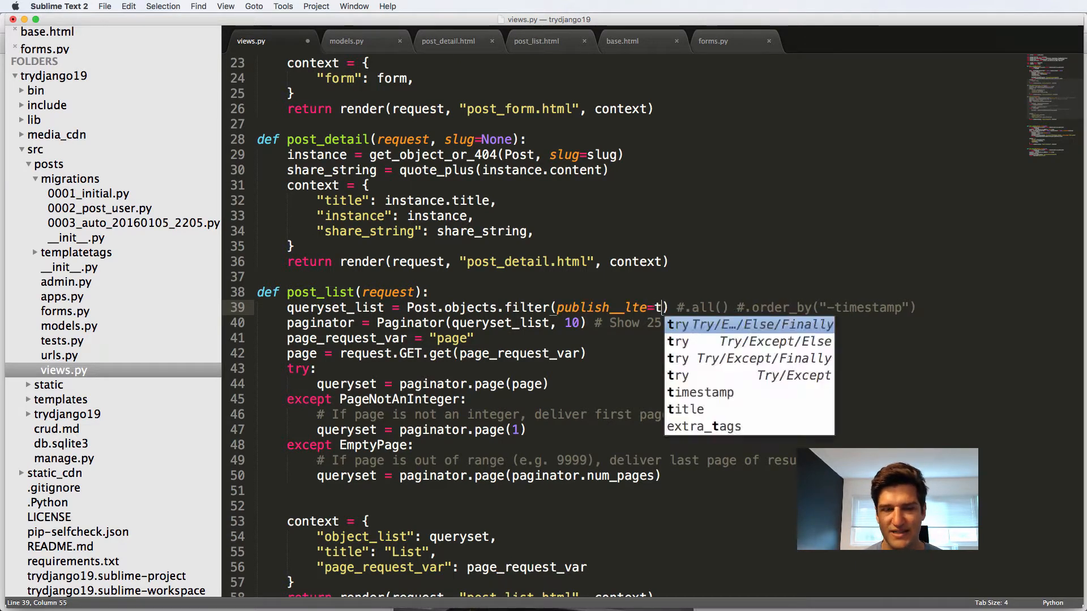
text(imezone.now())
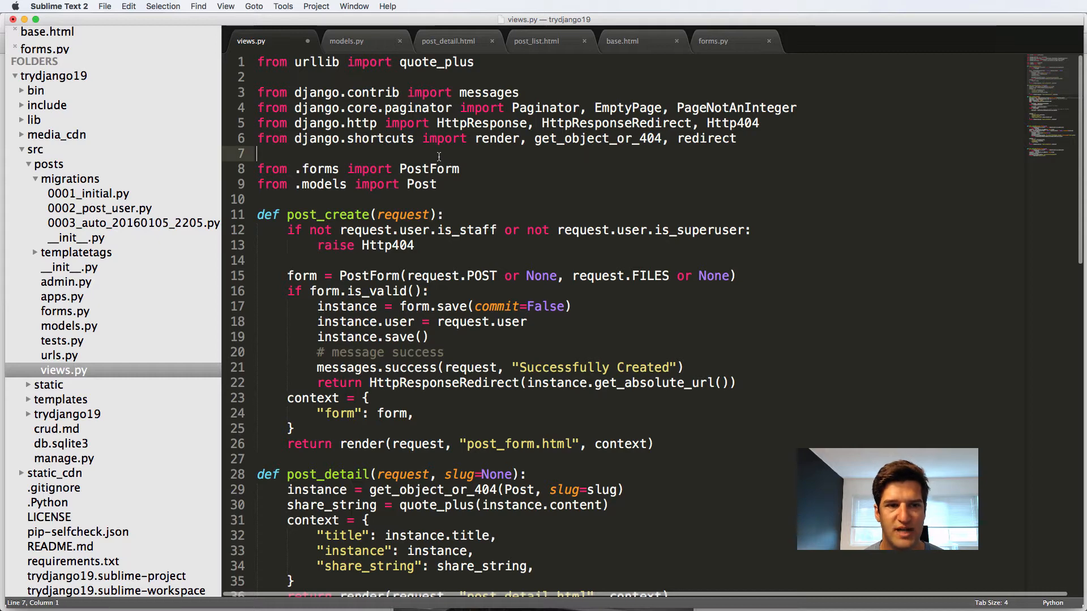
Add 'from django.utils import timezone' to views.py and save it
text(d)
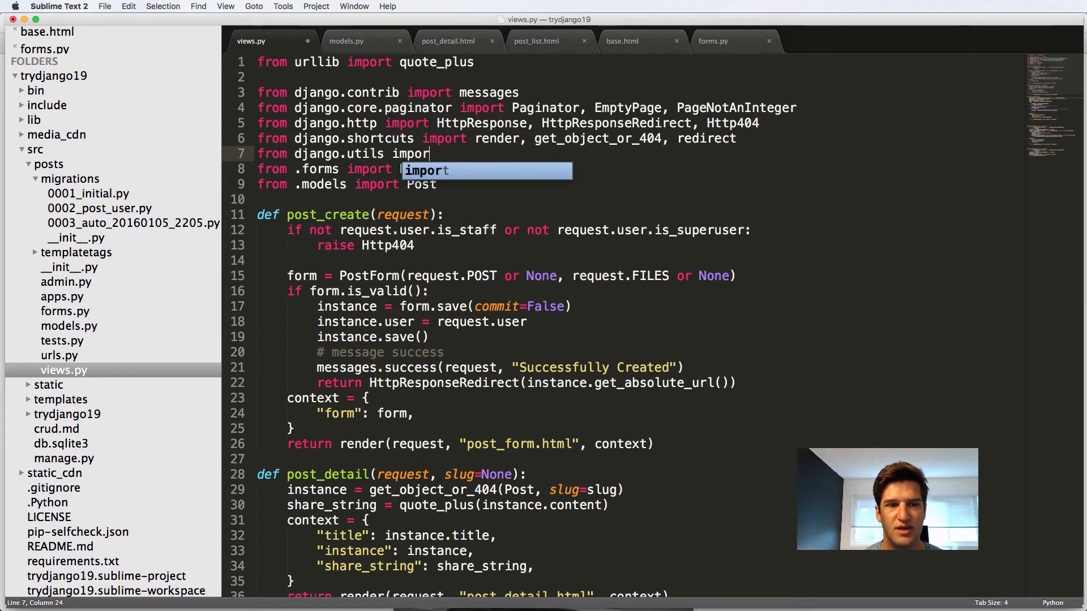
text(timezone)
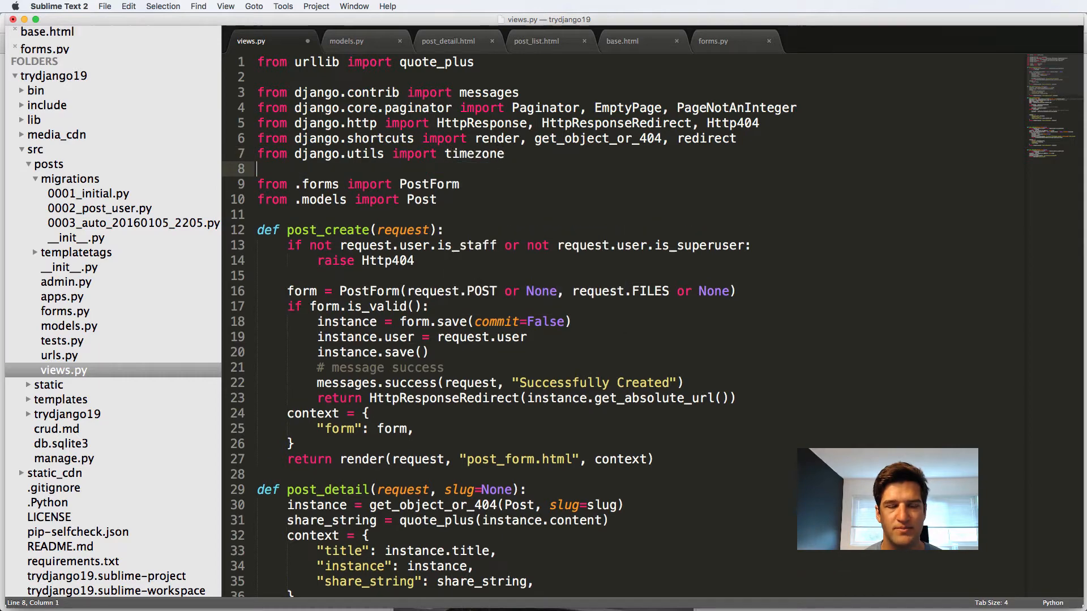
scroll(down, 3)
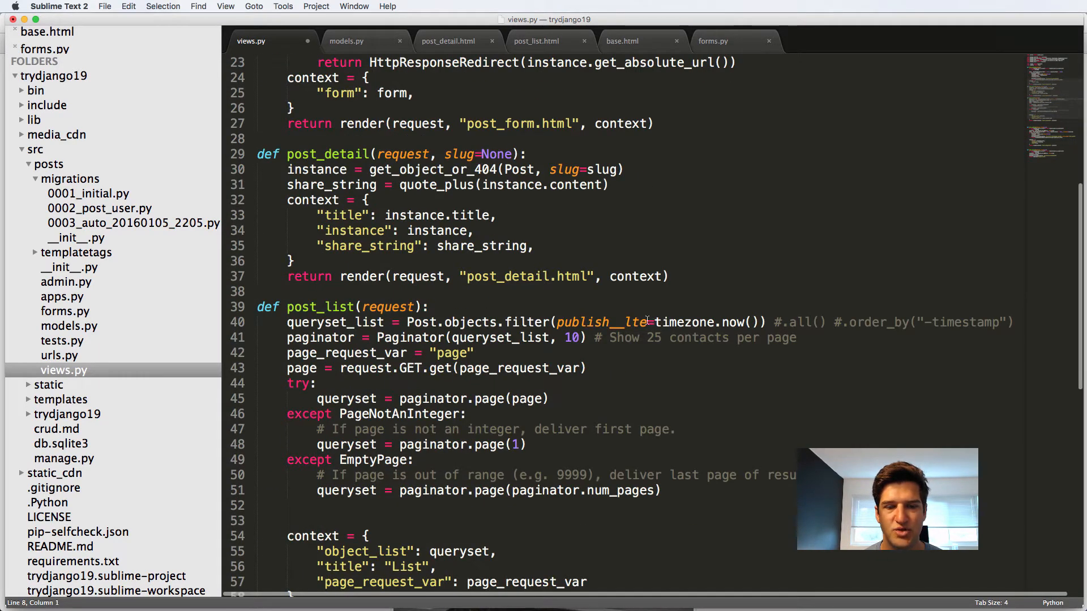
key(cmd+s)
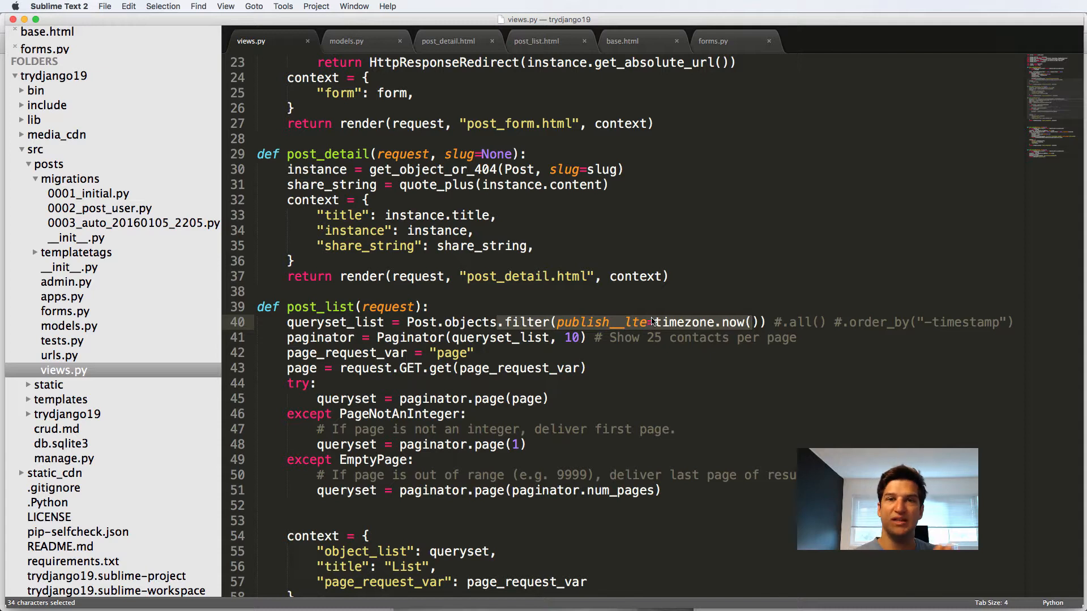
mouse_move(659, 301)
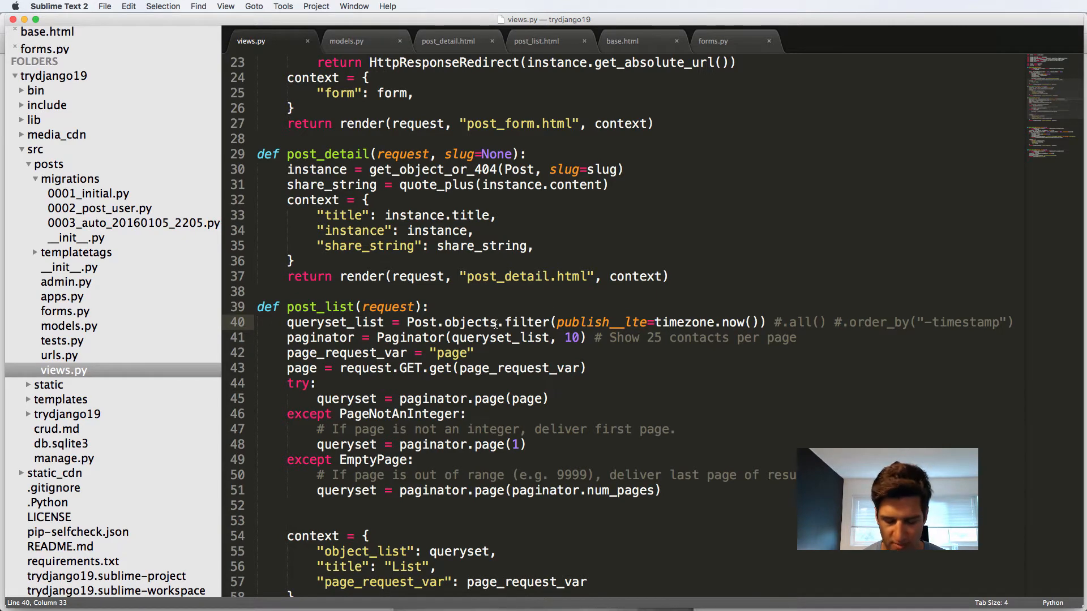
Insert .filter(draft= before the publish__lte filter on line 40 of views.py
text(.filter()
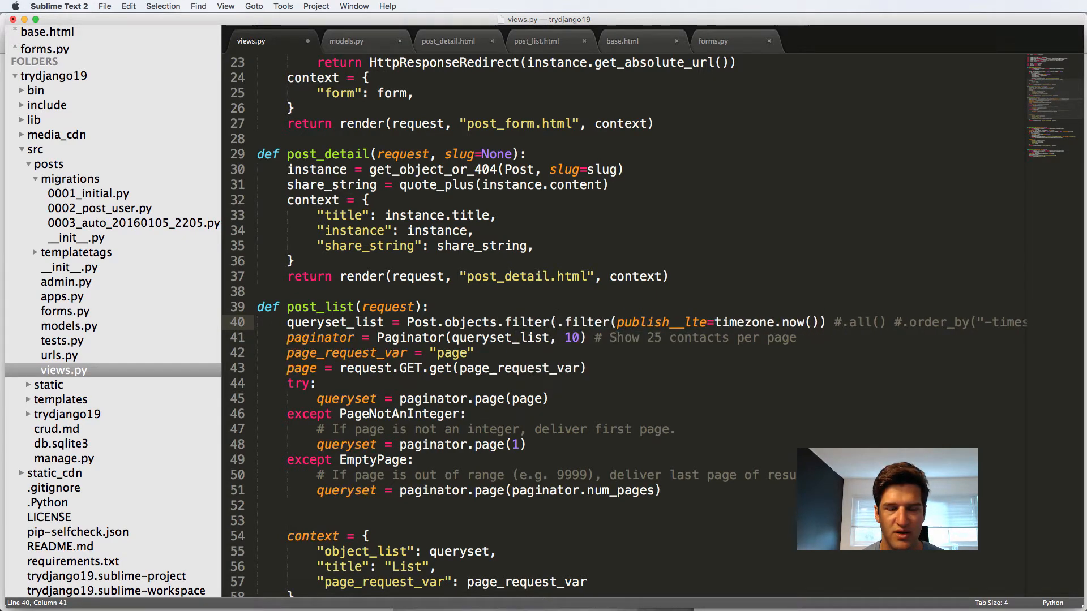
text(draft=)
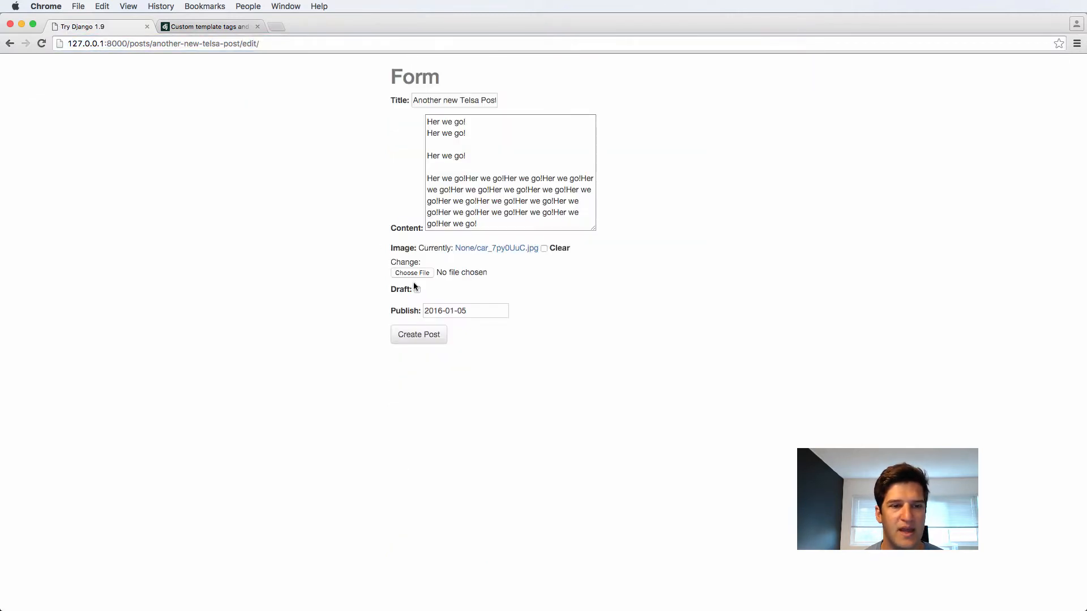
View the Draft checkbox and Publish date on 'Another new Telsa Post' edit form in Chrome
click(419, 334)
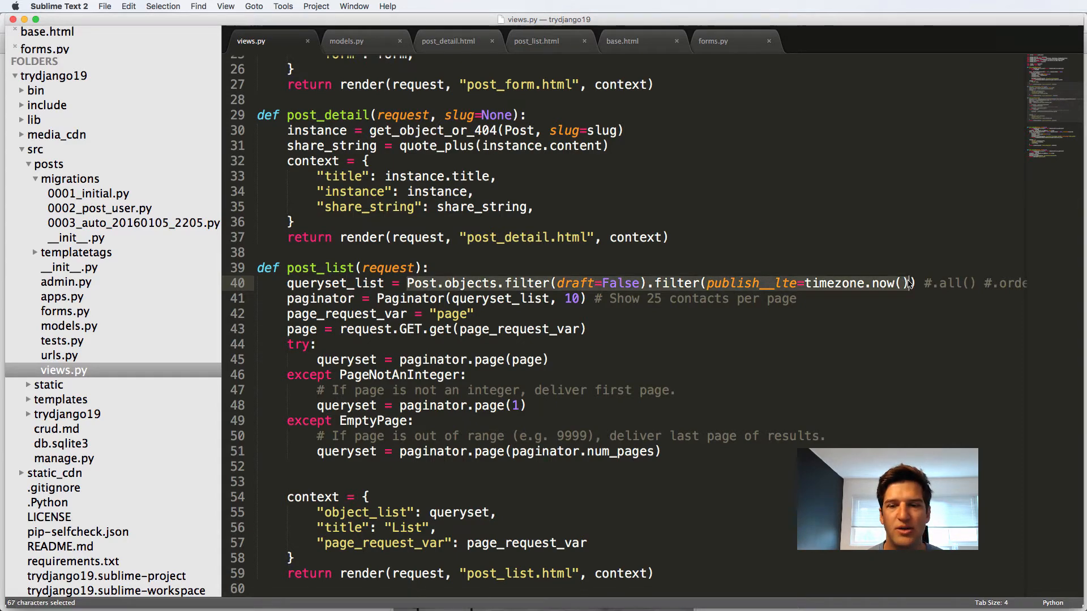
Declare class PostManager(models.Manager): above upload_location in models.py
click(346, 41)
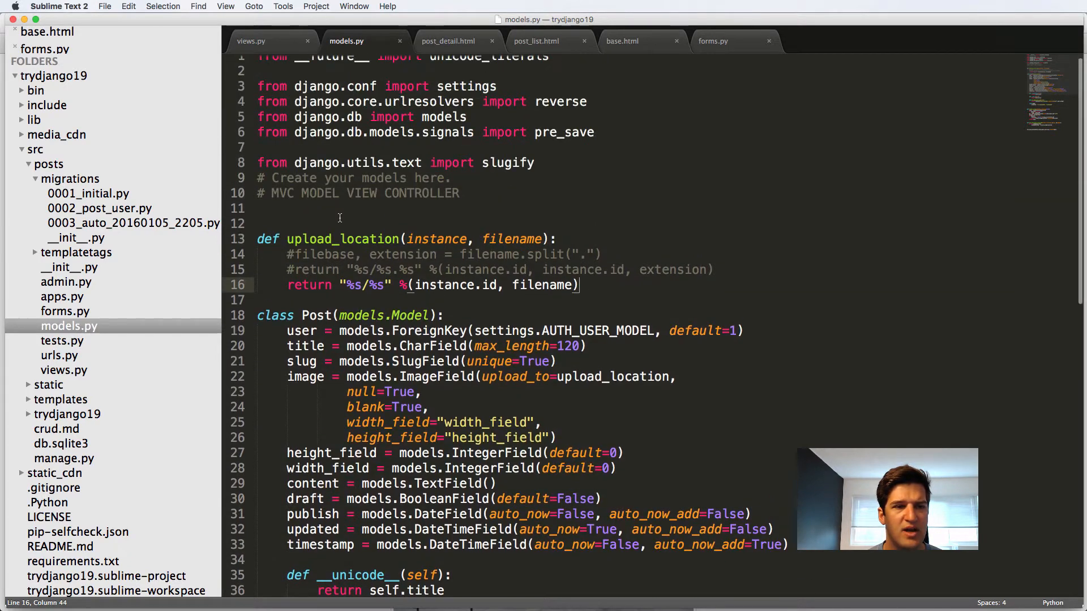
text(class Pos)
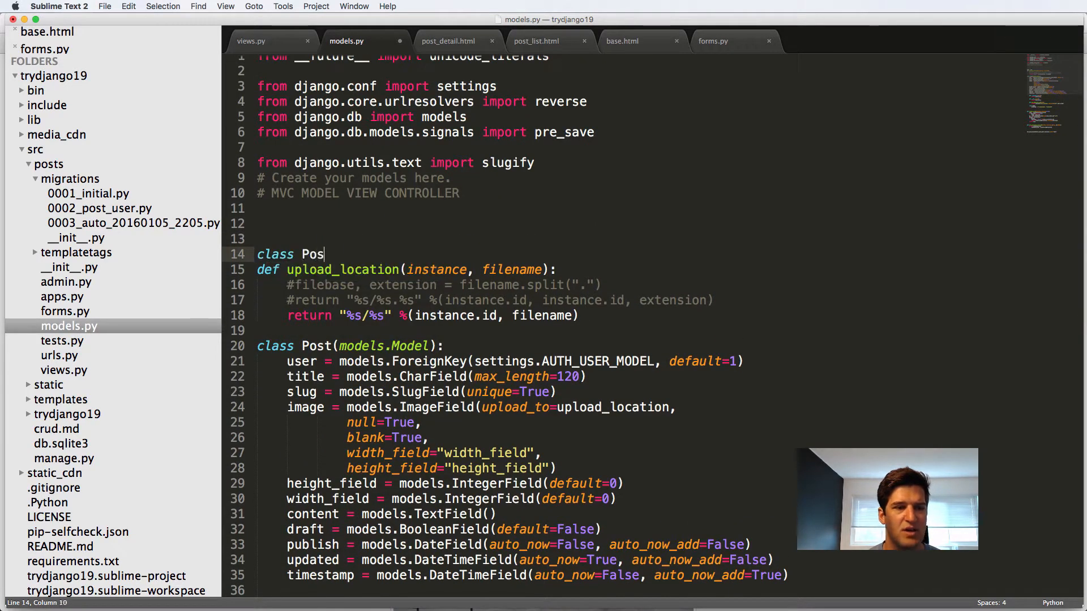
text(tManager(models.Manager):)
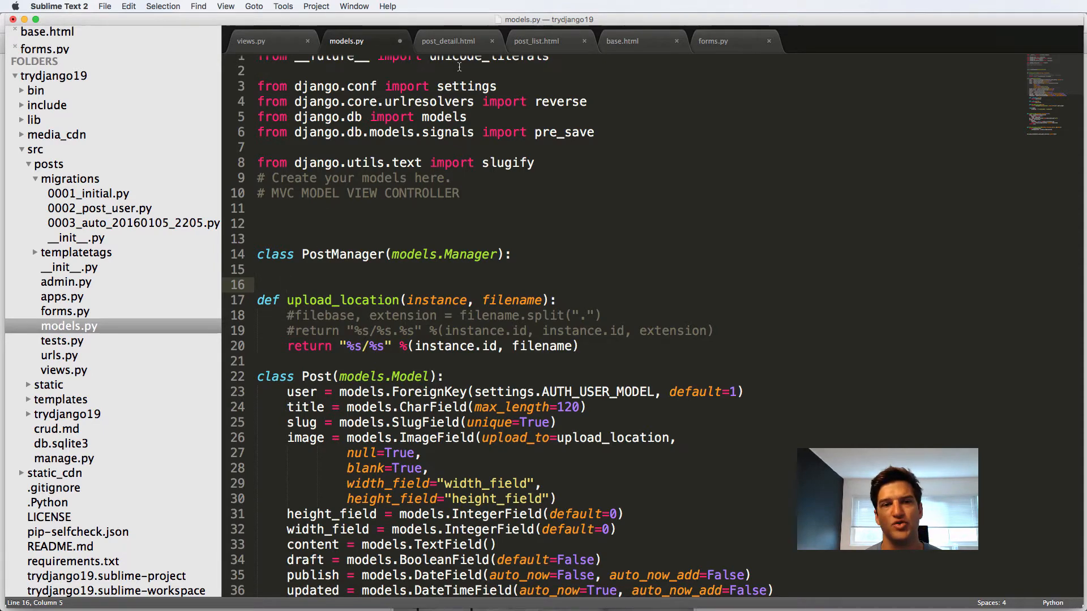
Add comments #Post.objects.all() and #Post.objects.create(user=user, title="Some time") above PostManager
text(#)
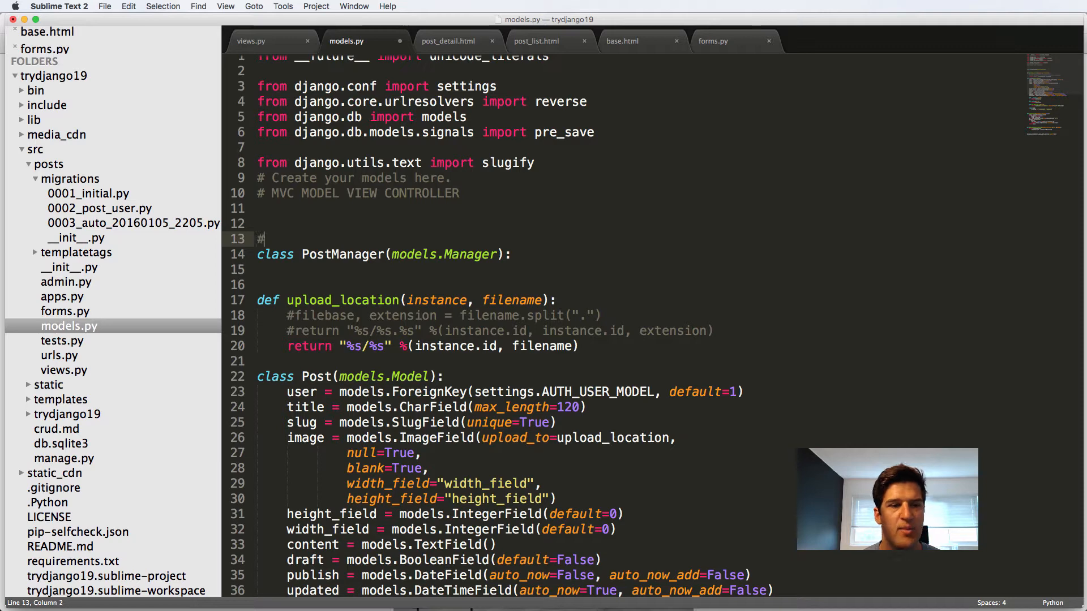
text(ost.obje)
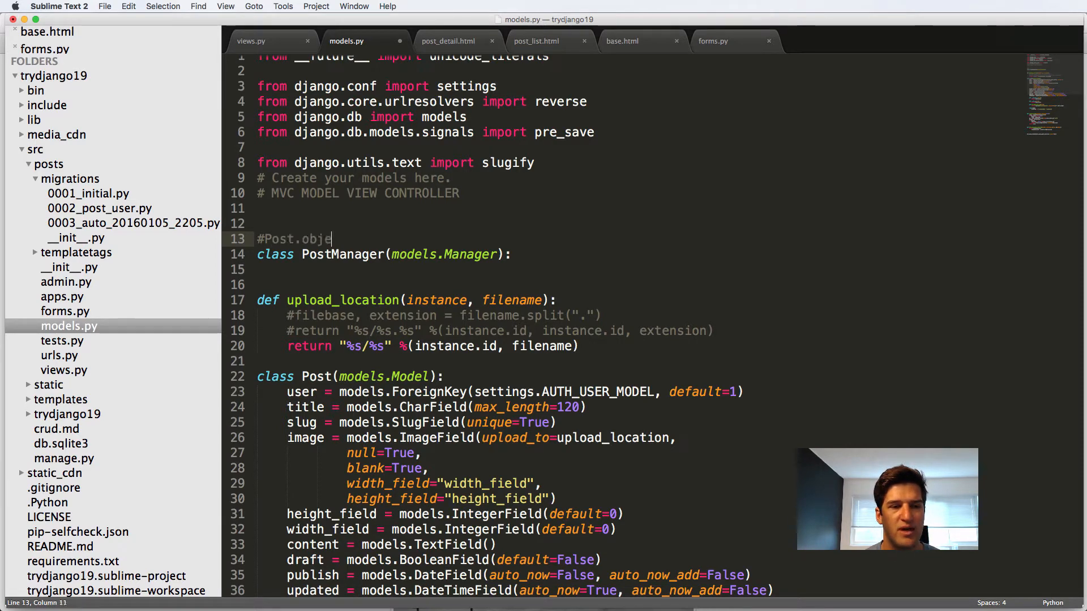
text(cts.all())
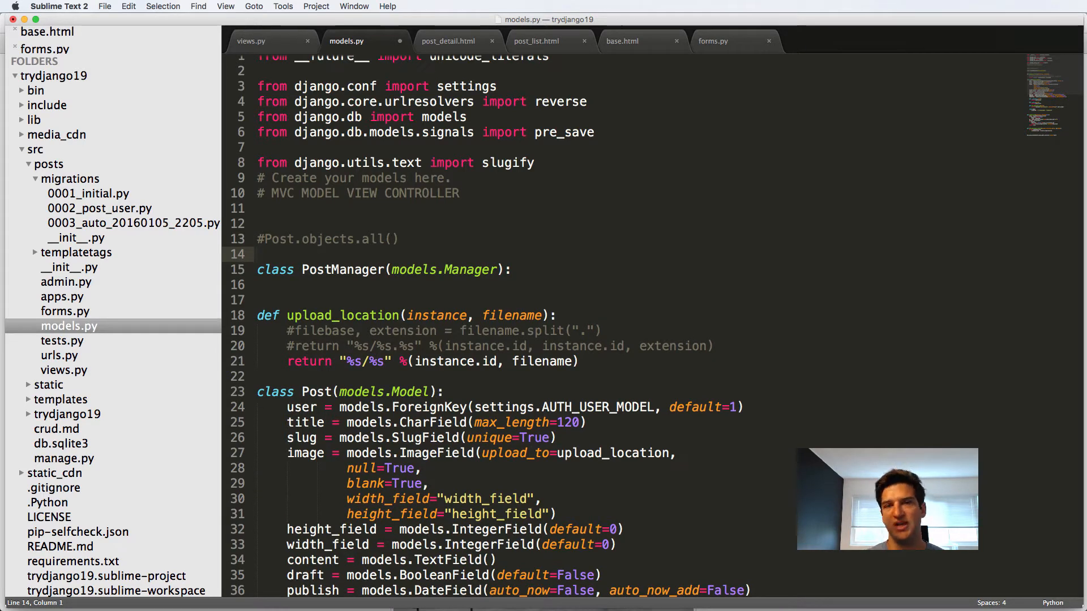
text(#)
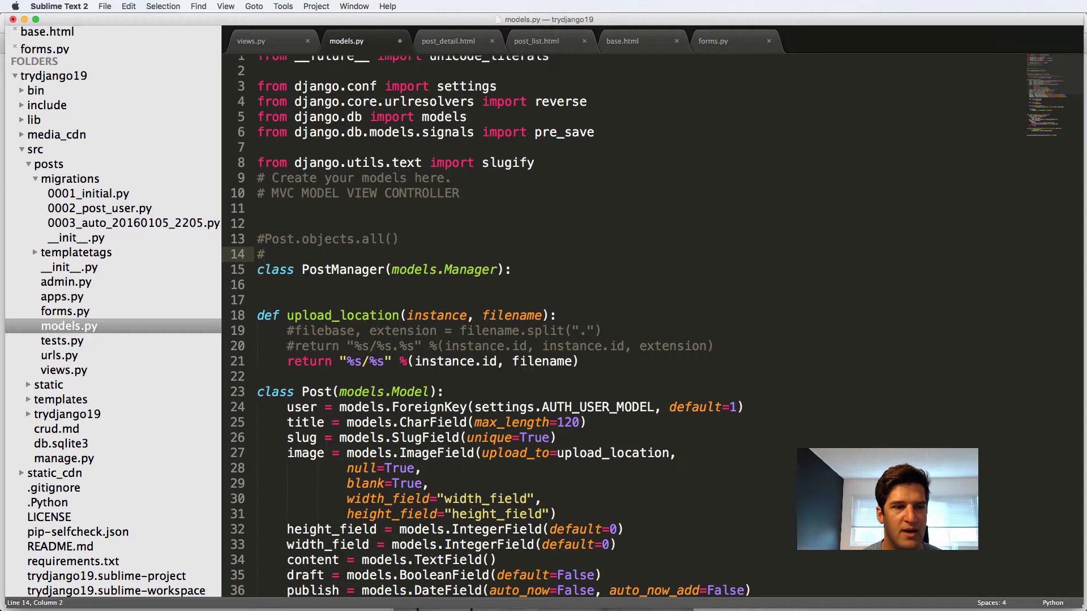
text(Post.object)
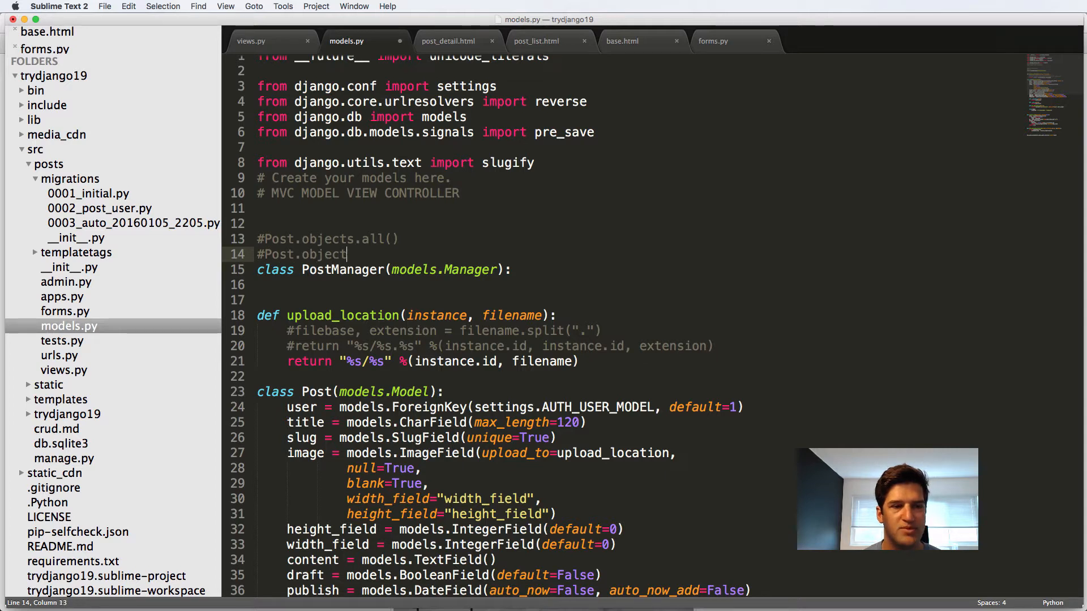
text(s.create())
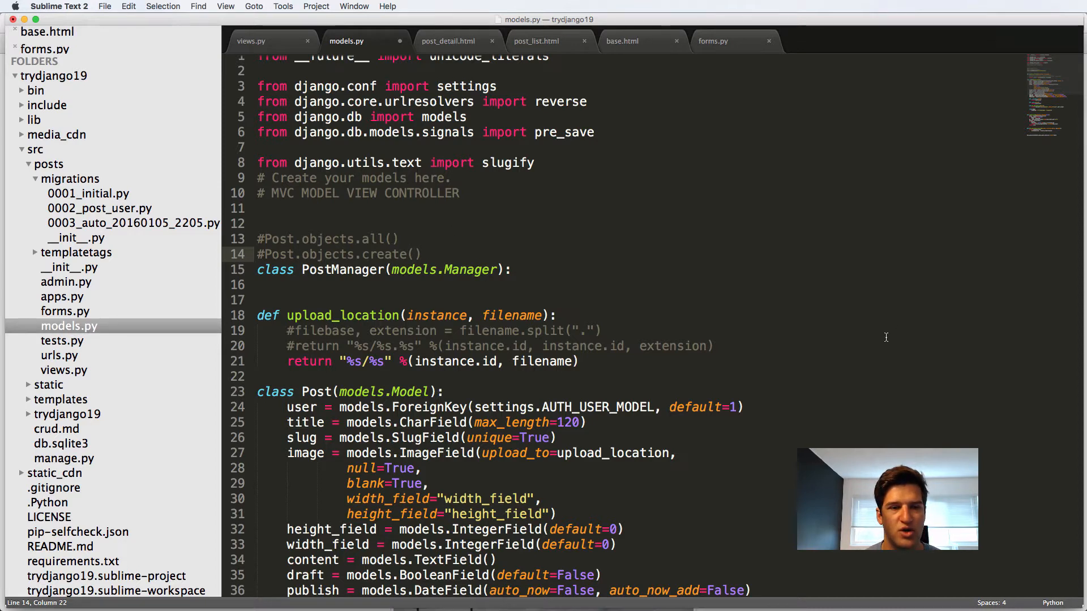
text(user=user)
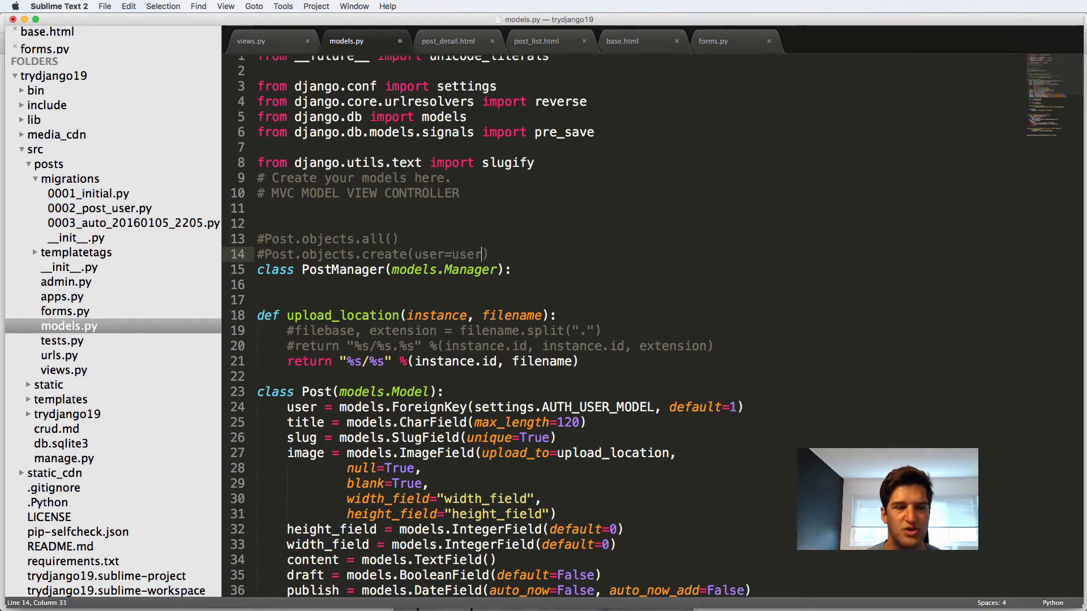
text(, title="Sd")
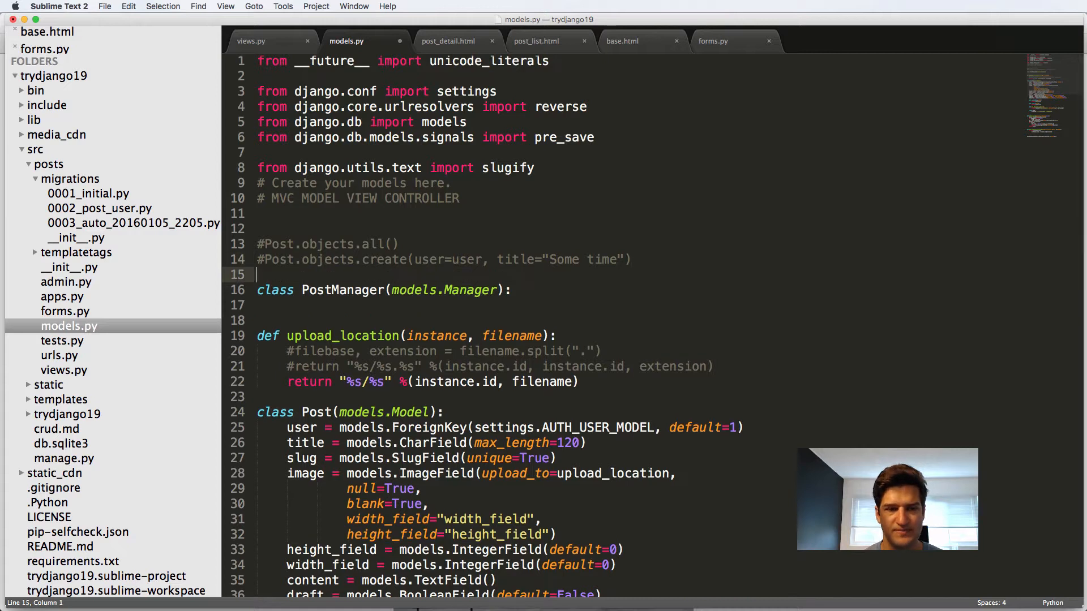
Define def all(self, *args, **kwargs): inside PostManager
key(enter)
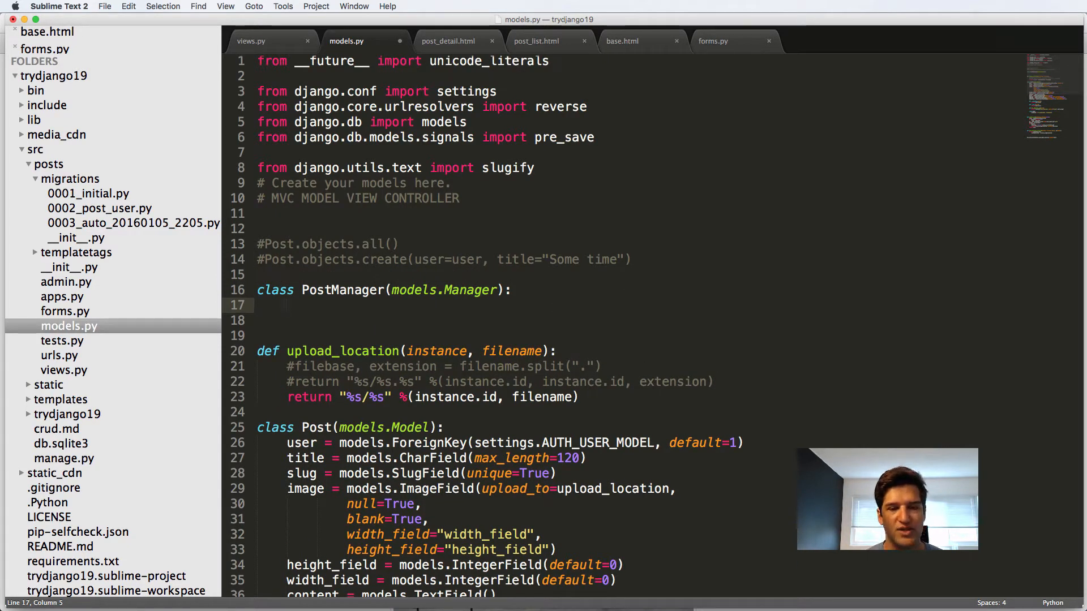
text(def)
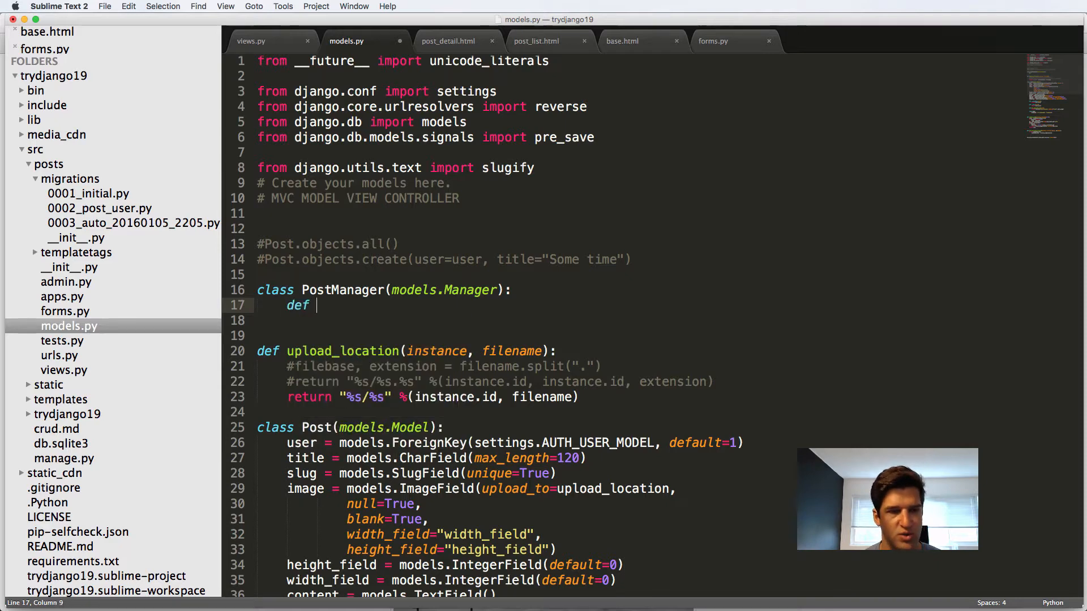
text(all())
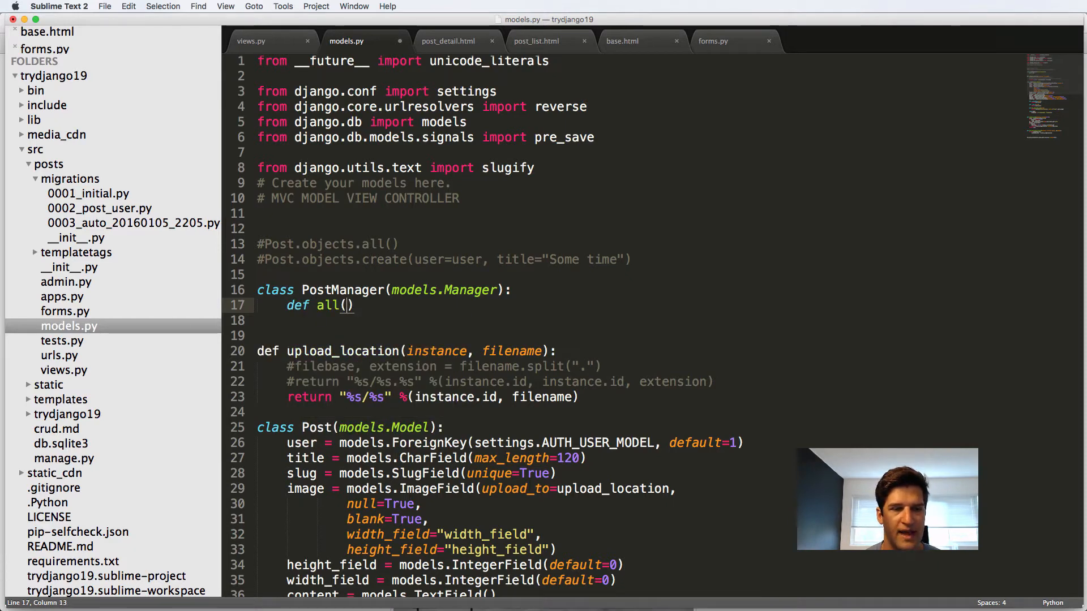
text(self)
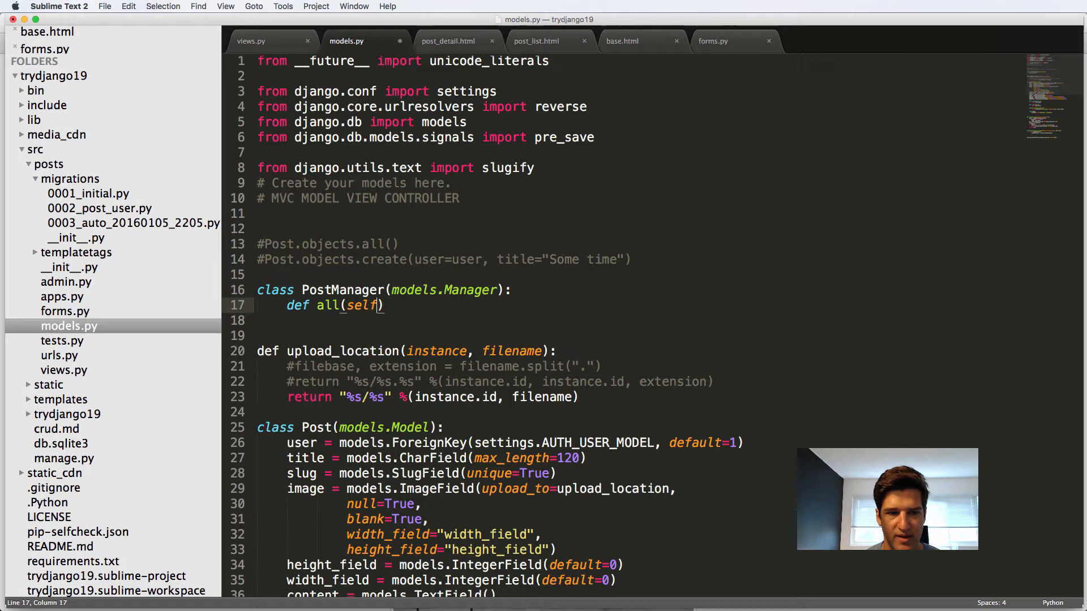
text(, *args, **)
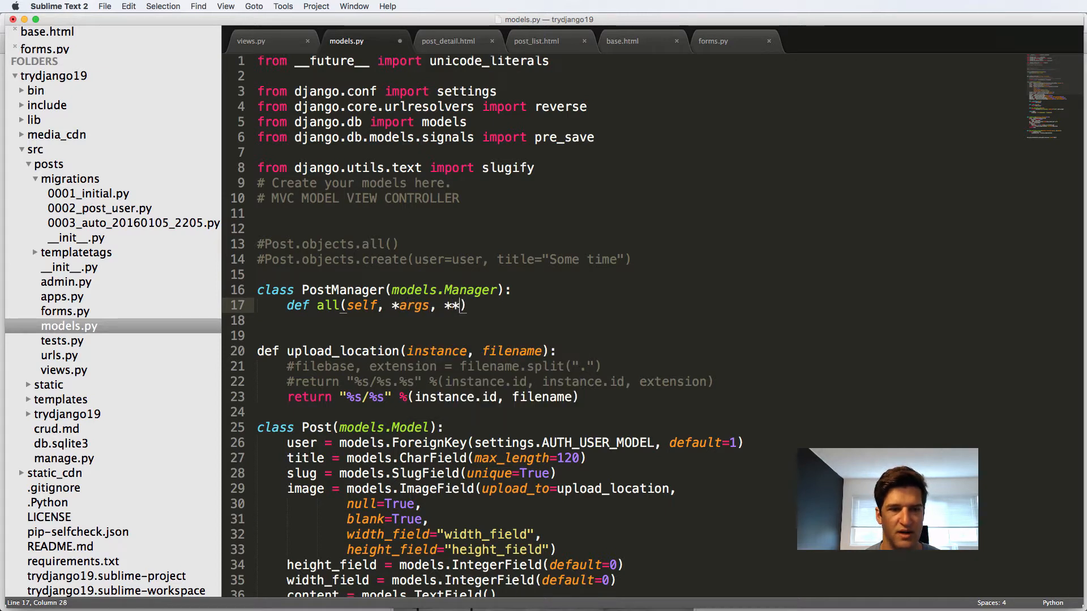
text(kwargs):)
text(return super()
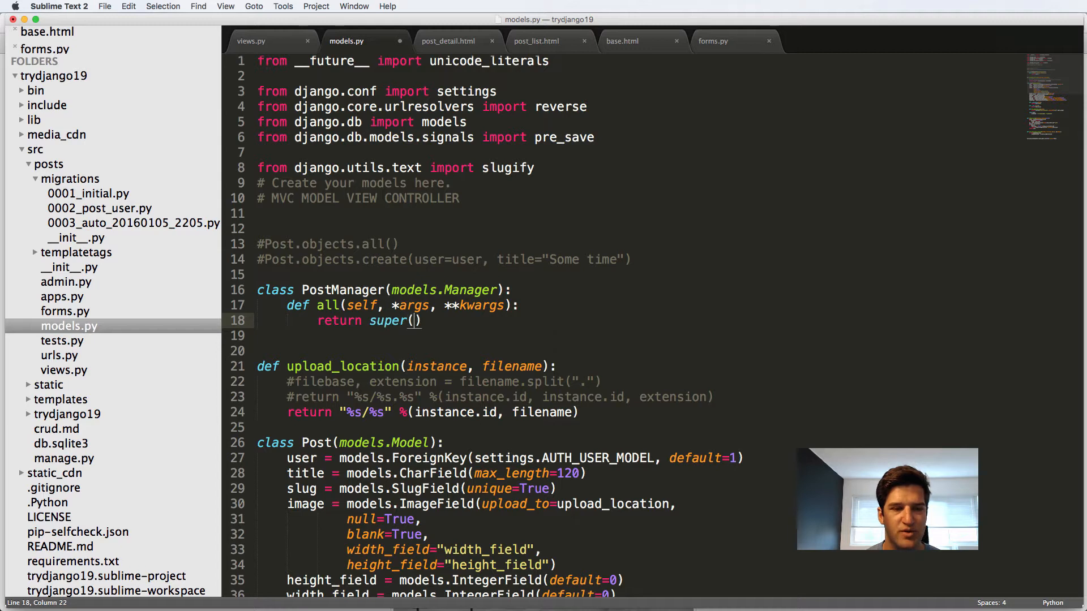
Return super(PostManager, self).filter(draft=False).filter(publish__lte=timezone.now()) from all()
text(Pos)
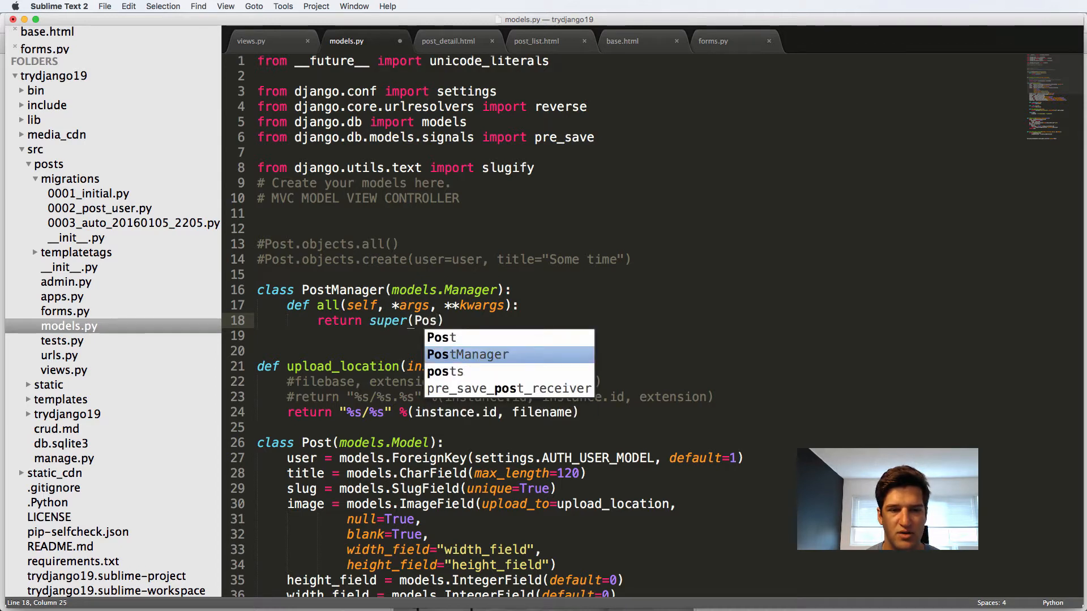
text(Manager, self).)
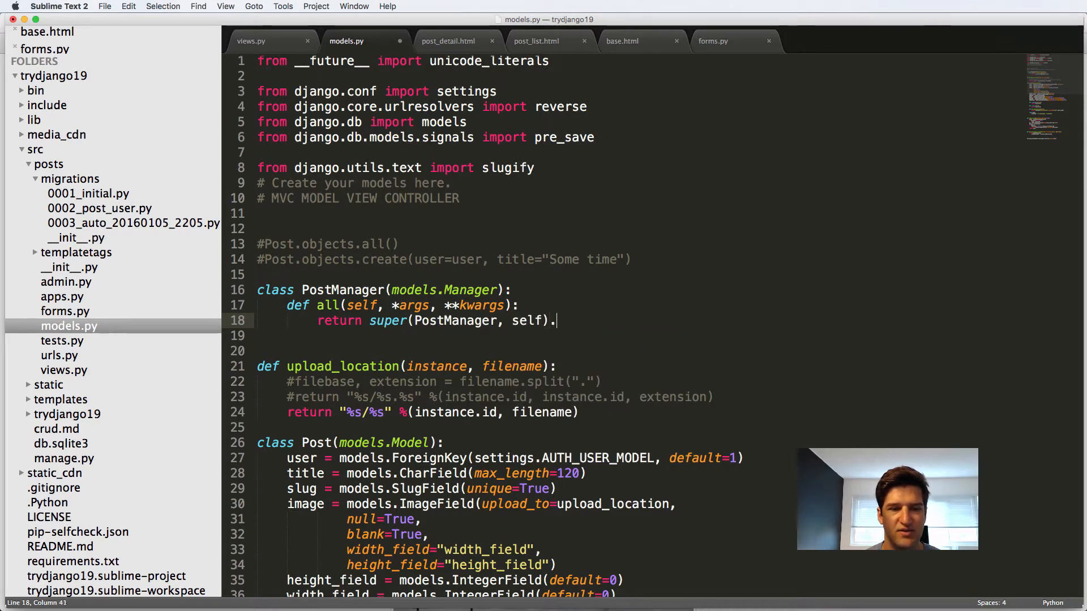
text(filter)
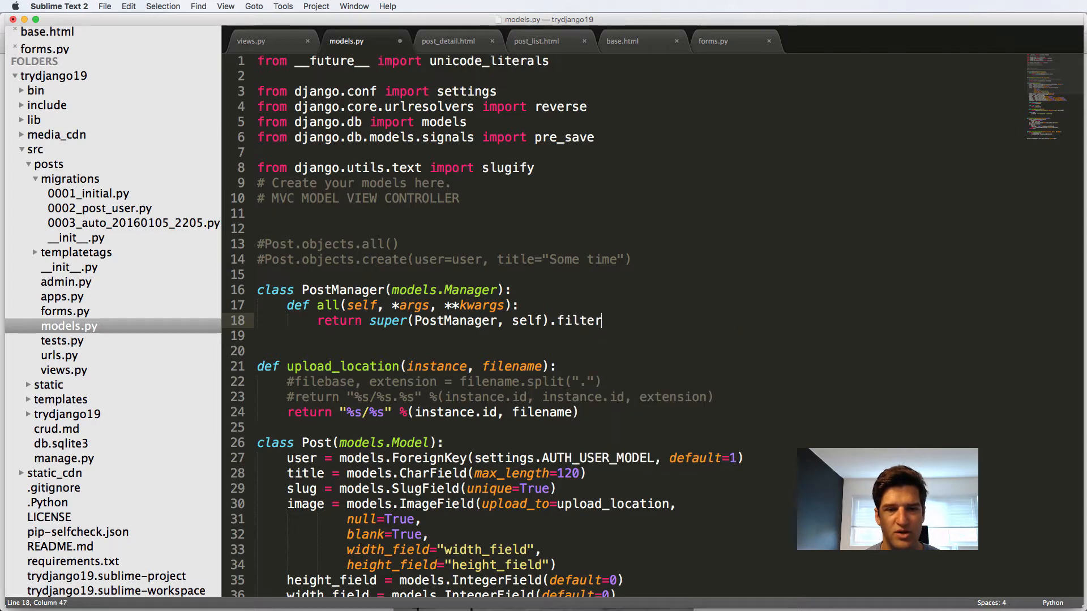
text((draft))
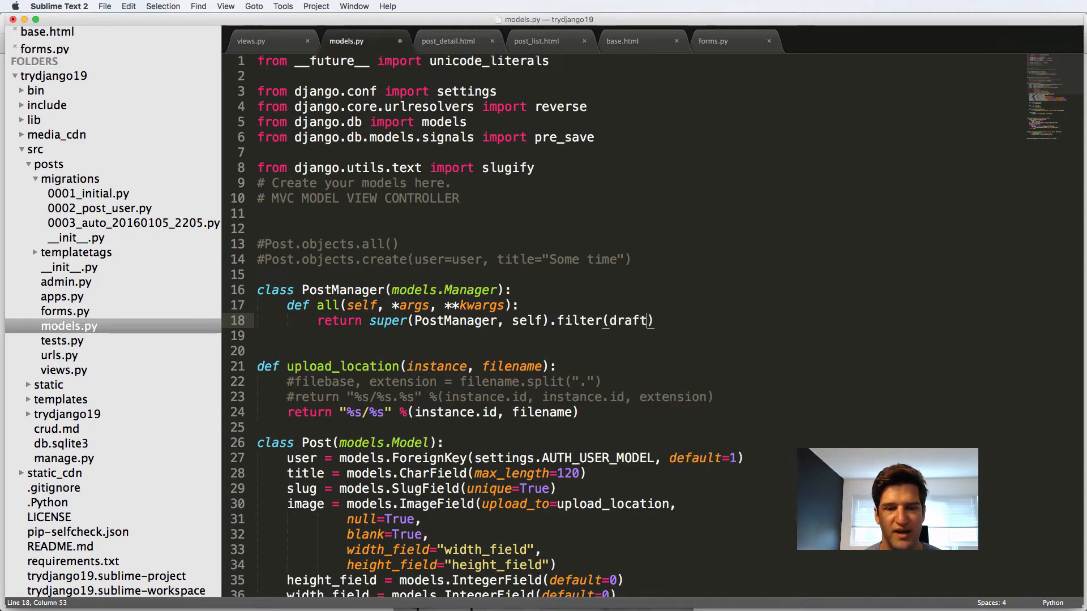
text(=Tr)
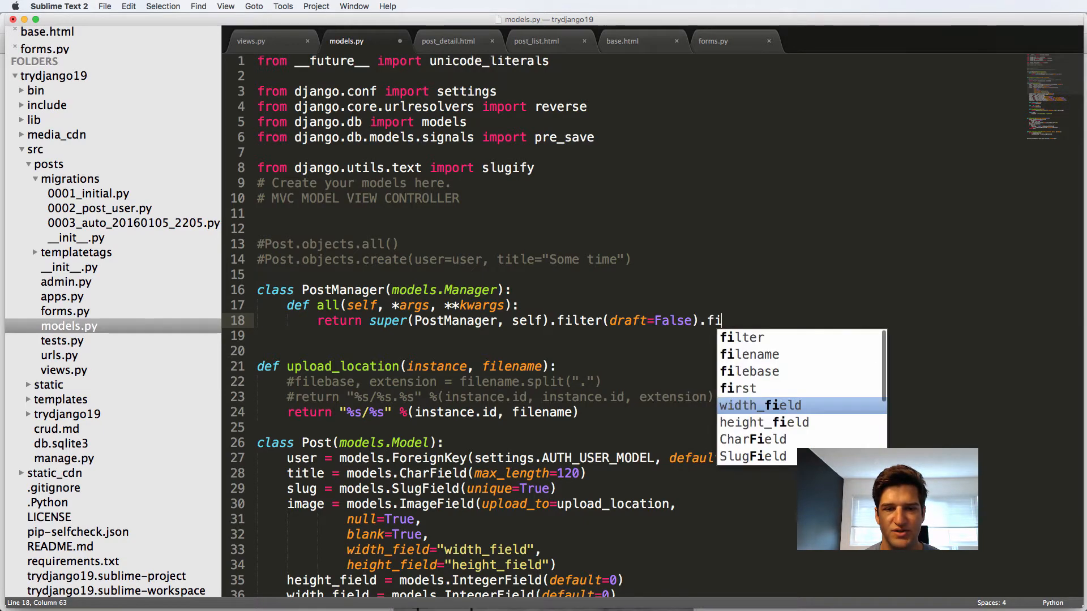
text(lter(pub))
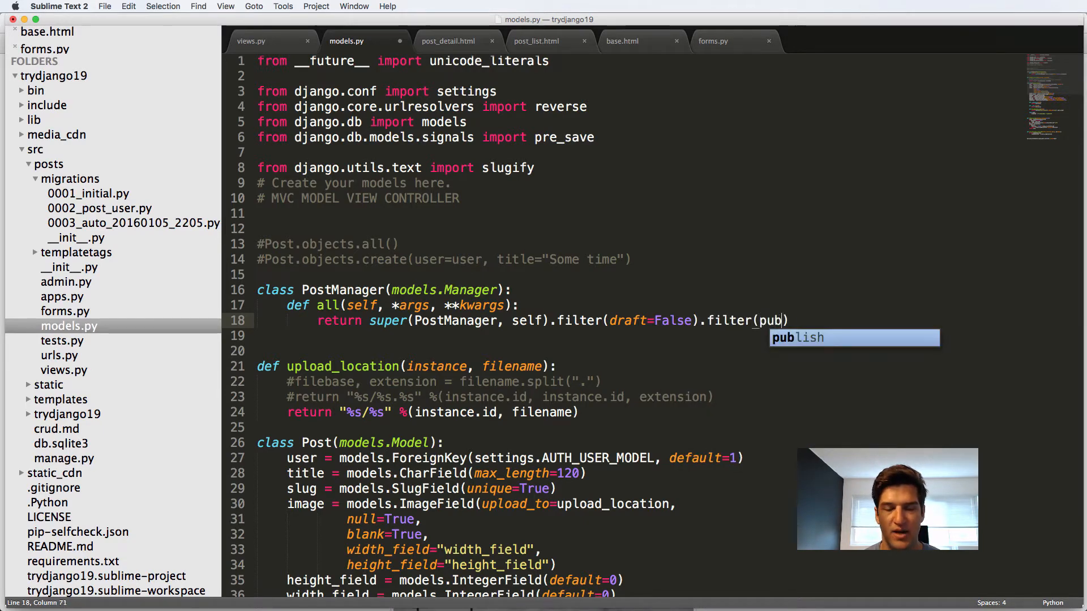
text(lish__lte)
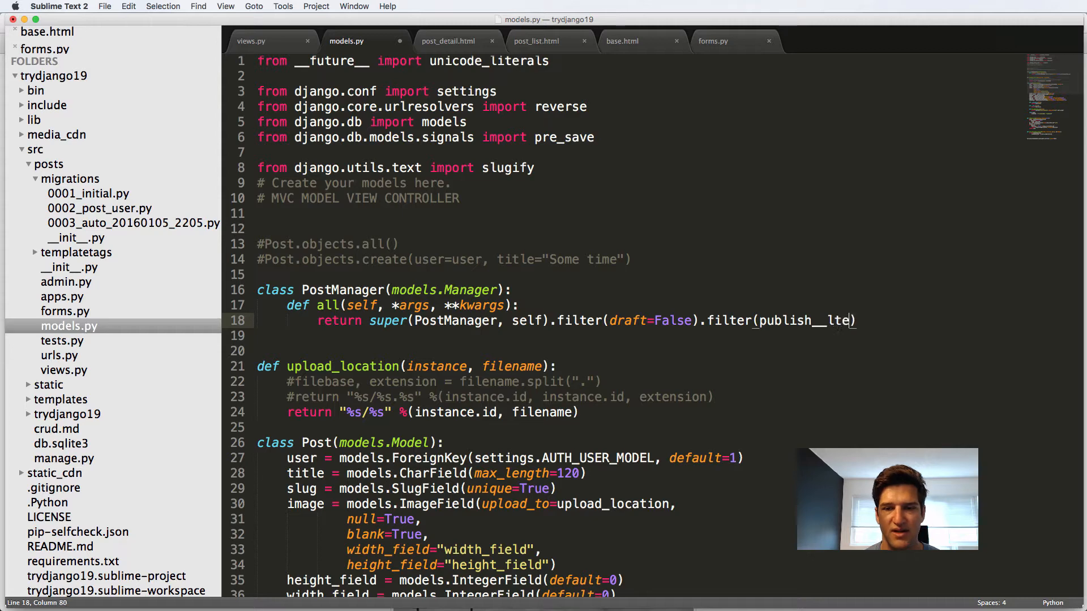
text(=timezone.)
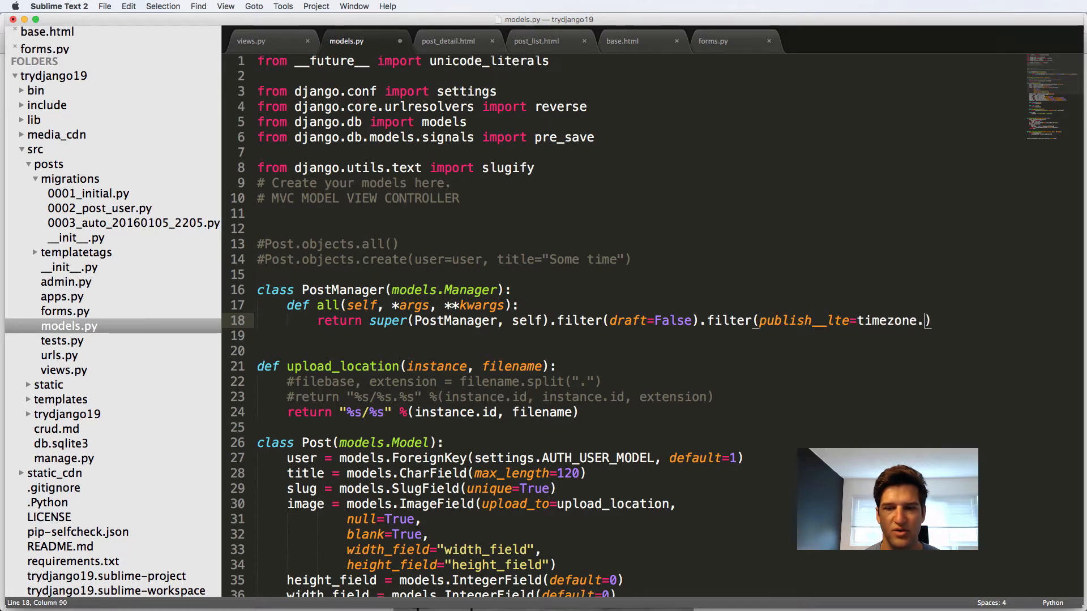
text(now())
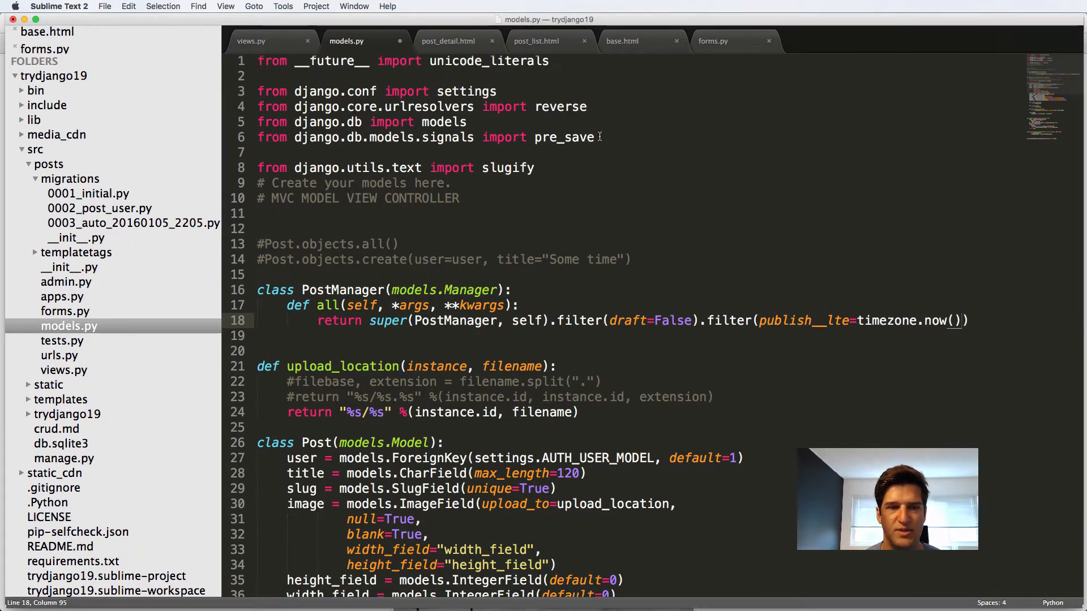
Import timezone from django.utils and select the super(PostManager, self) call
text(from django.)
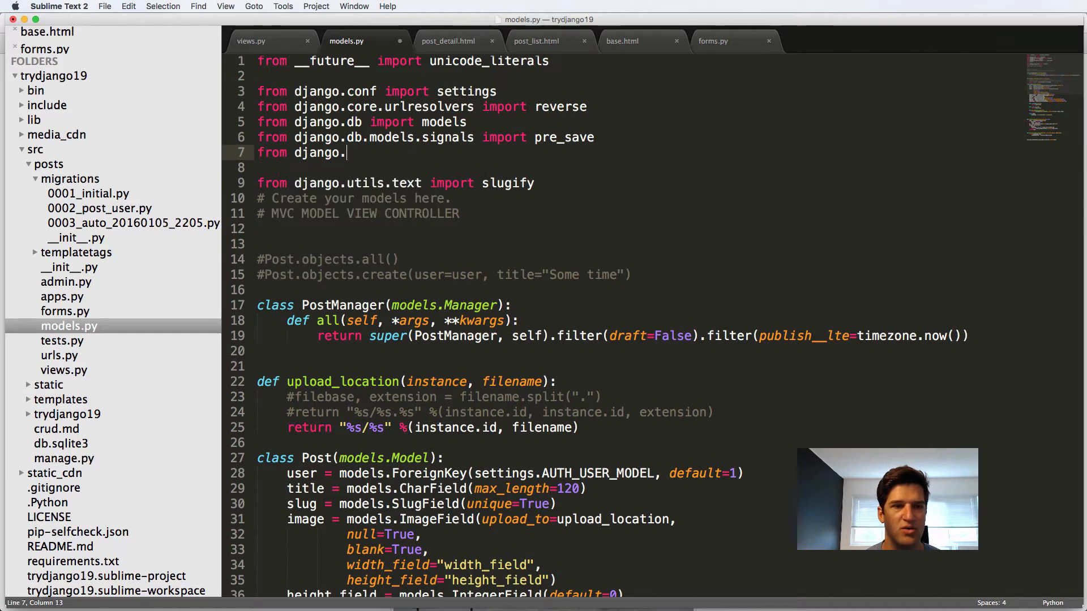
text(utils import tim)
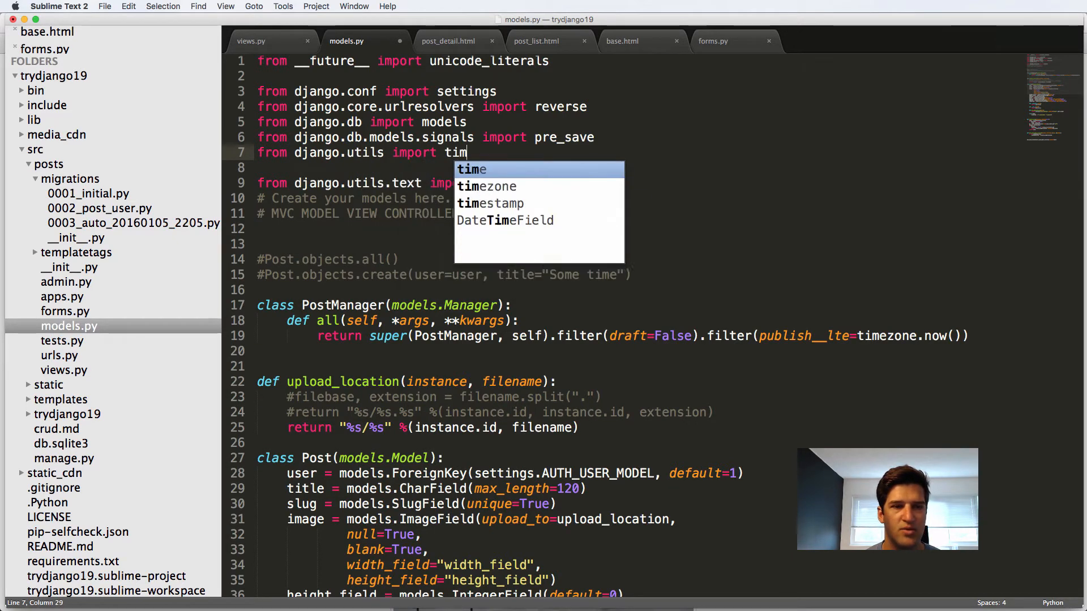
key(Tab)
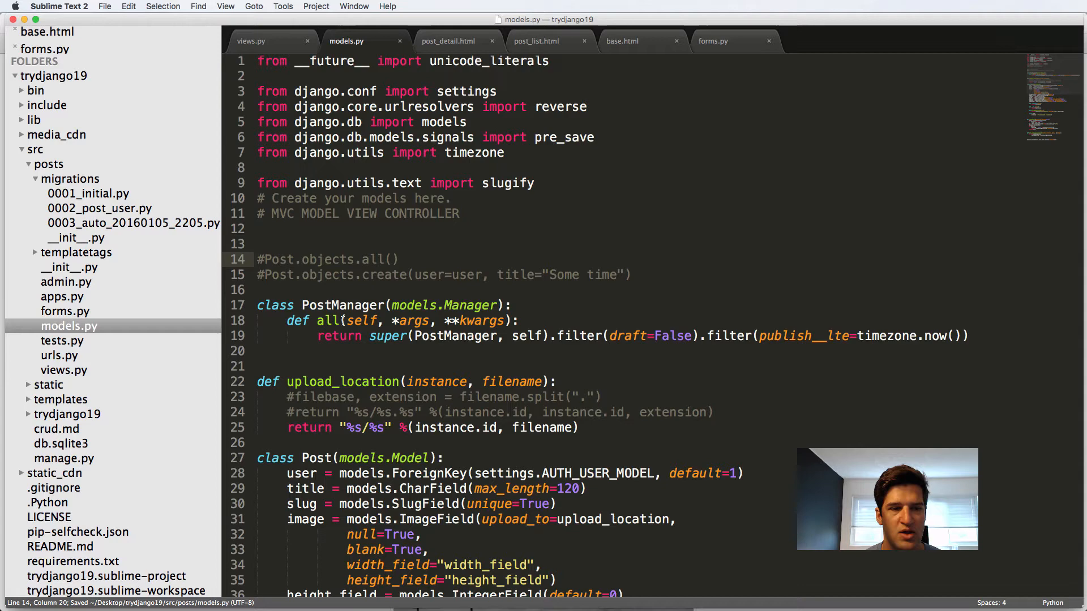
drag(350, 320, 971, 335)
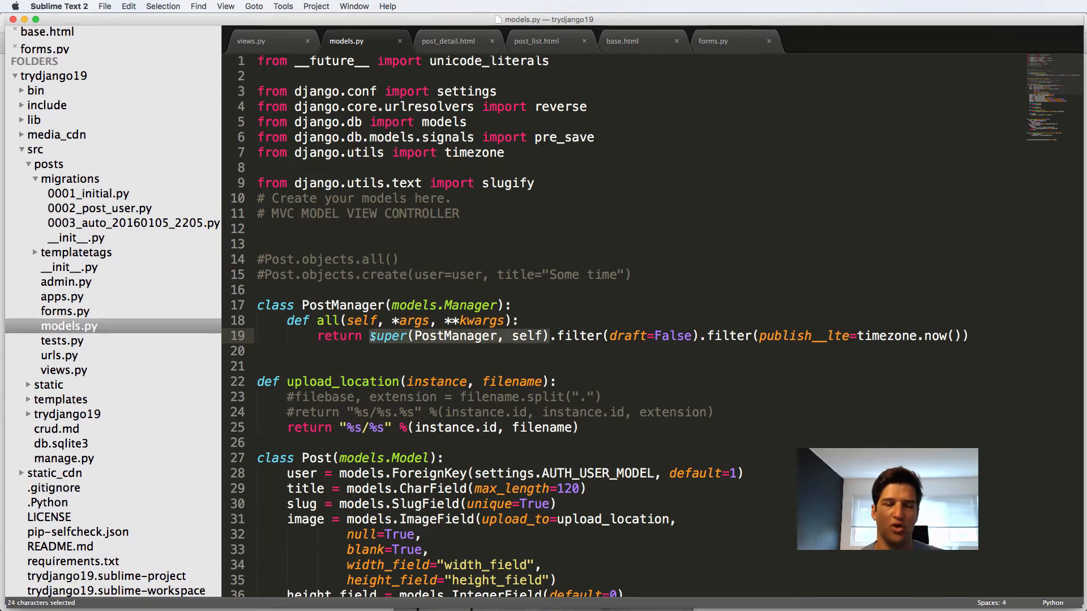
click(371, 336)
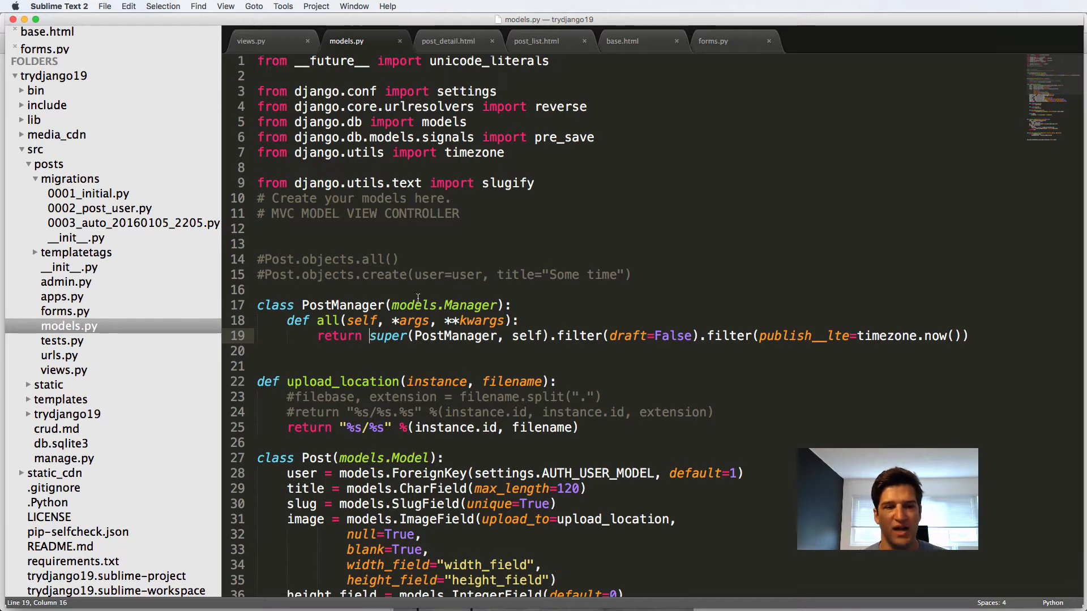
double_click(444, 305)
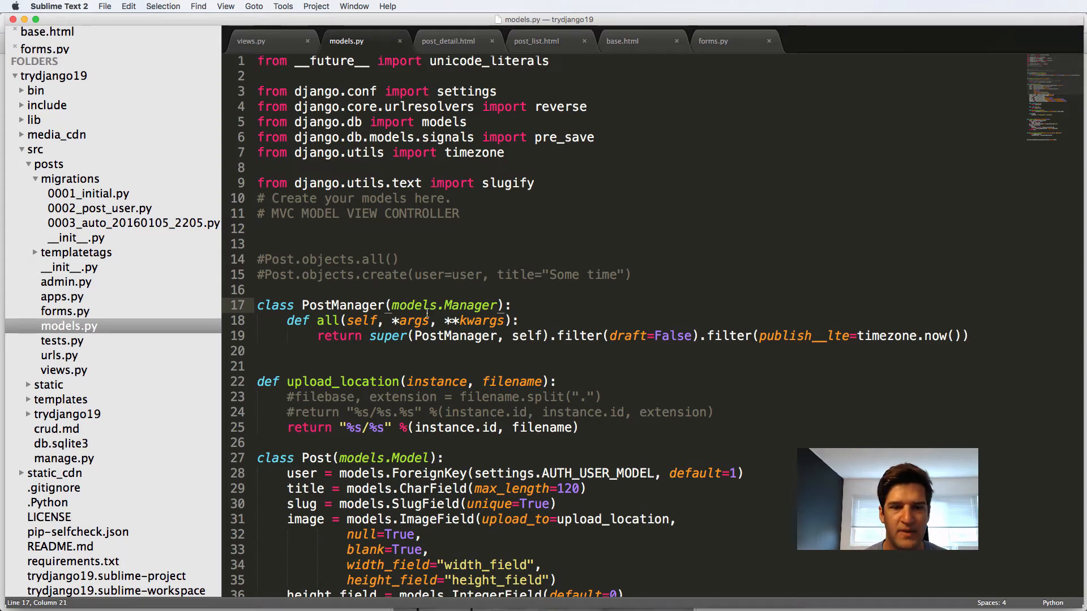
drag(370, 336, 548, 336)
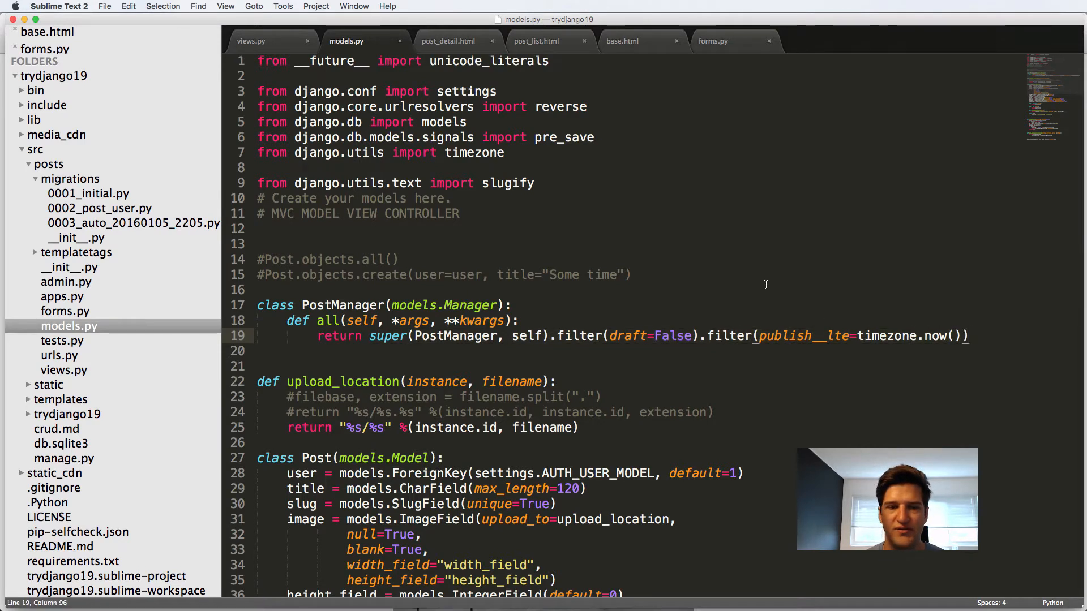
Add the note # Post.objects.all() = super(PostManager, self).all() above all()'s return line
drag(259, 260, 400, 259)
text(Post.objects)
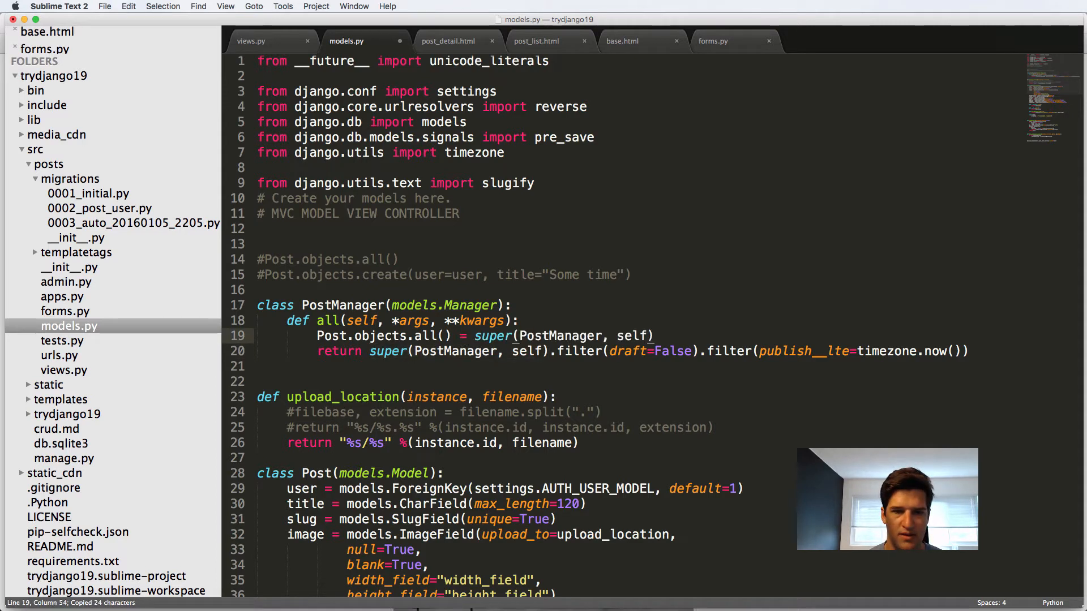
text(.all())
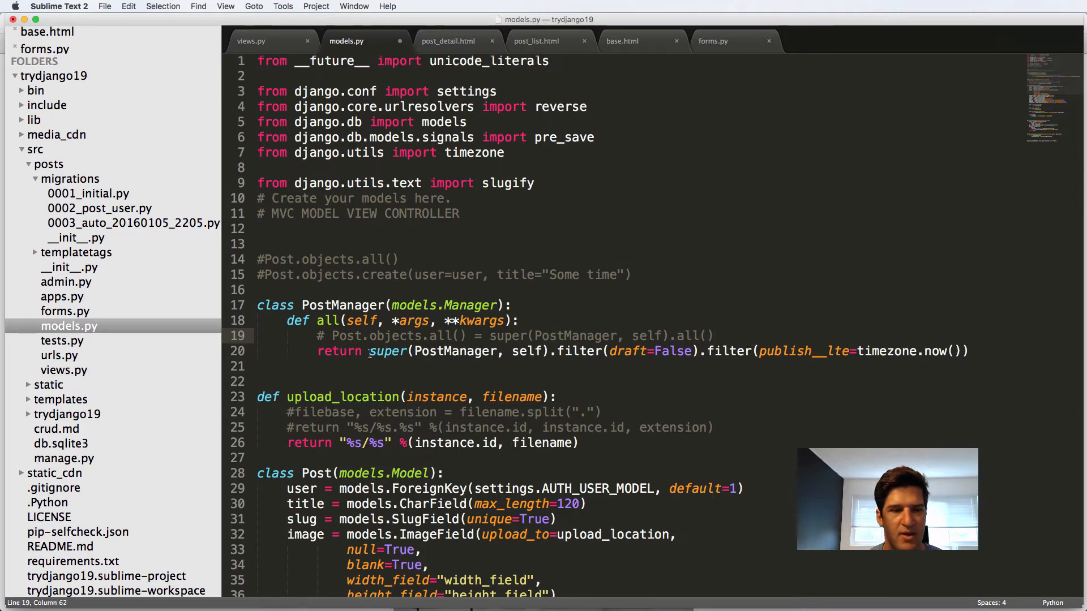
click(444, 320)
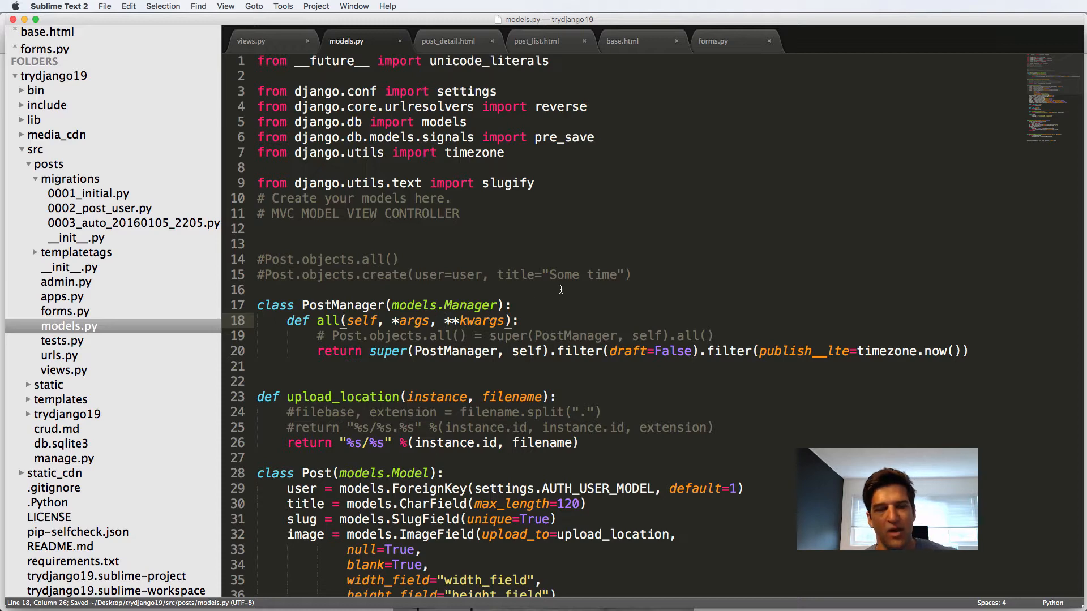
mouse_move(405, 39)
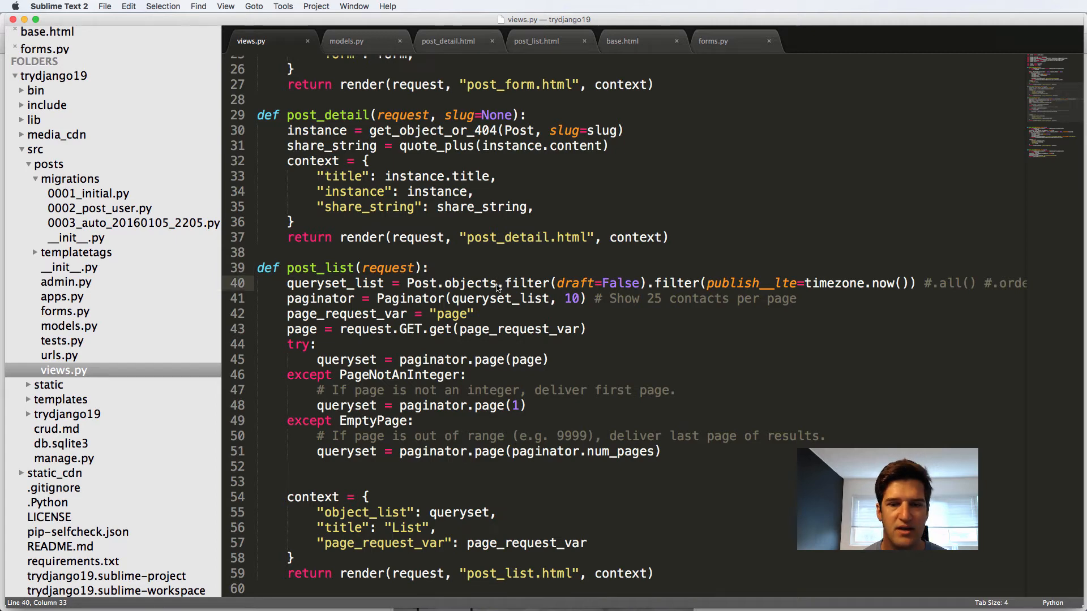
Select the draft and publish filters and add objects = PostManager() to the Post model
drag(499, 283, 929, 283)
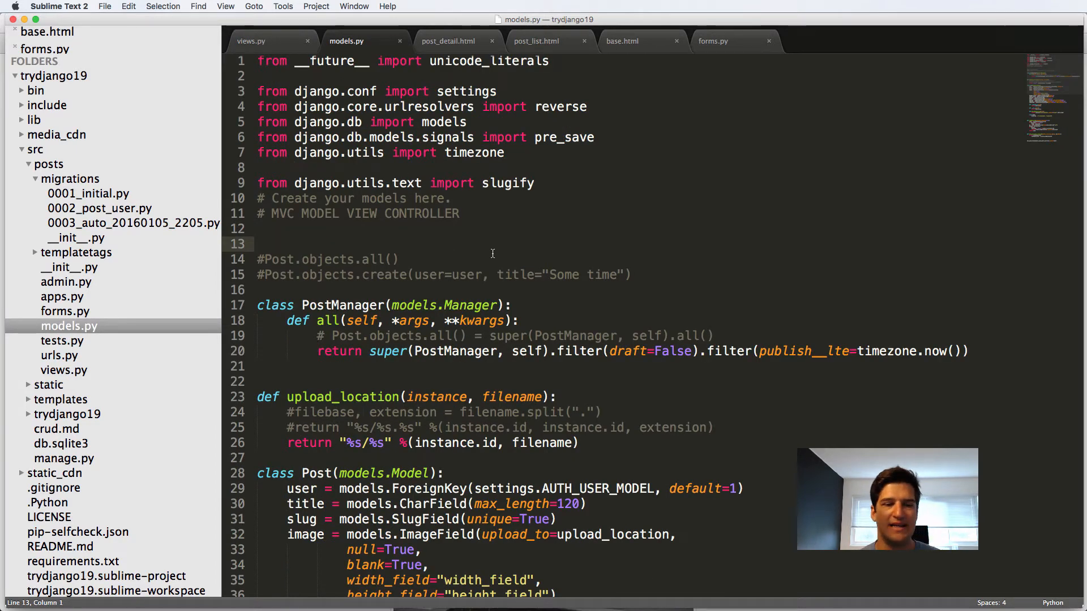
scroll(down, 3)
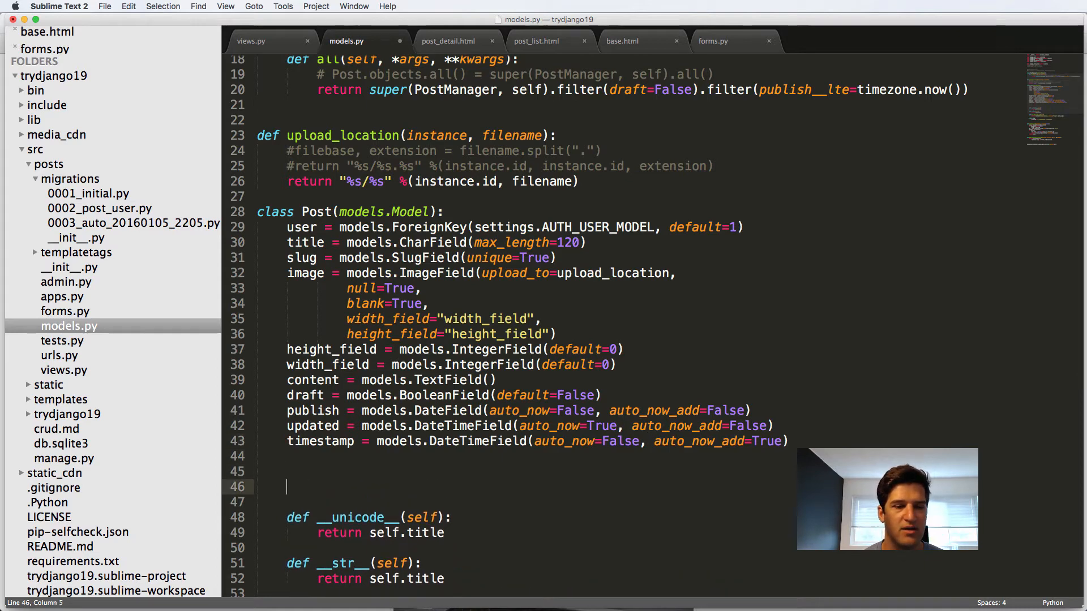
text(objects = PostManager)
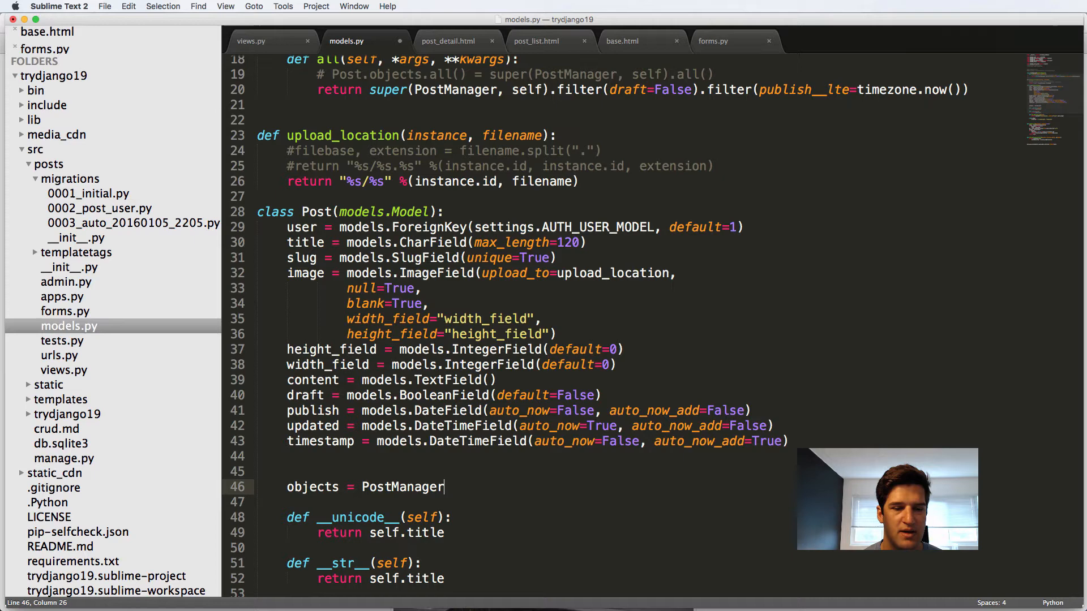
text(())
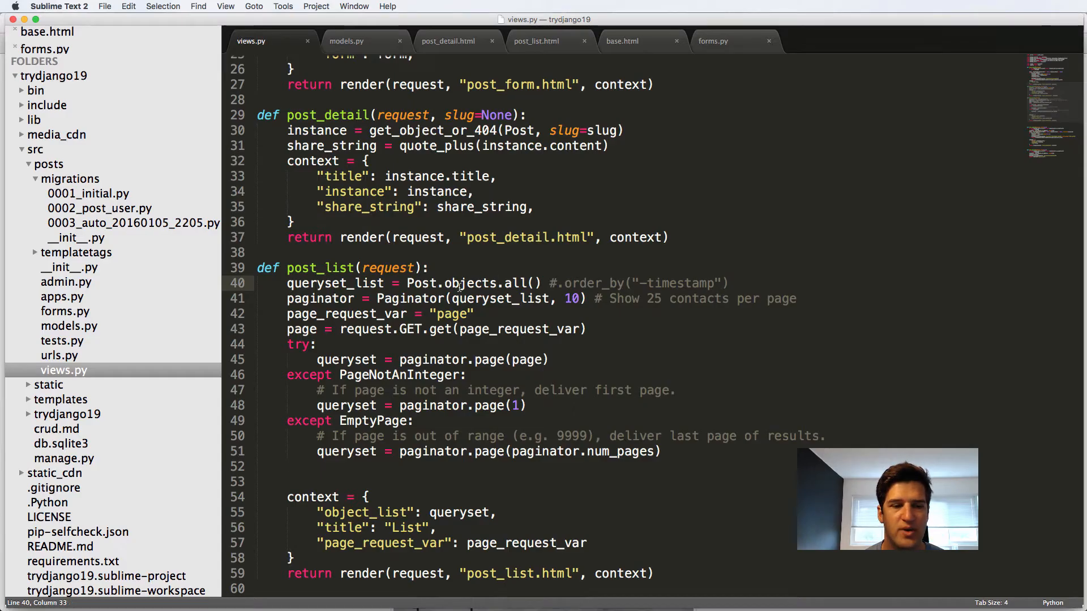
scroll(up, 3)
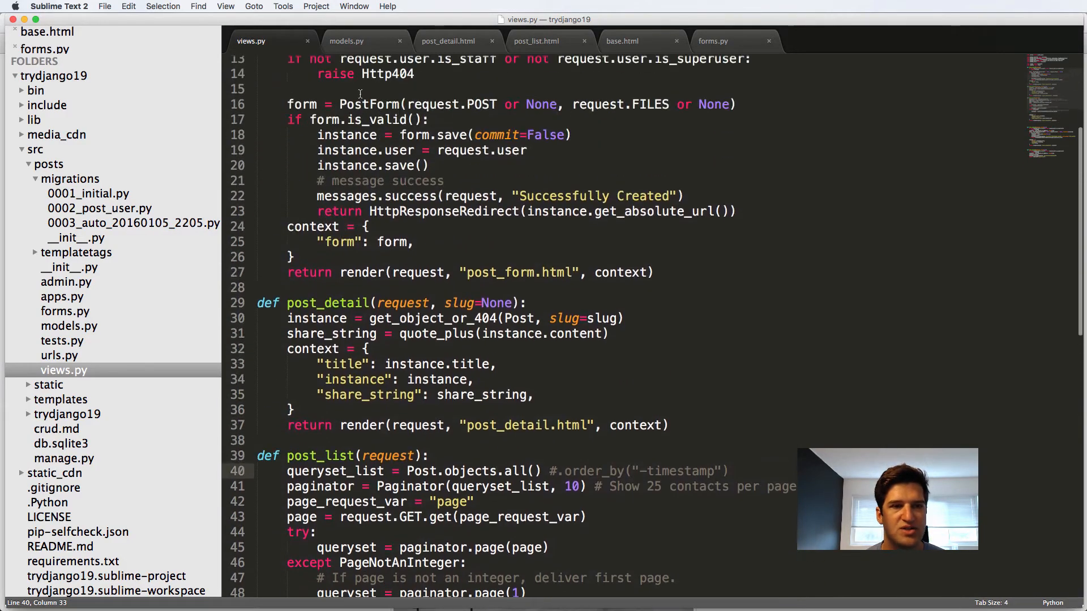
click(346, 40)
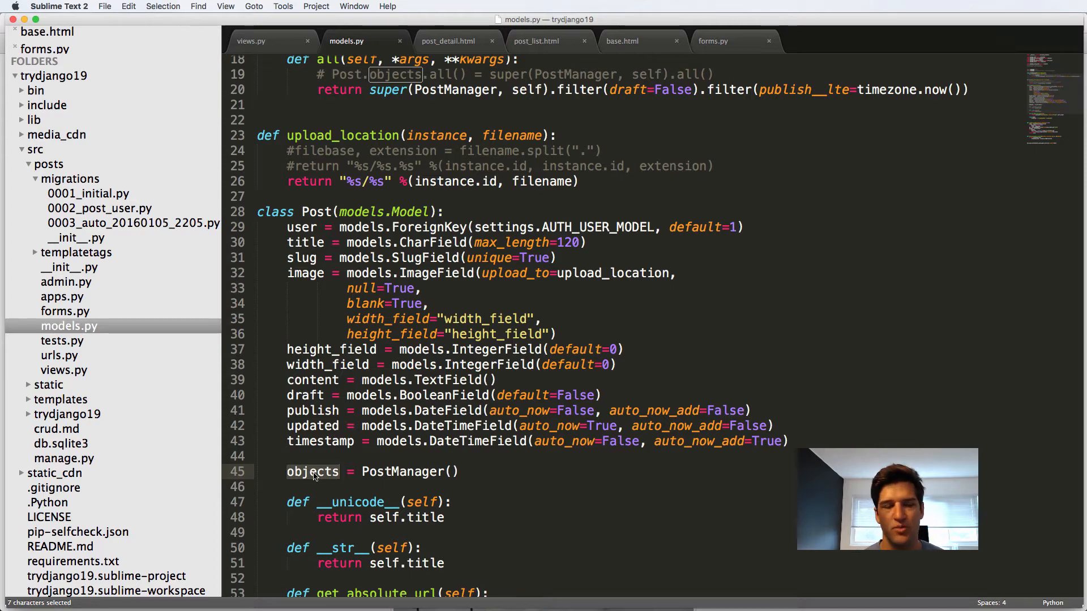
text(po)
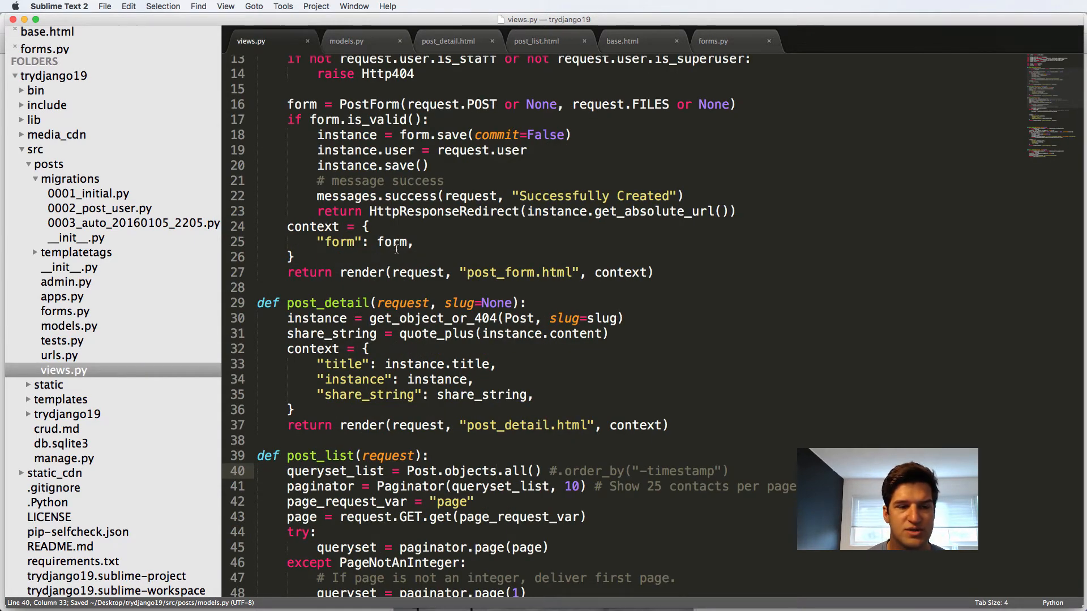
scroll(down, 3)
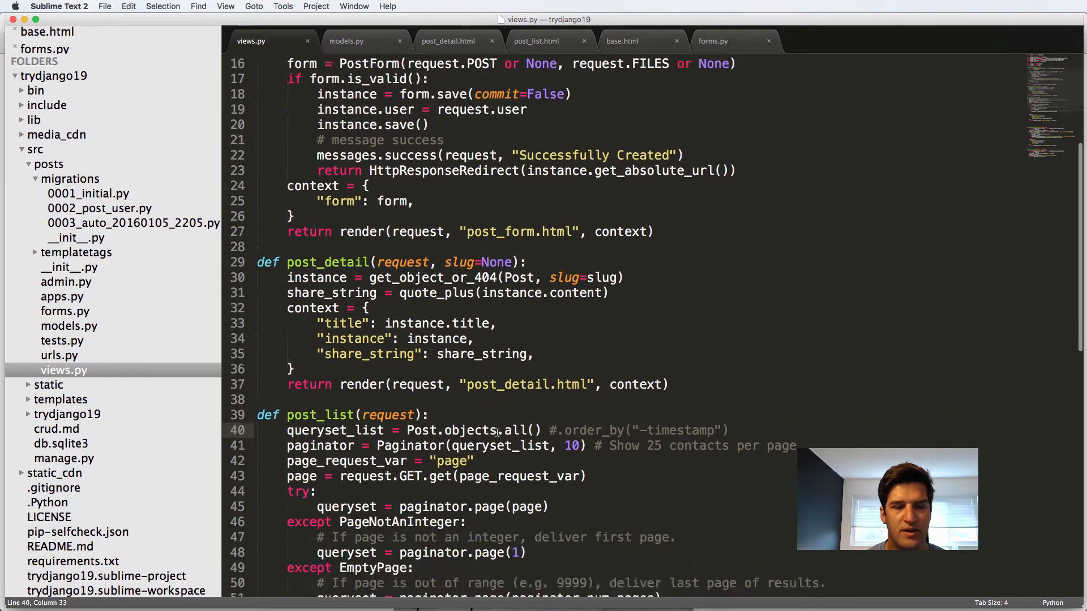
text(post)
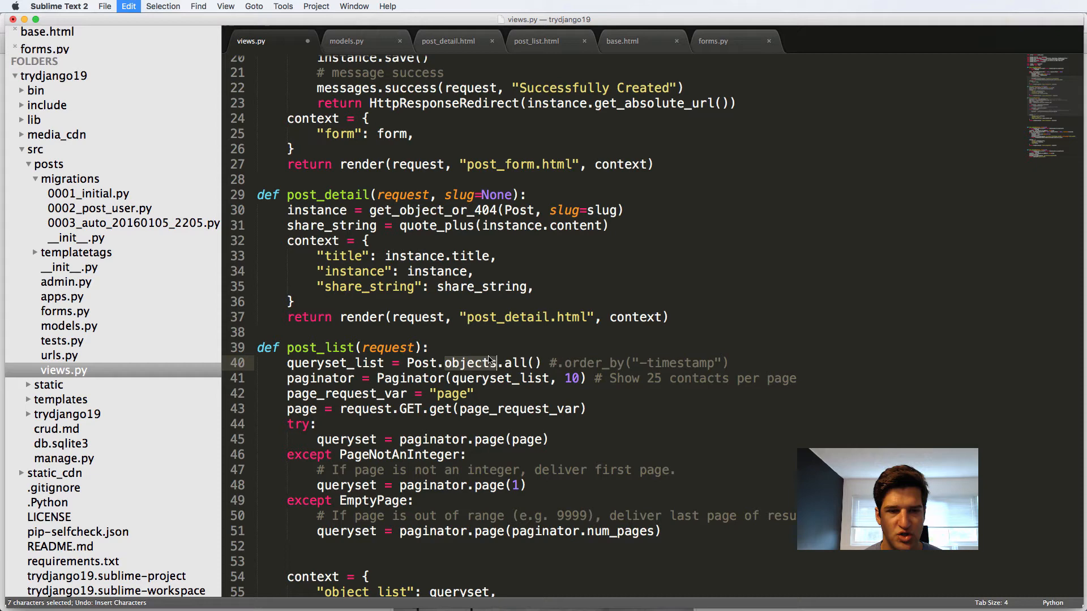
click(346, 41)
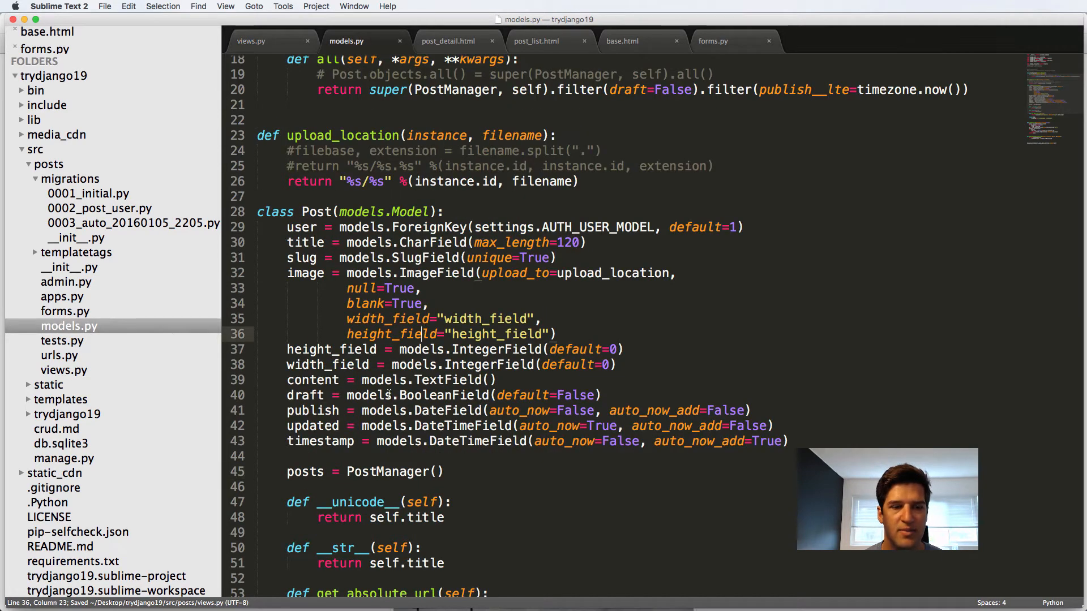
text(objec)
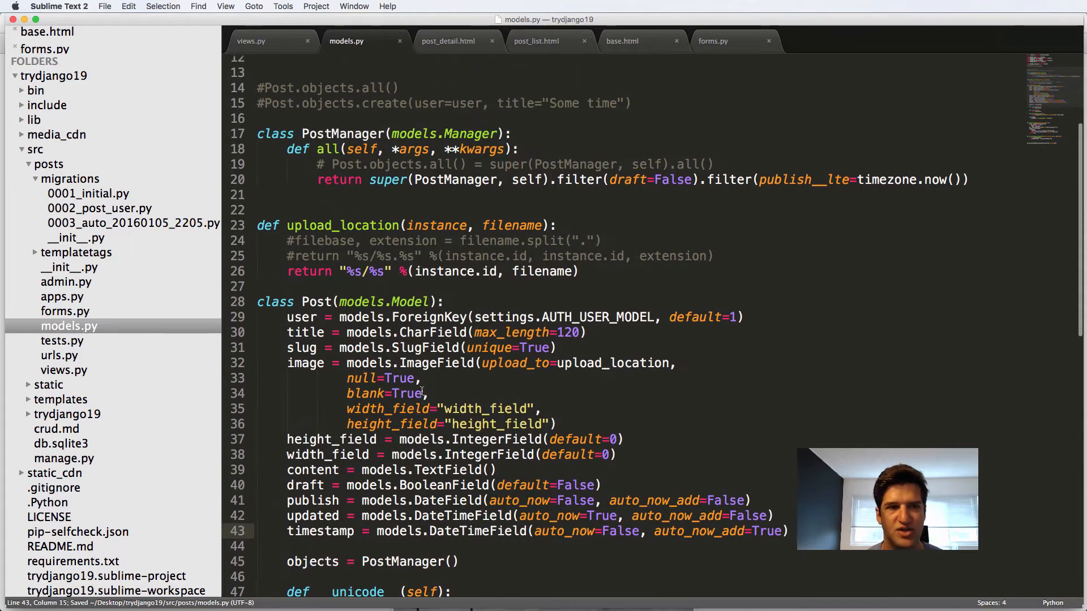
scroll(down, 3)
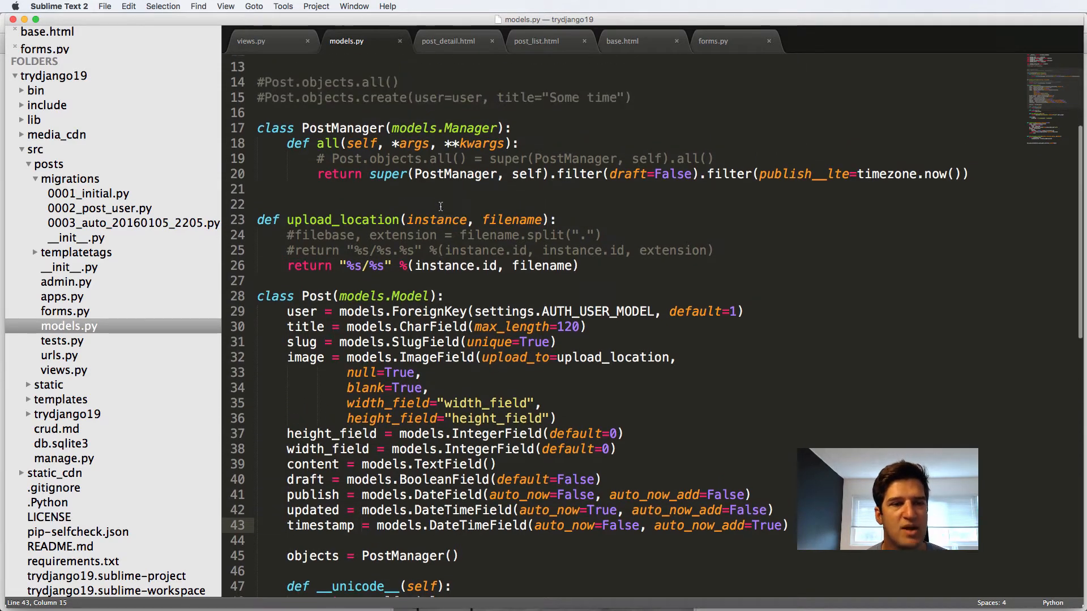
key(cmd+s)
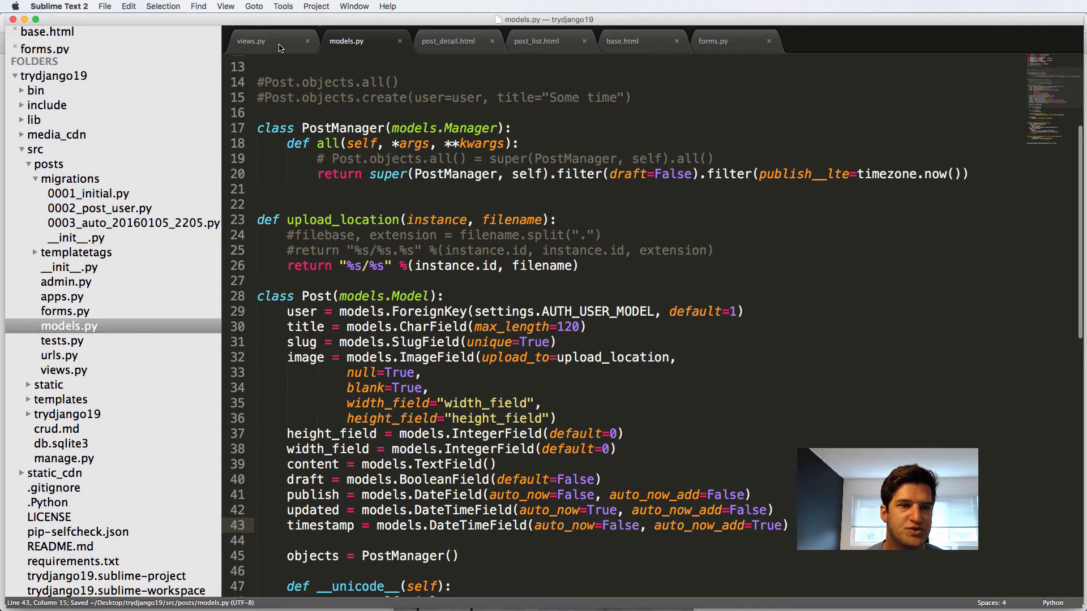
click(251, 40)
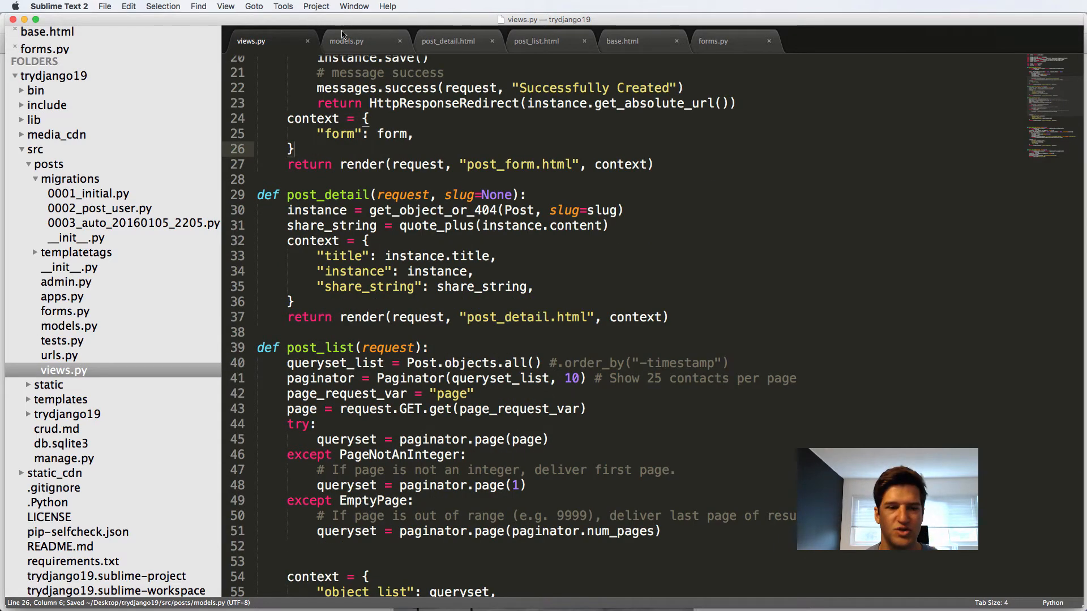
Tick Draft on 'Another new Telsa Post', submit it, and view the resulting 404 page
click(345, 41)
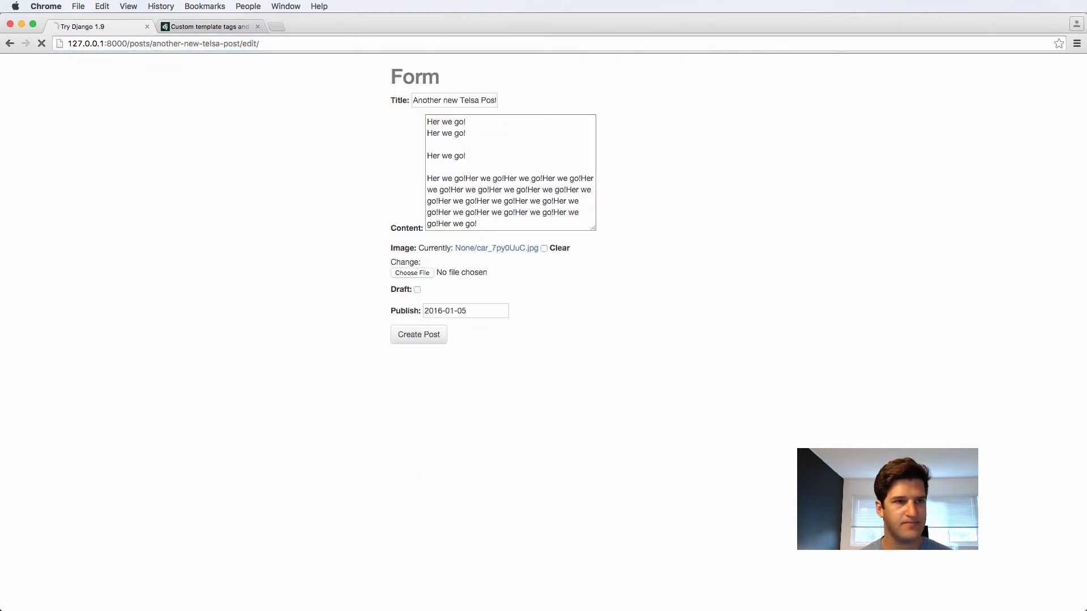
click(417, 289)
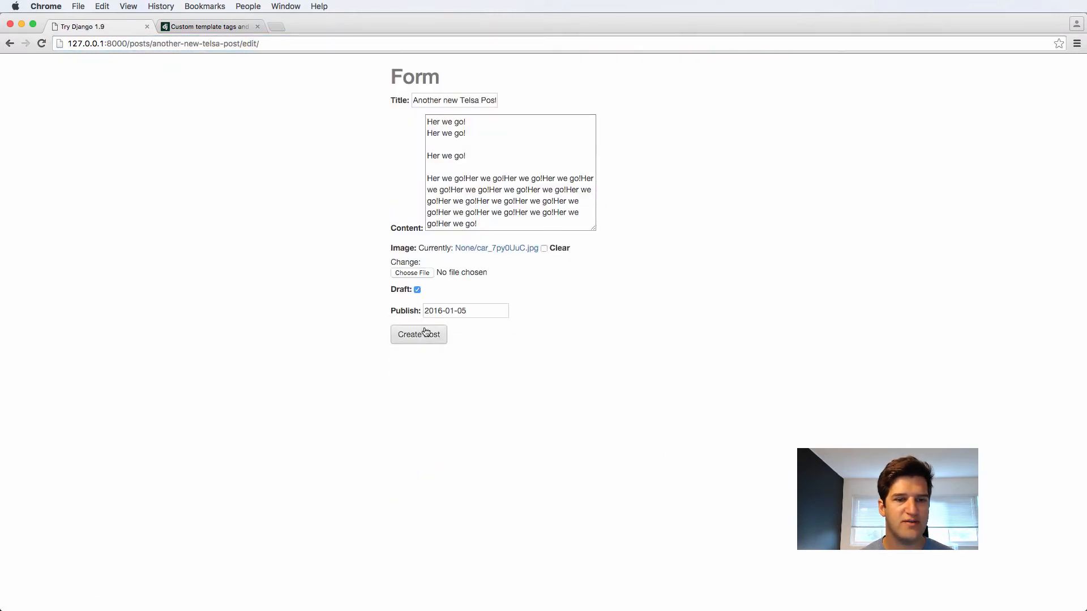
click(417, 334)
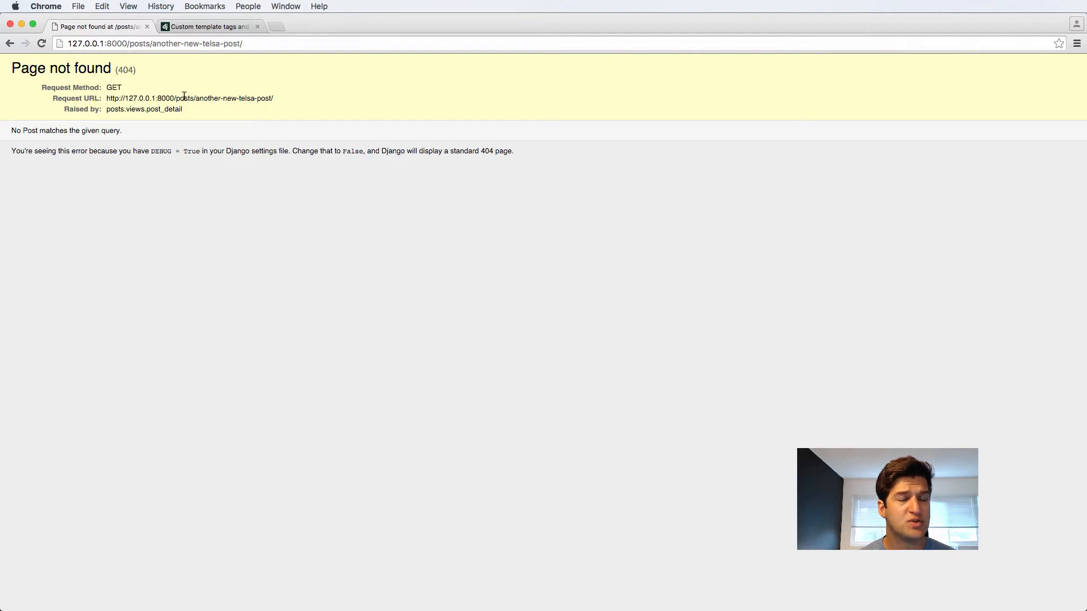
mouse_move(165, 75)
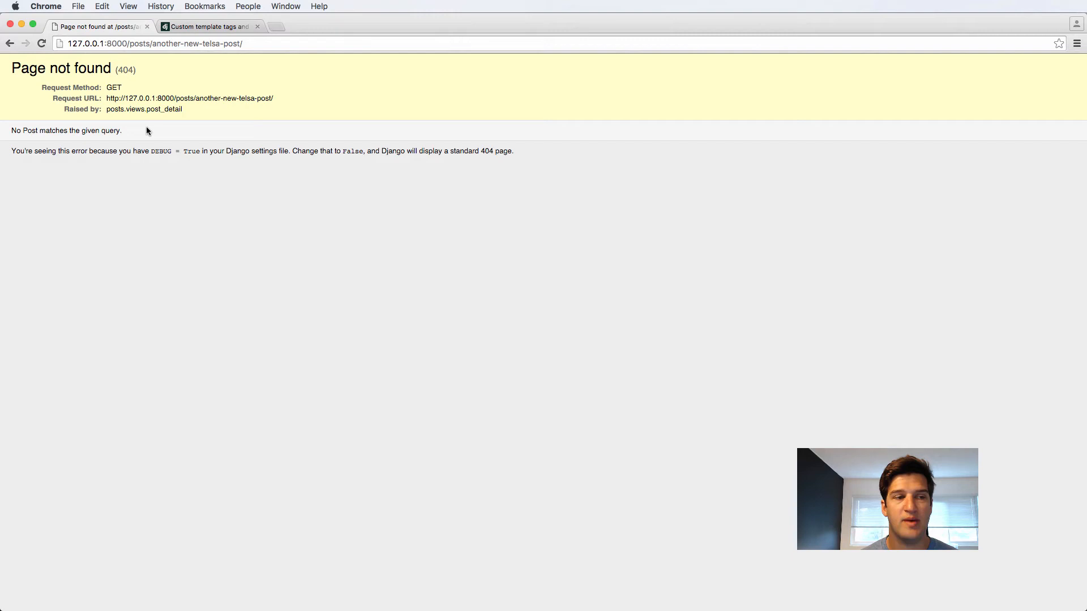
text(edit)
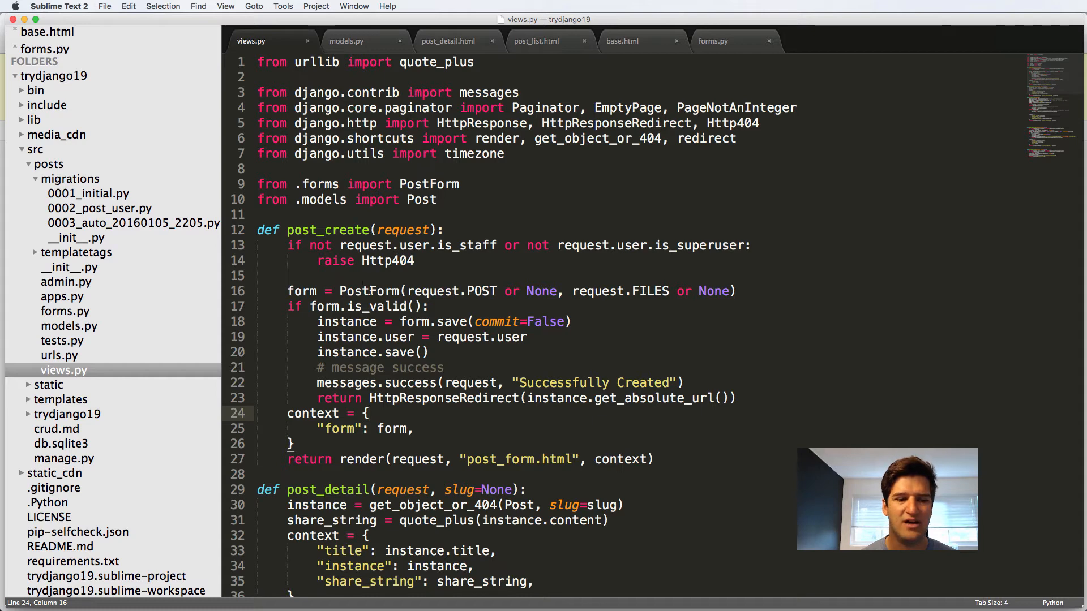
Rename PostManager's all() method to active() in models.py
scroll(down, 3)
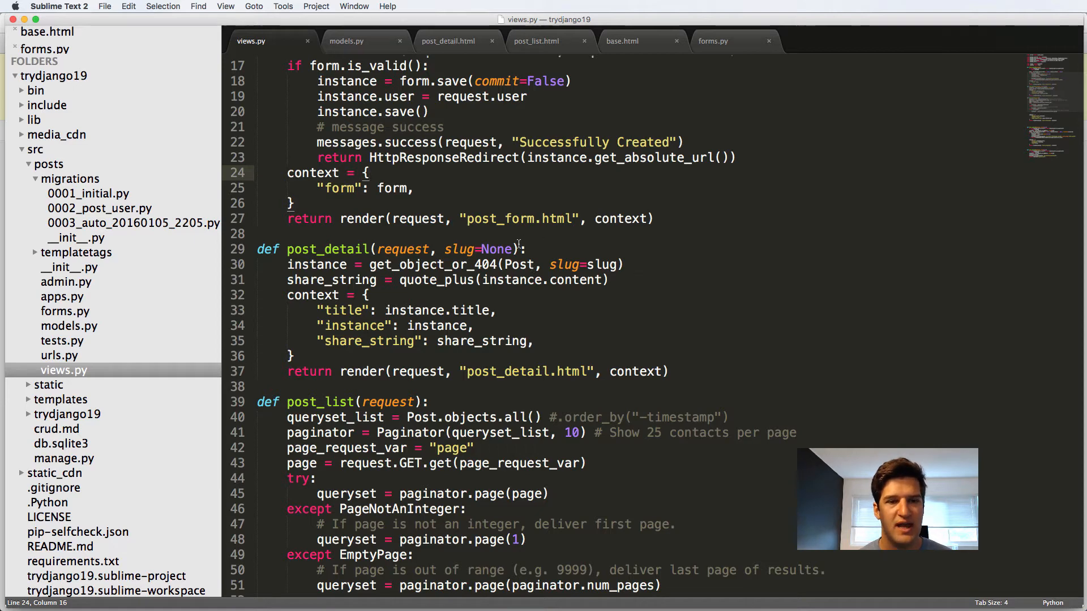
click(346, 41)
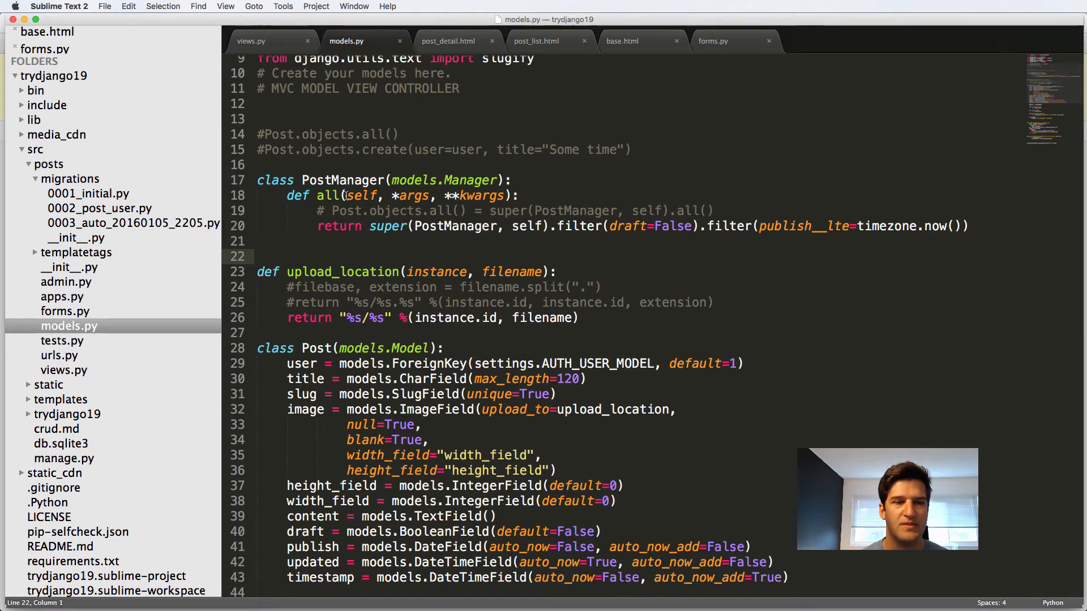
text(active)
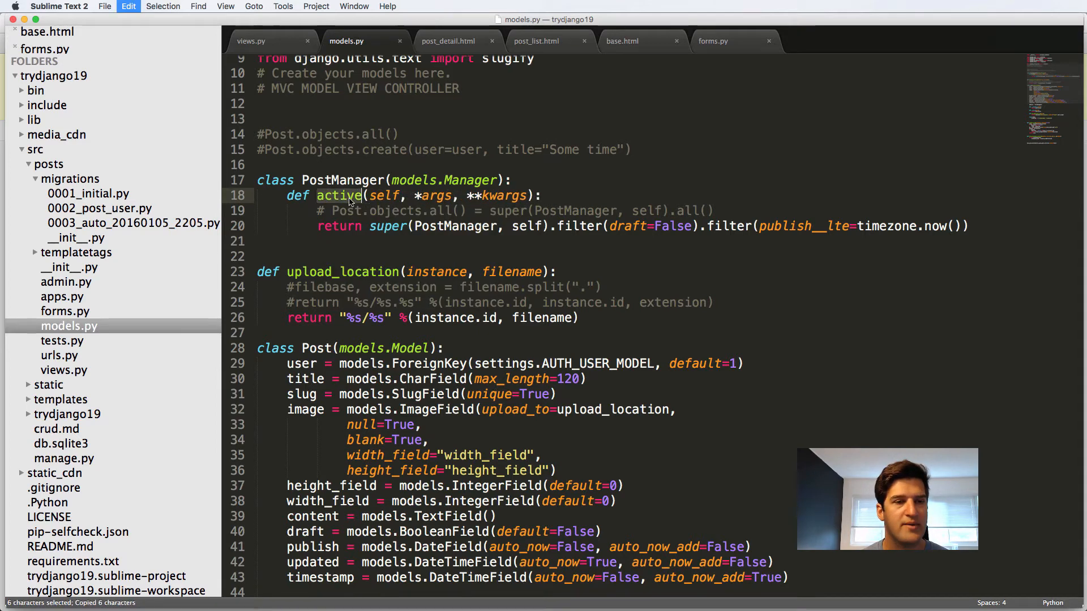
click(251, 41)
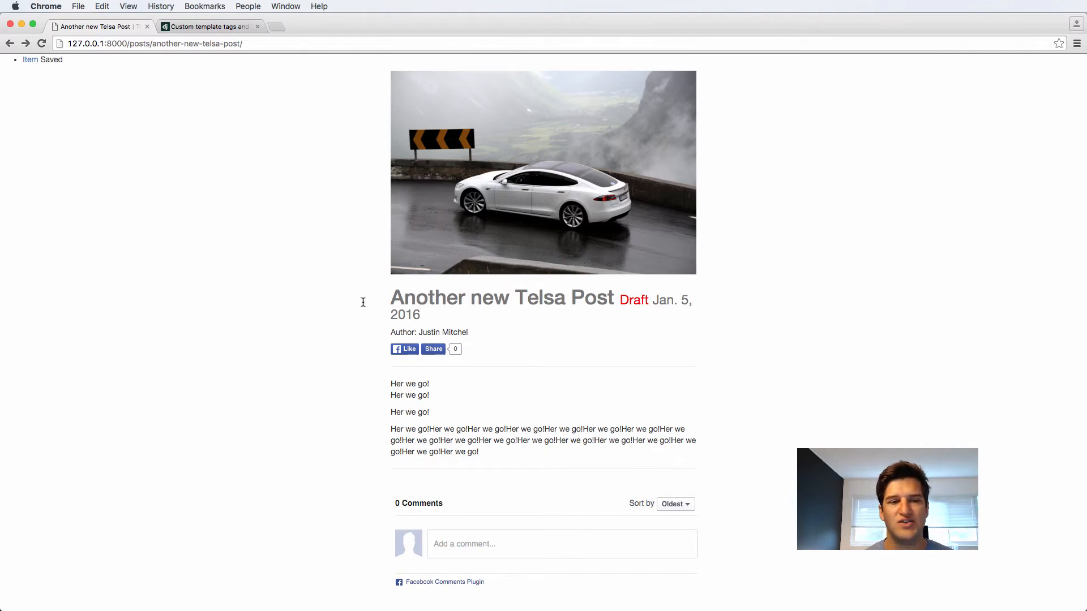
mouse_move(356, 62)
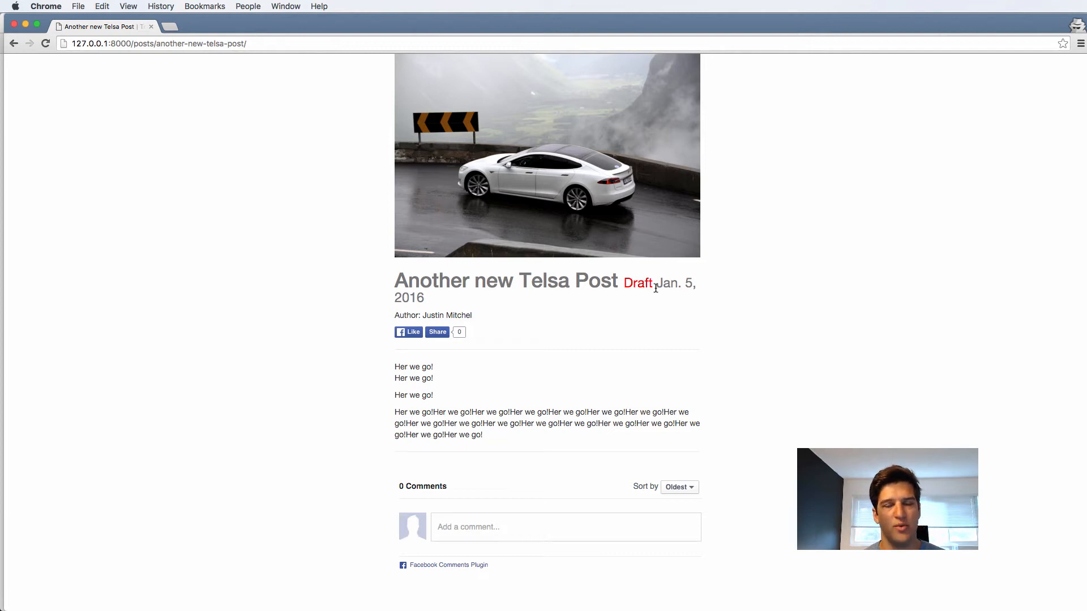
Switch from Chrome back to views.py in Sublime Text
key(cmd+tab)
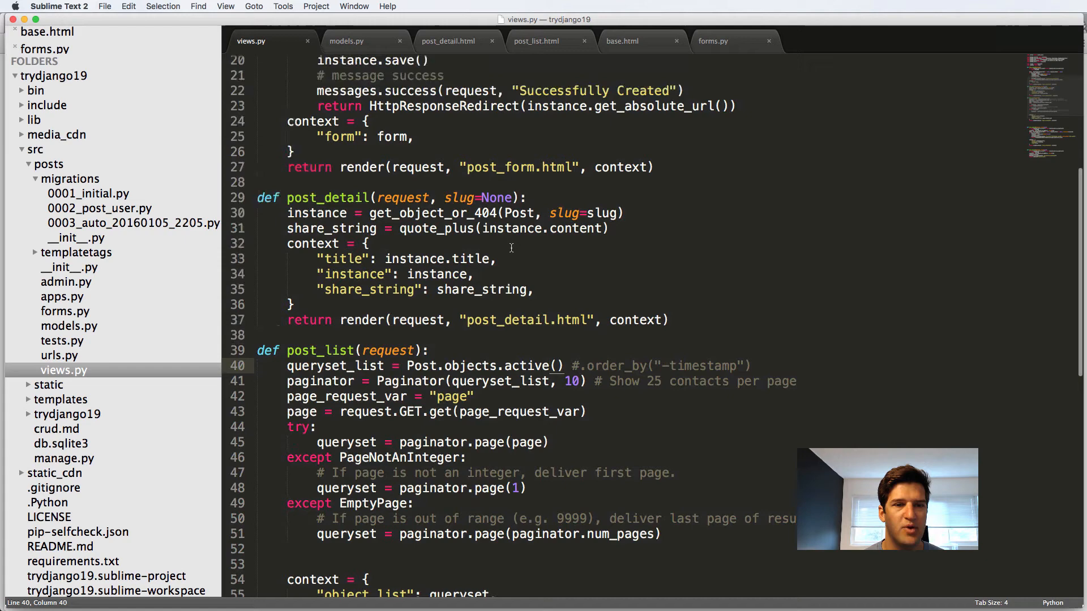
In post_detail, raise Http404 when instance.draft or instance.publish > timezone.now() for non-staff viewers
text(if)
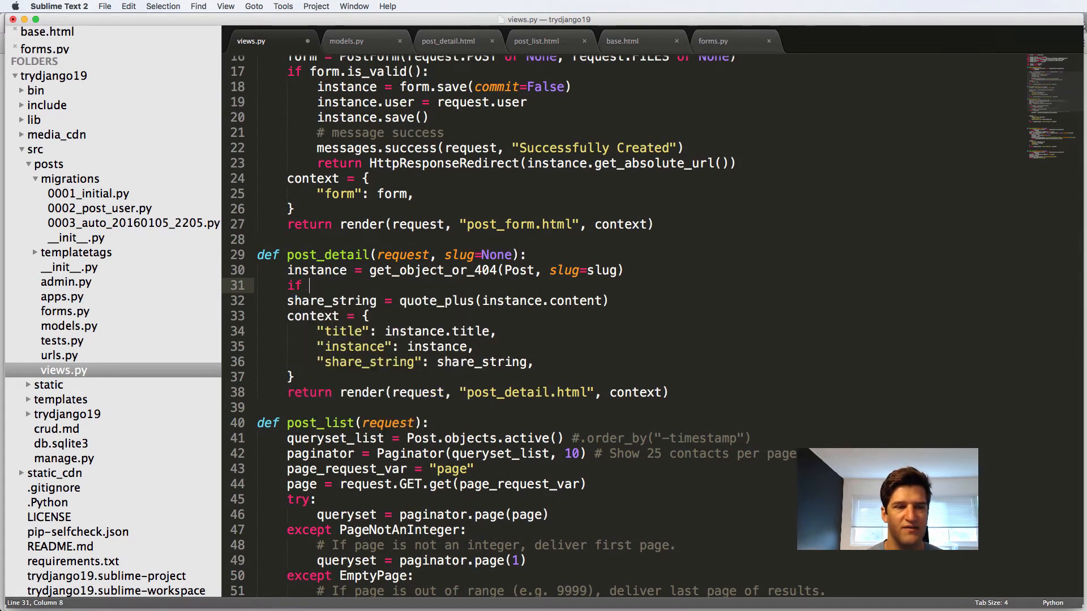
text(instance.draft)
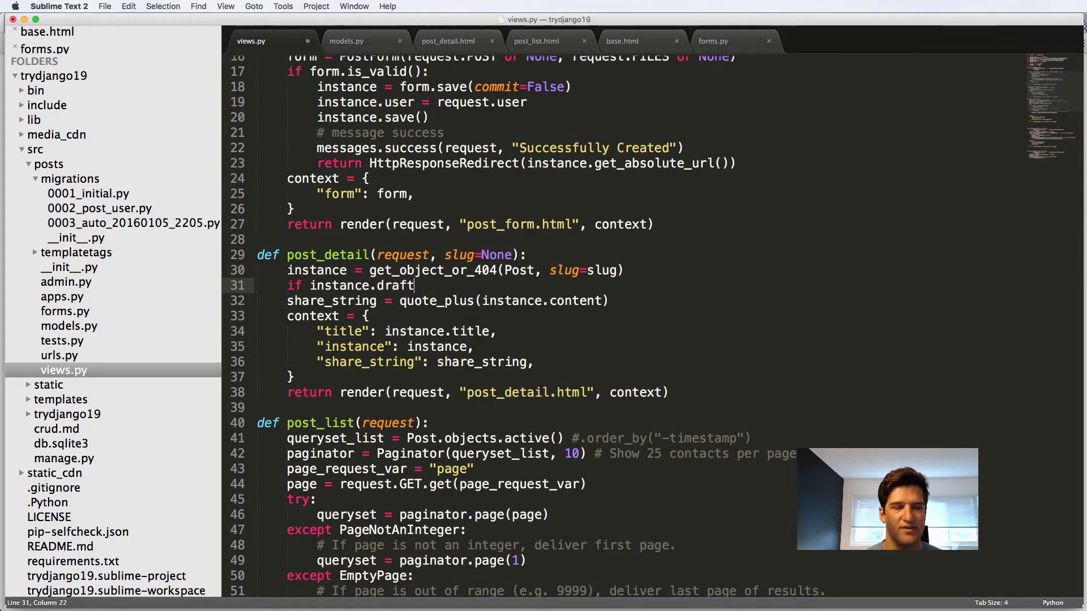
text(raise Http4)
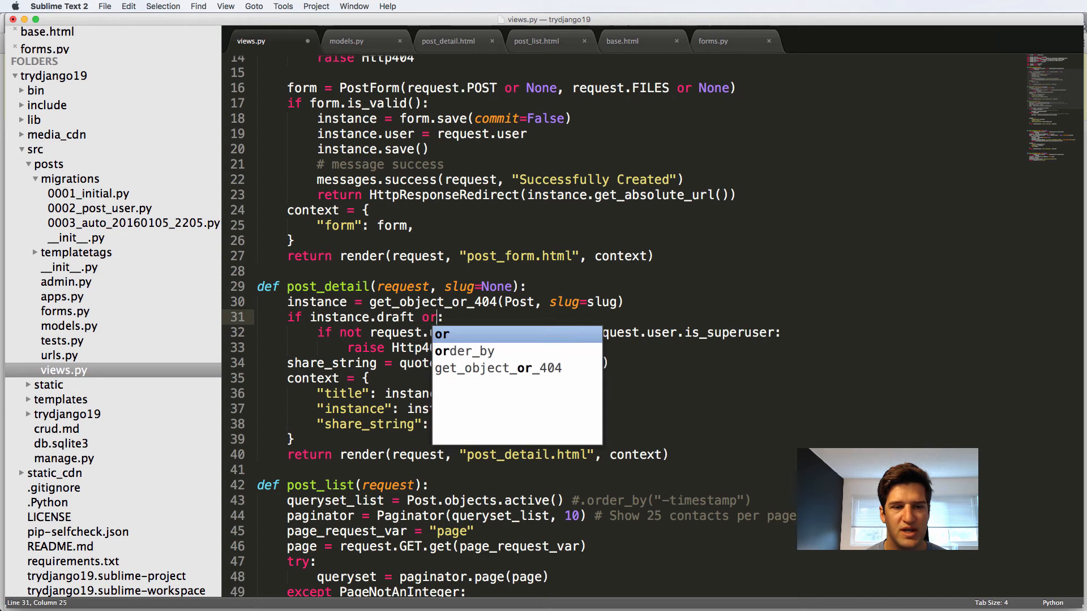
text(instance.)
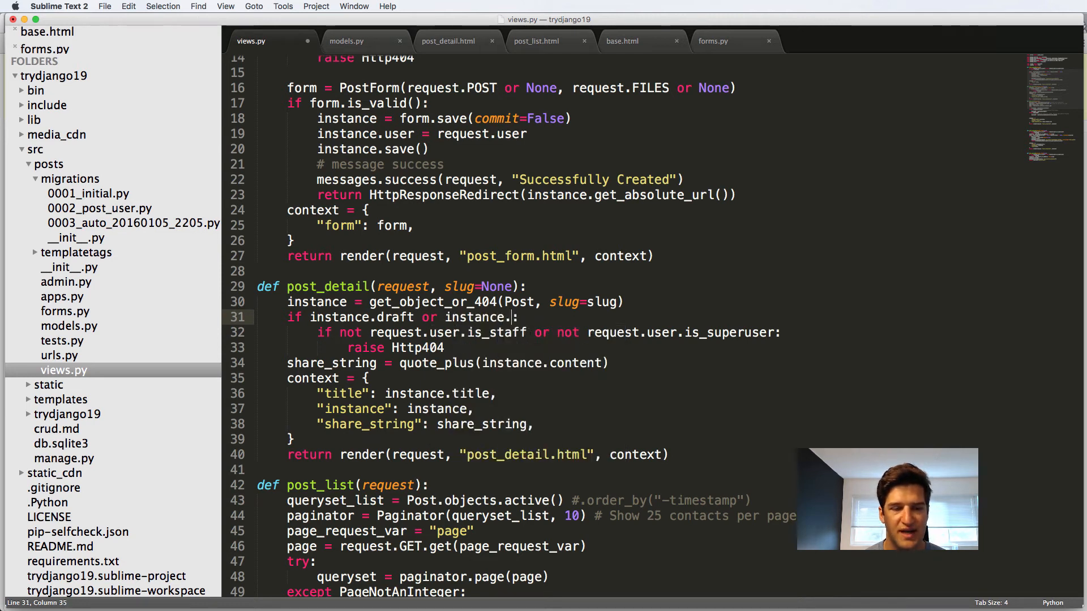
text(publish)
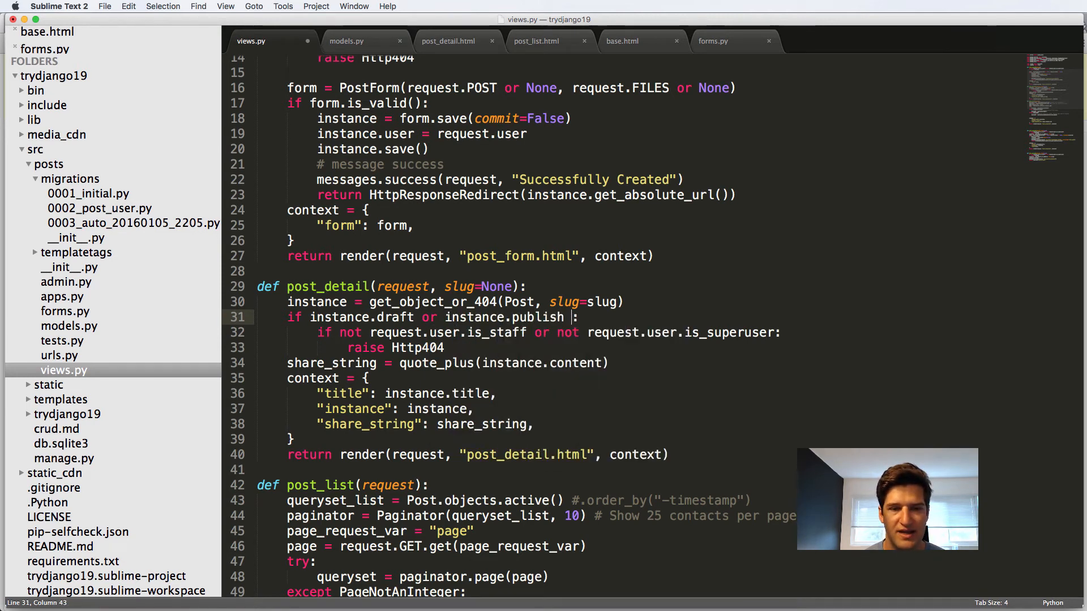
text(>)
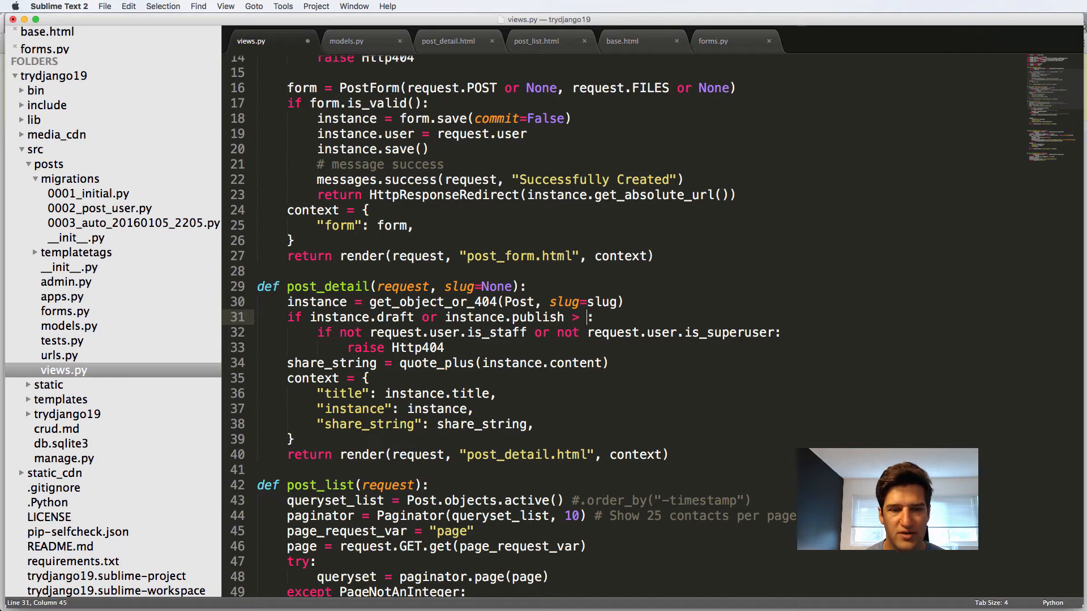
text(timezone.now)
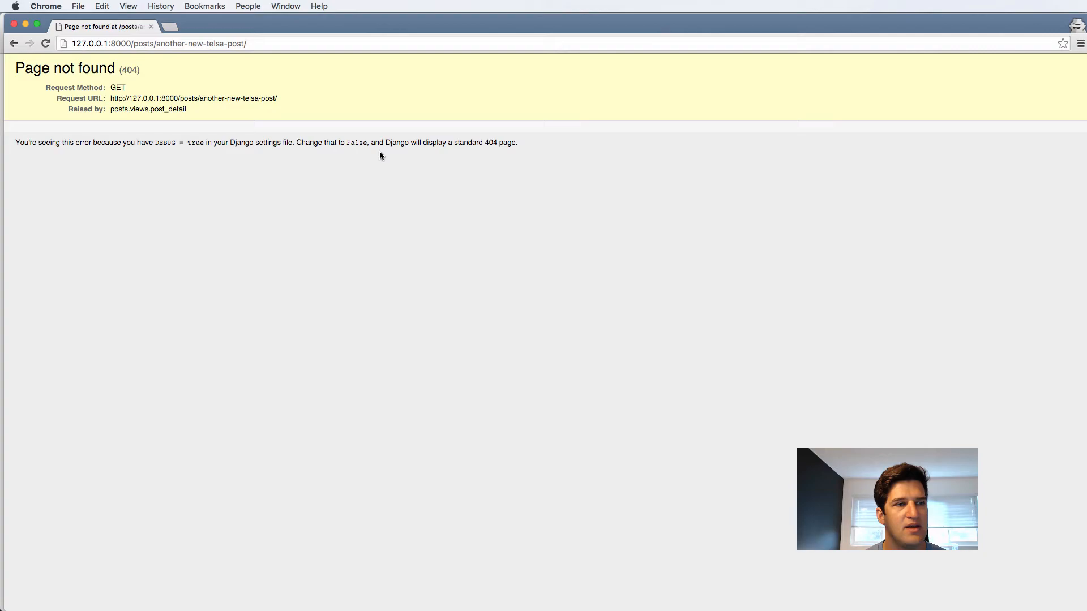
mouse_move(323, 131)
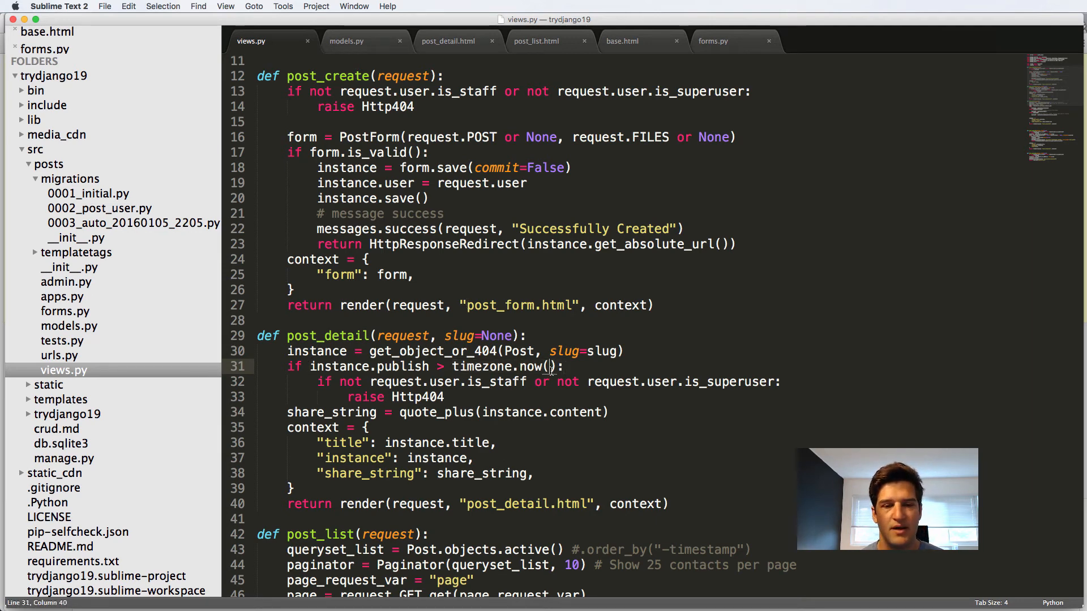
Append .date() to timezone.now(), then reload the post and its /edit/ page in Chrome
text(.date())
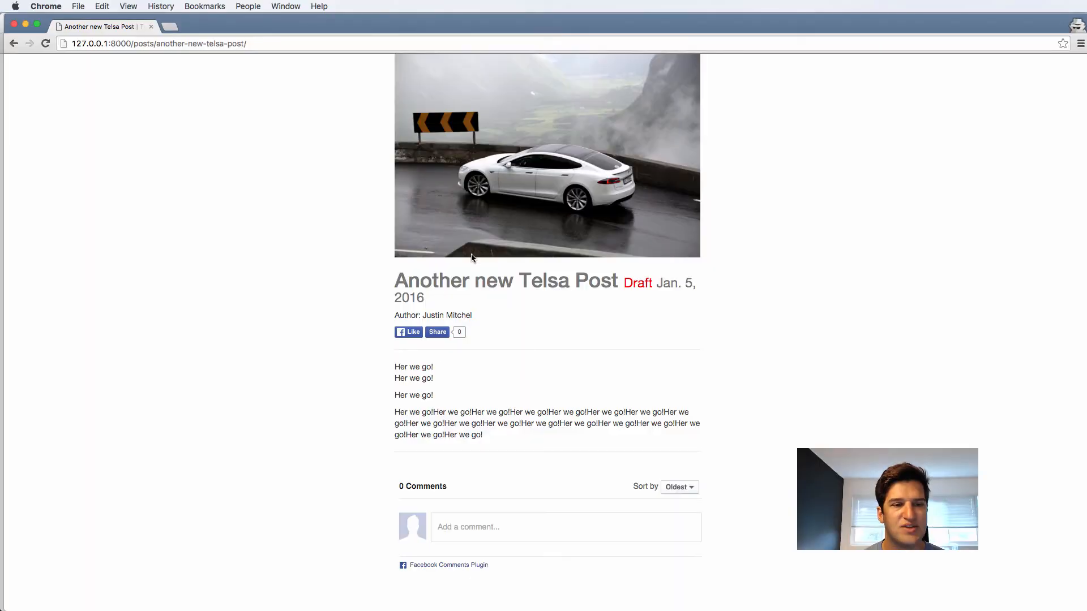
drag(655, 283, 424, 298)
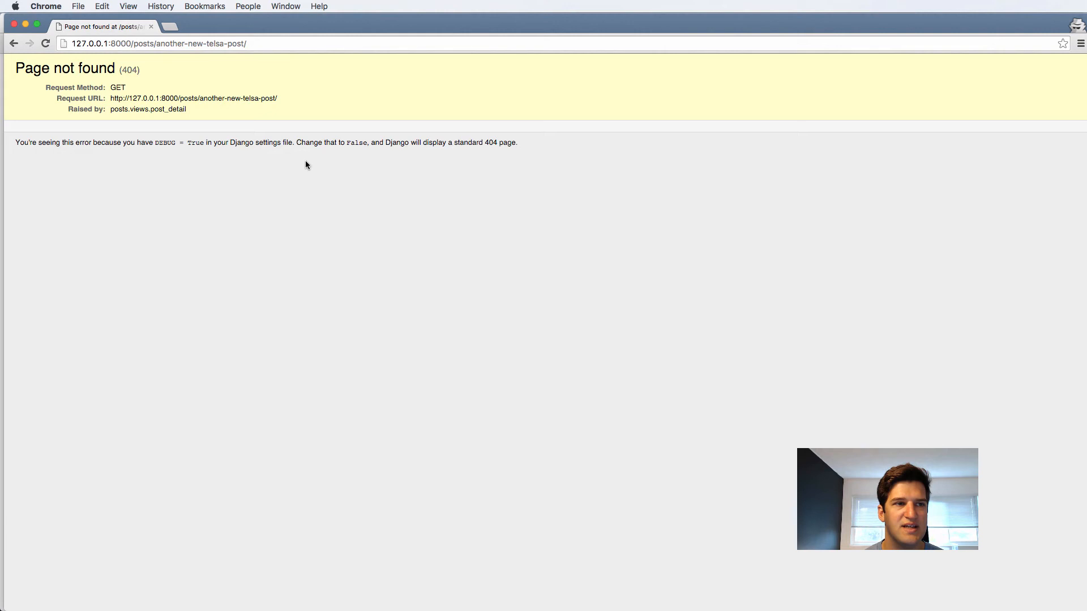
text(/edit)
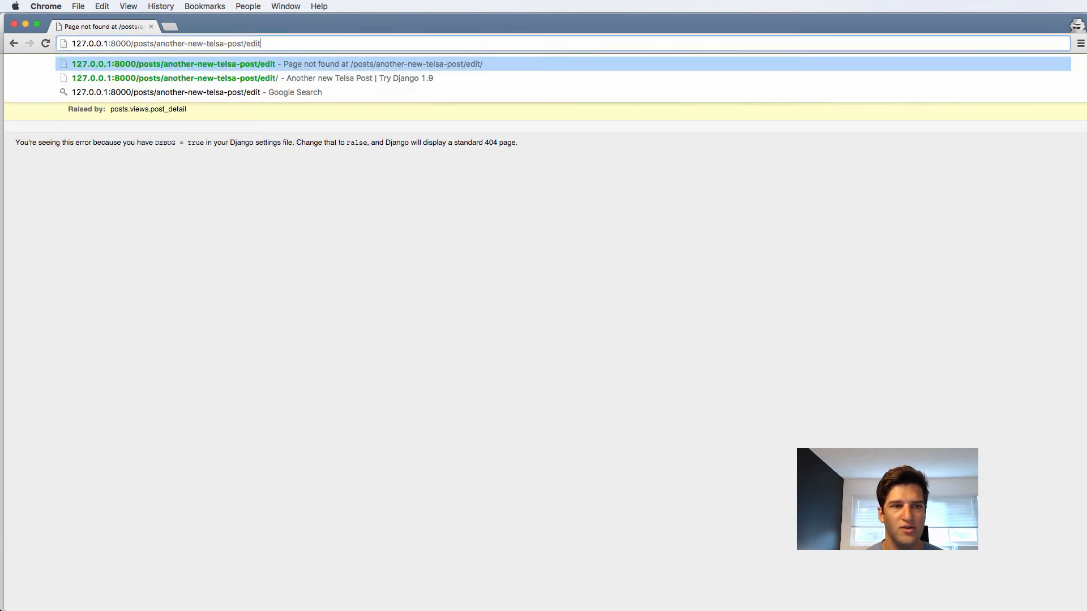
click(174, 78)
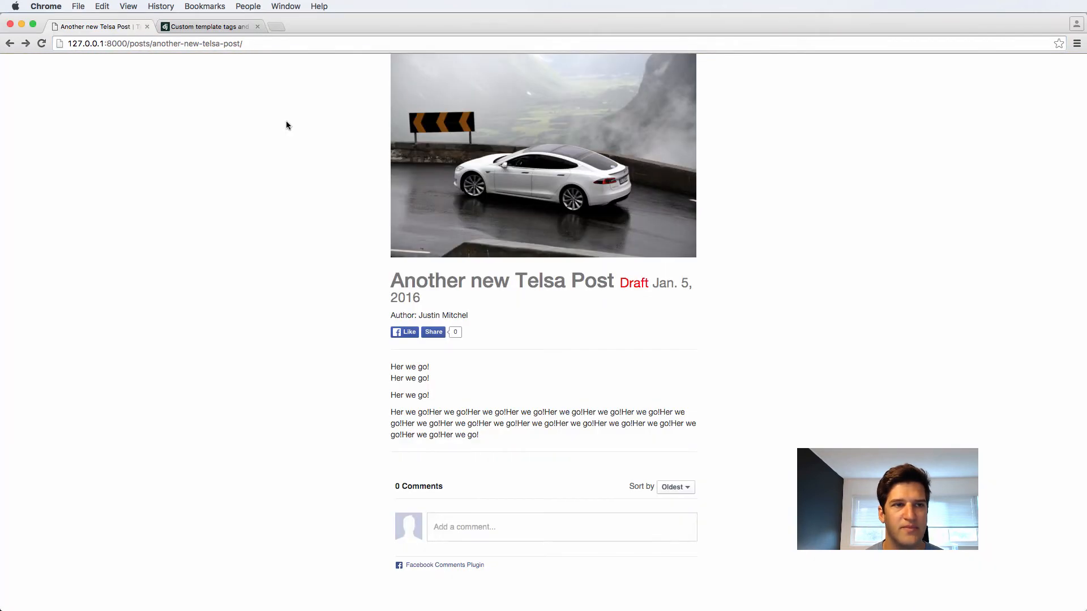
text(edit/)
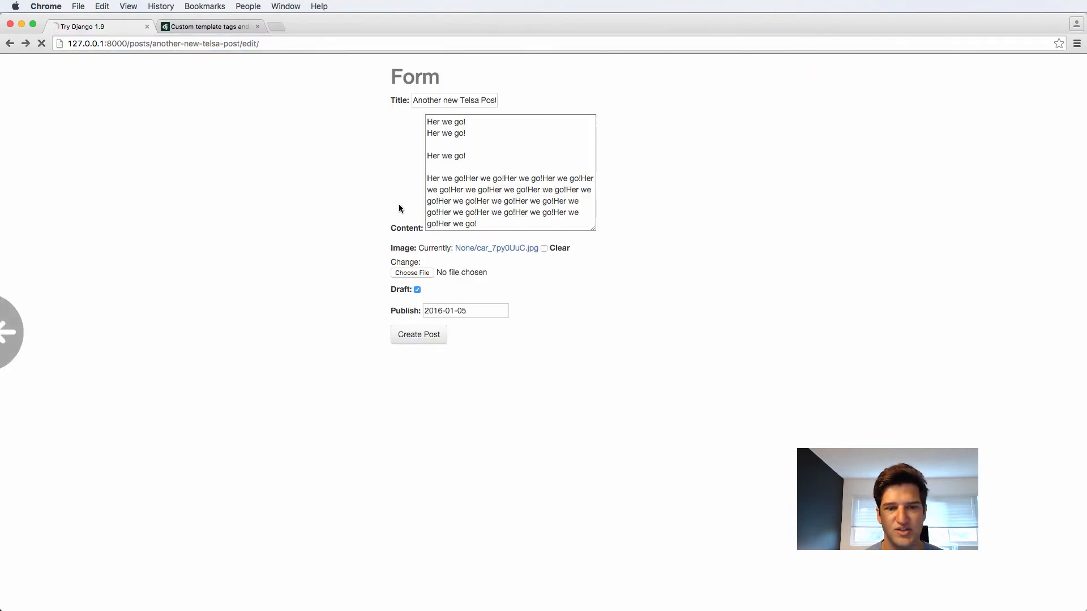
click(419, 335)
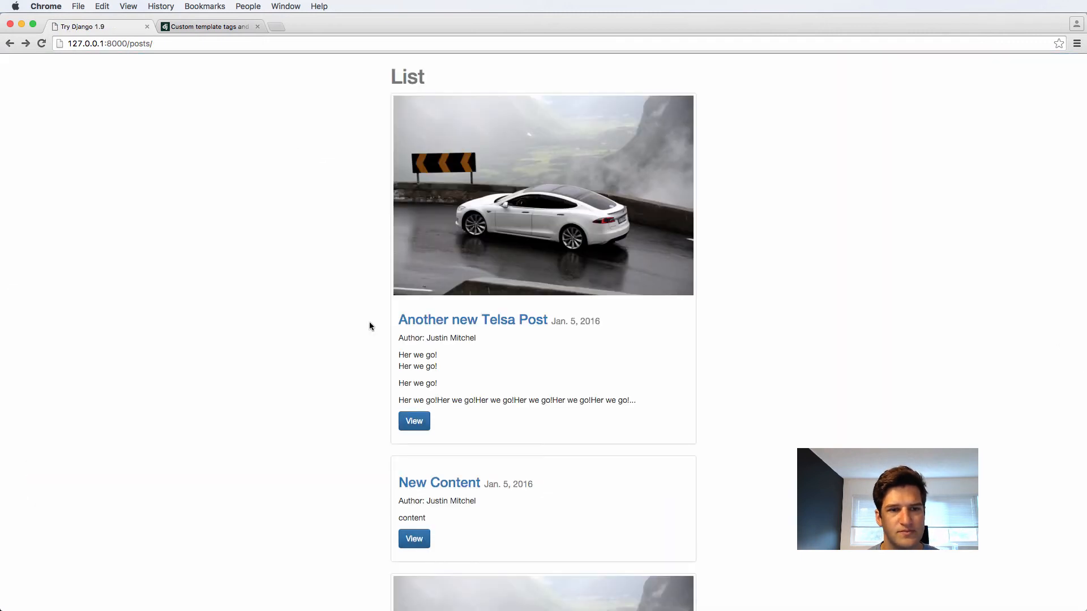
mouse_move(473, 320)
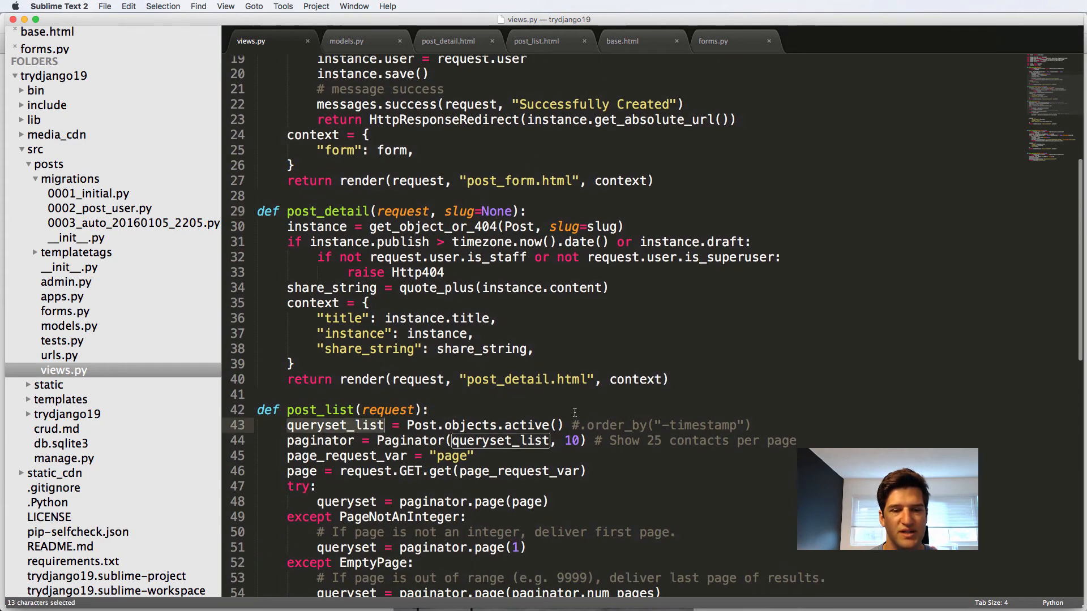
In post_list, set queryset_list to Post.objects.all() when request.user is staff or superuser
text(if)
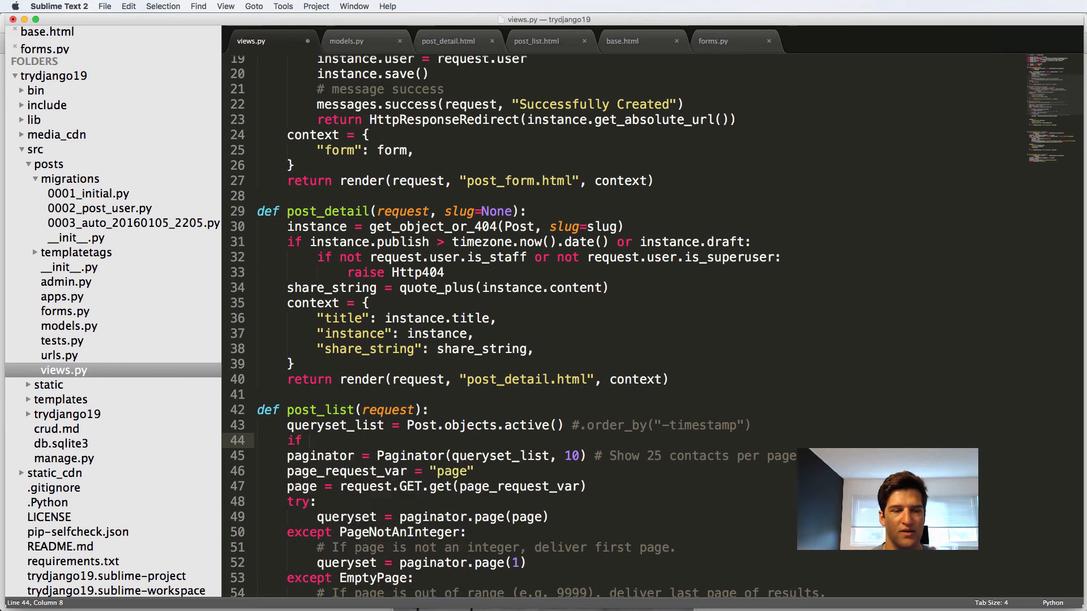
text(request)
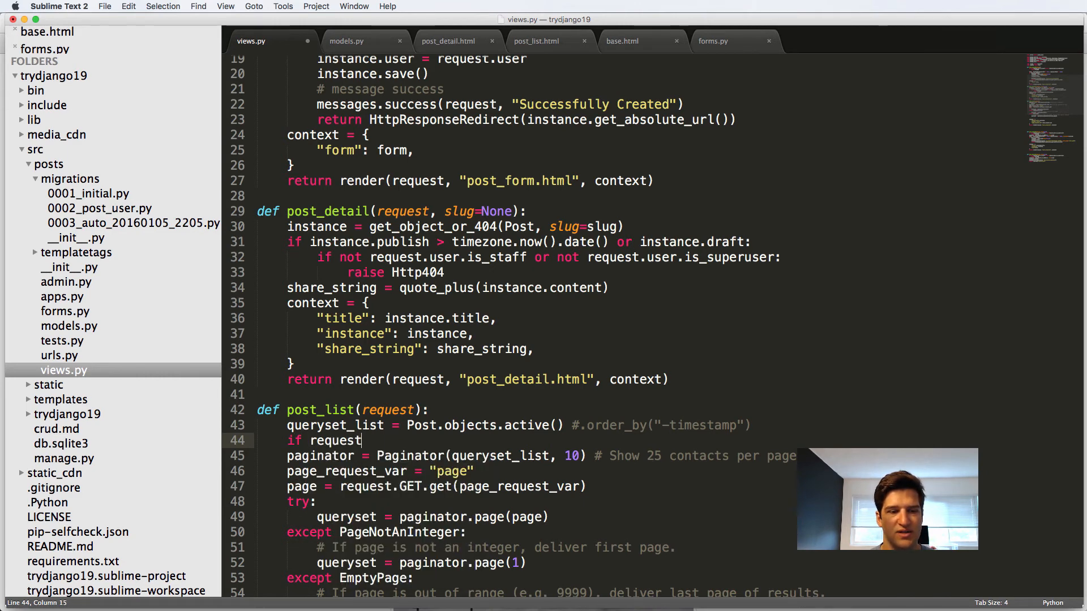
text(.user.is_staff o)
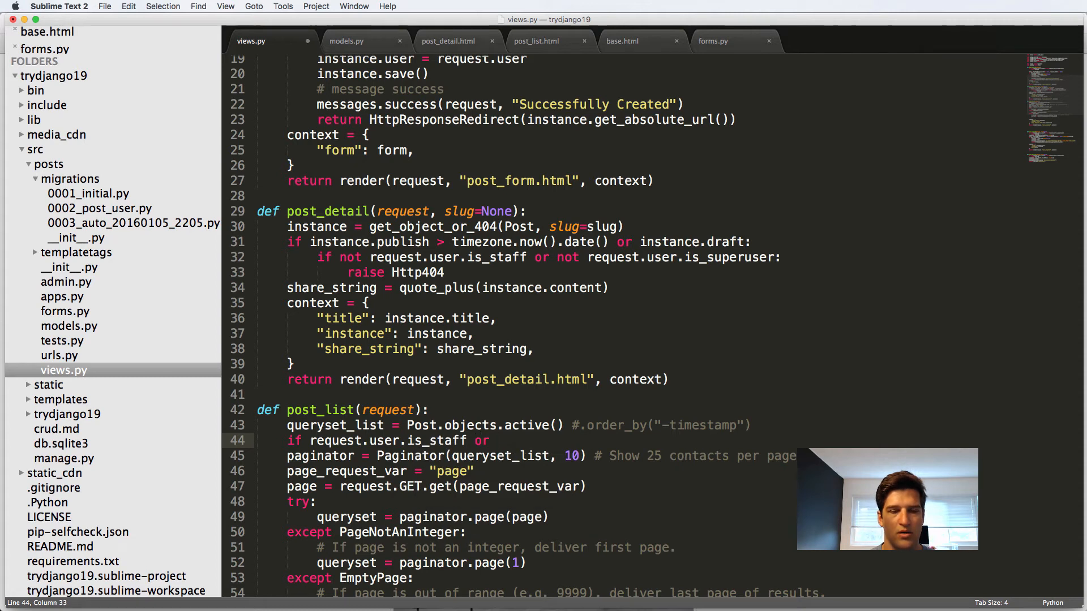
text(request.user)
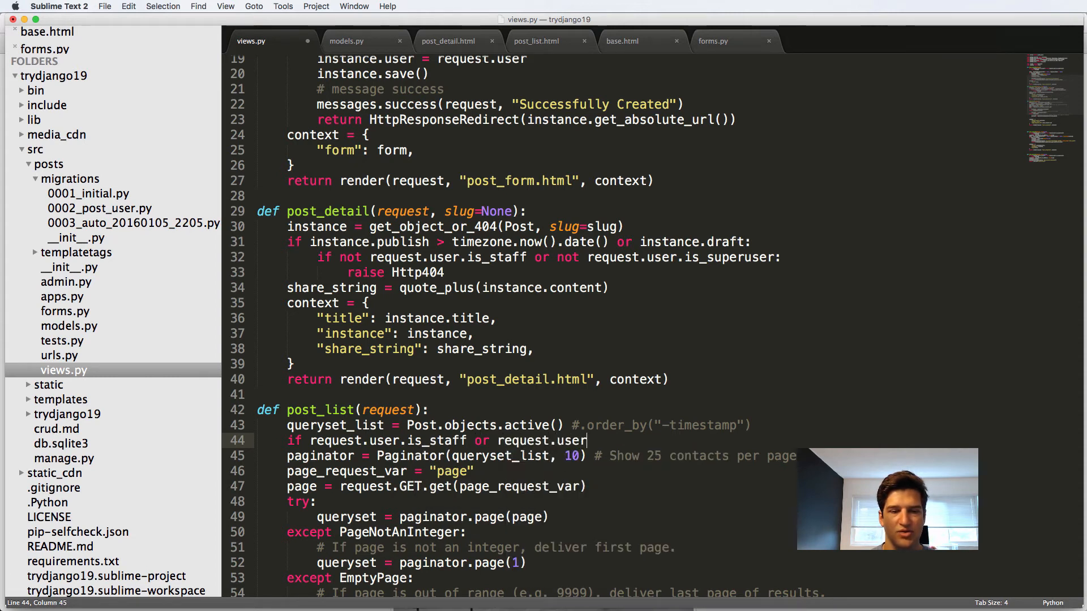
text(.is_superuser:)
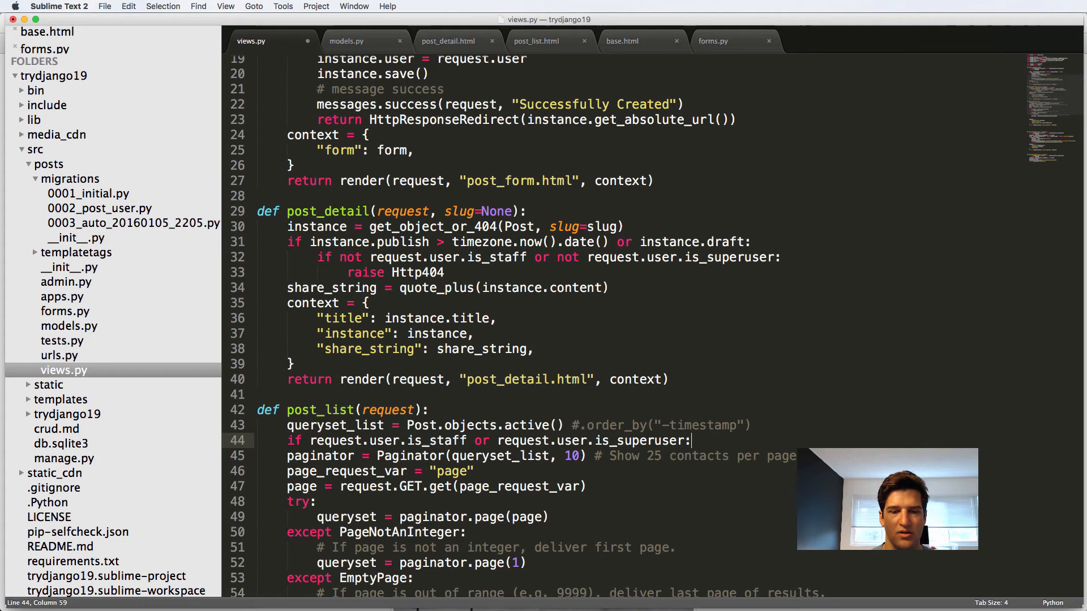
text(que)
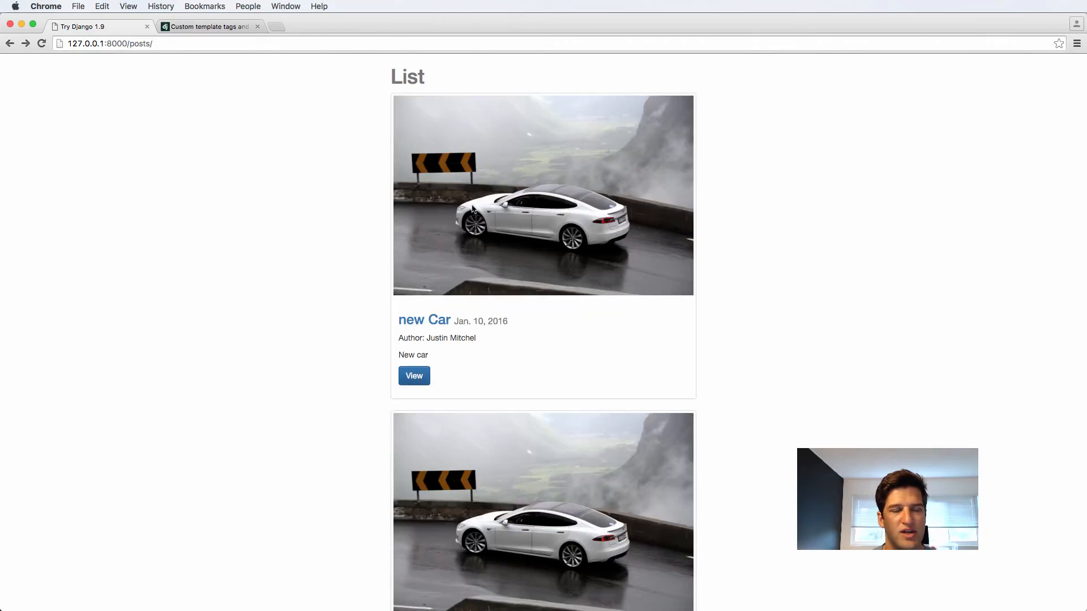
scroll(down, 3)
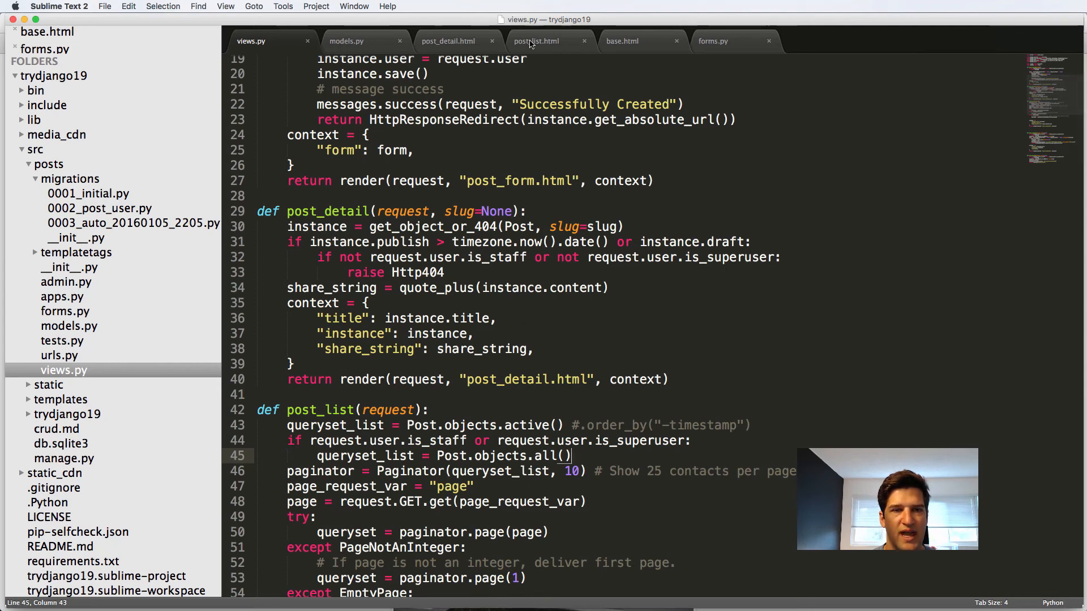
click(536, 40)
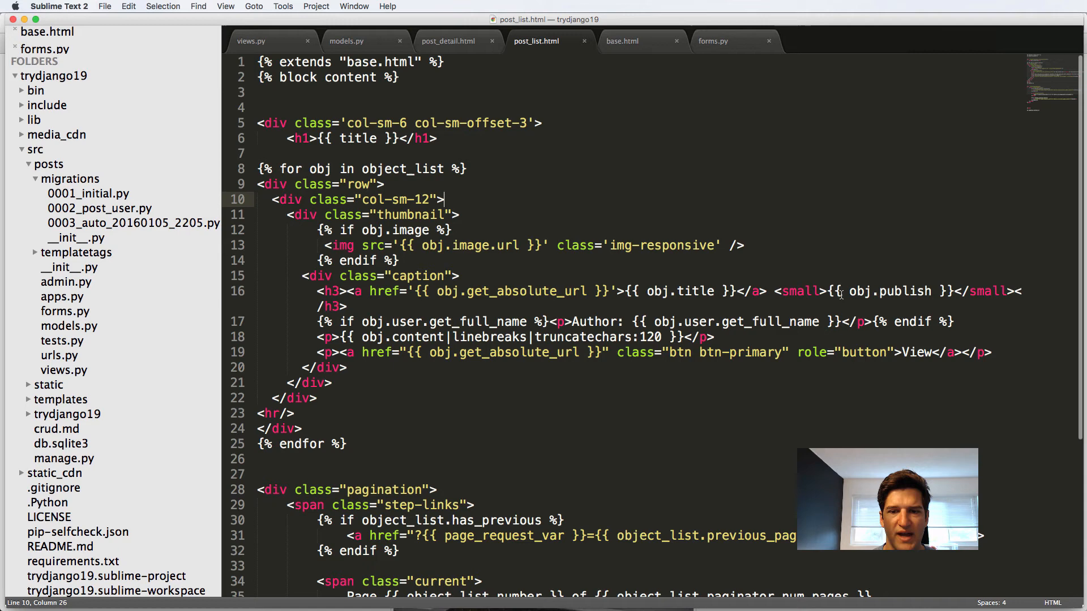
mouse_move(818, 291)
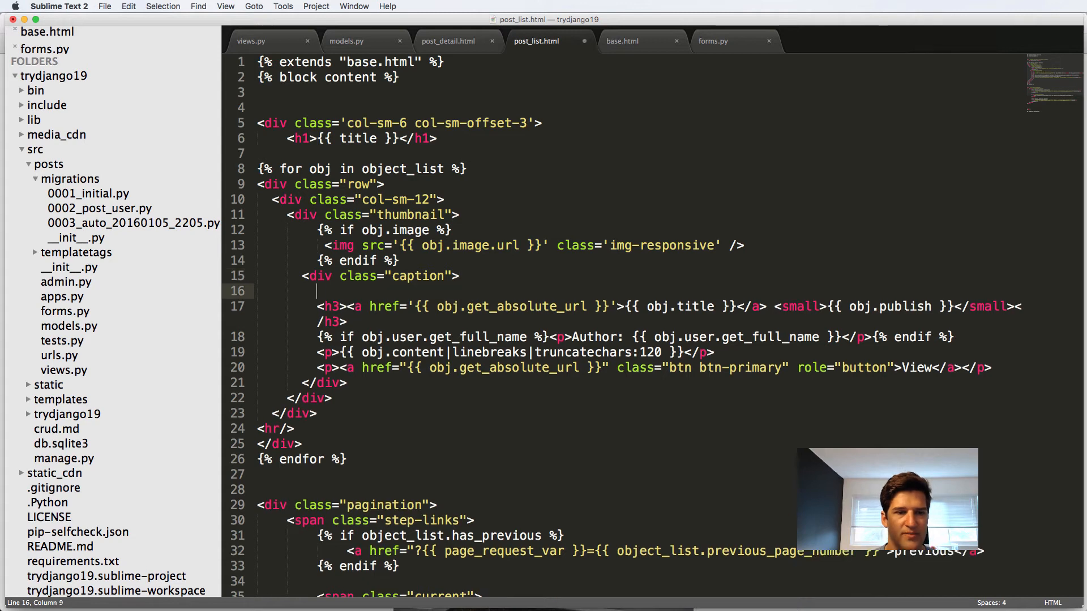
Add {% if instance.draft %}<h3>Draft</h3>{% endif %} inside the caption div of post_list.html
text(<h3>{%)
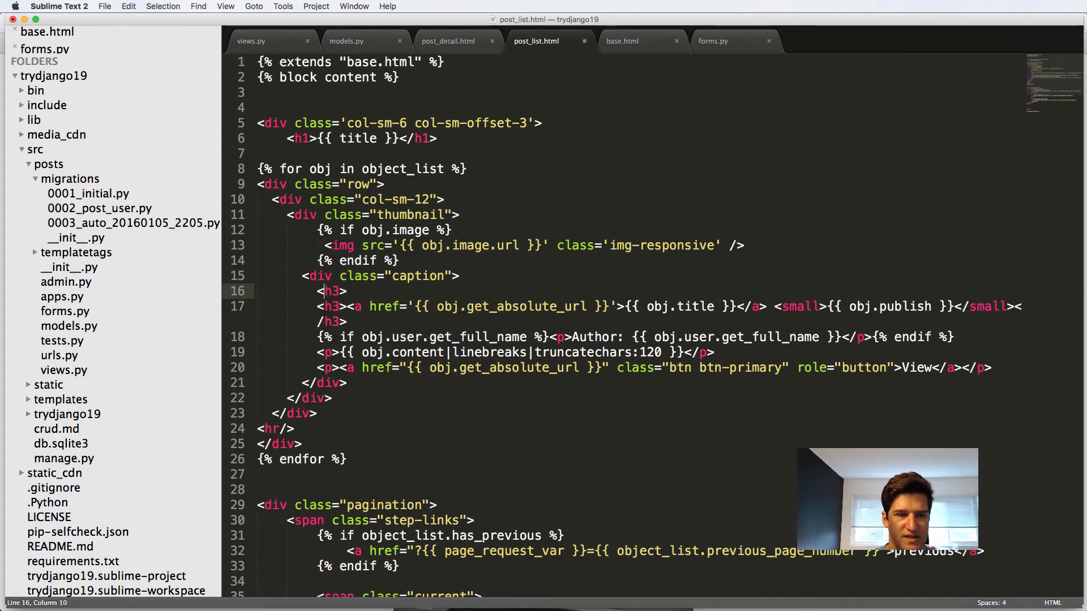
text({% if instance.draft %)
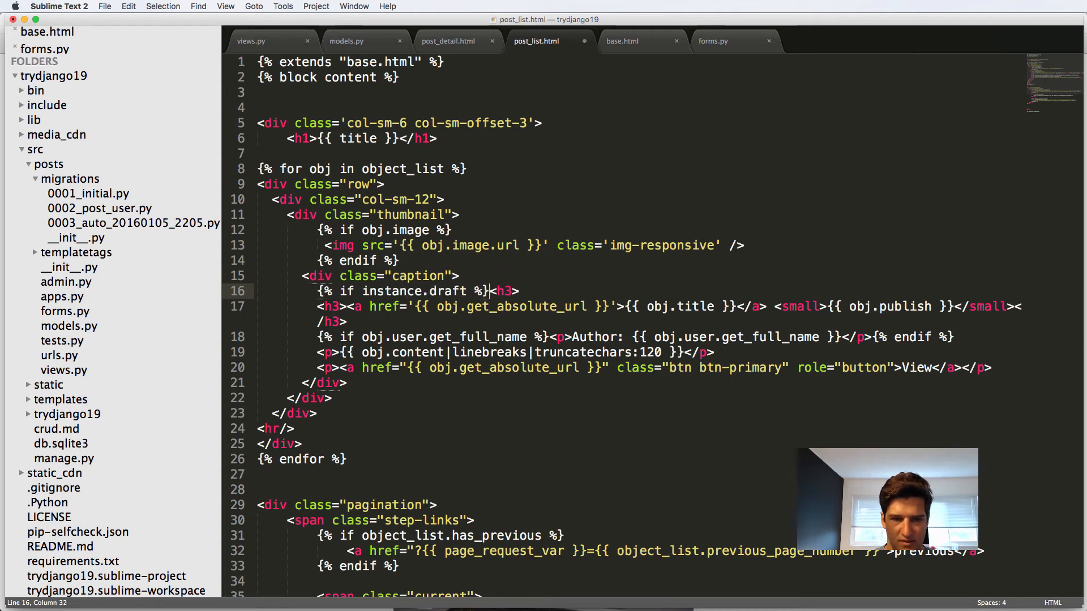
text(Draft {% endif %)
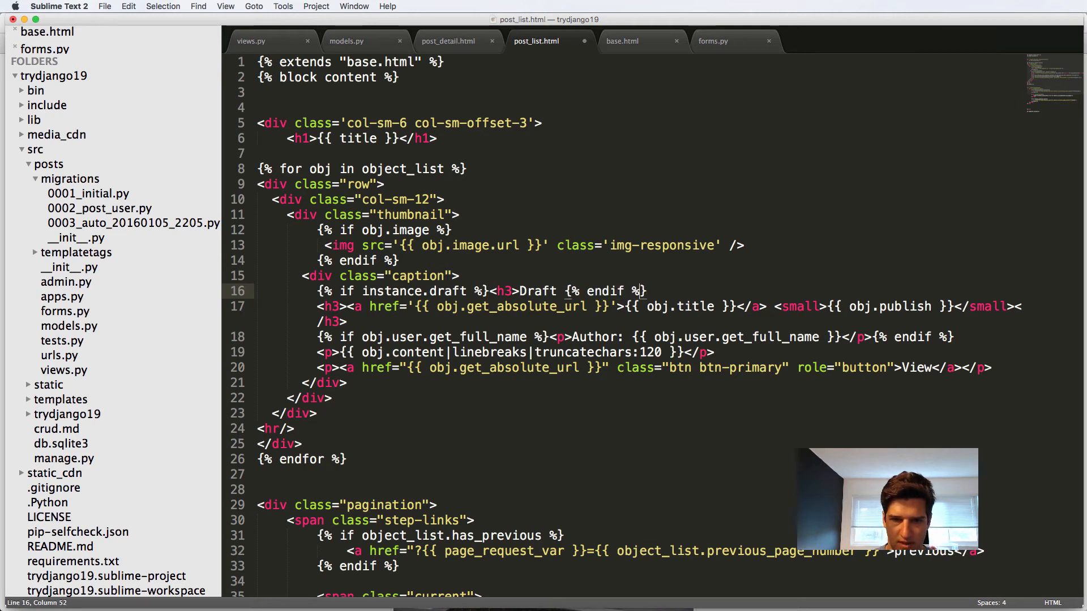
text(</h3>)
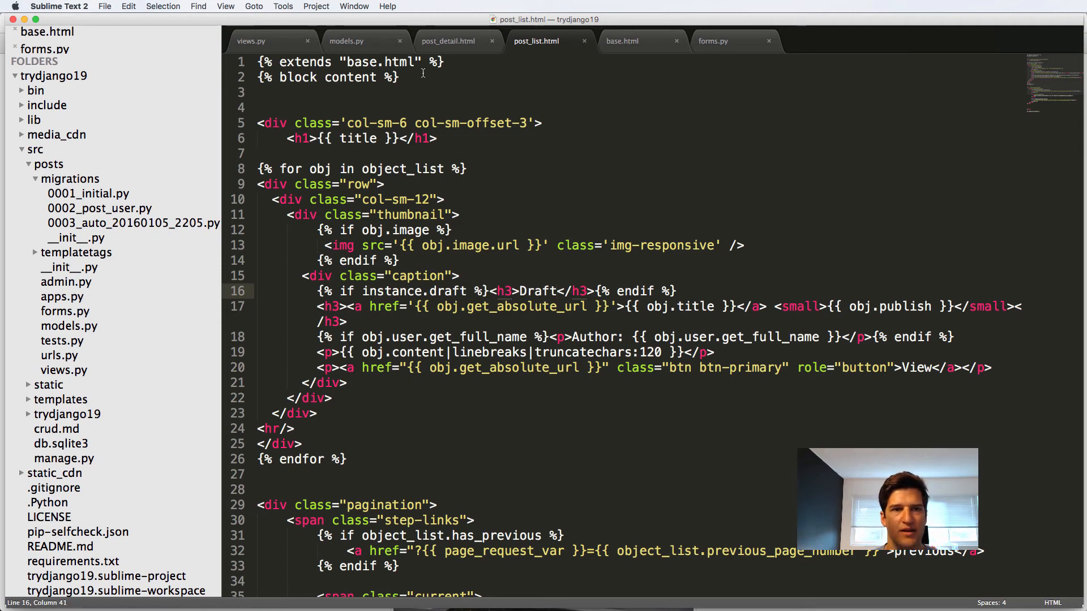
click(251, 41)
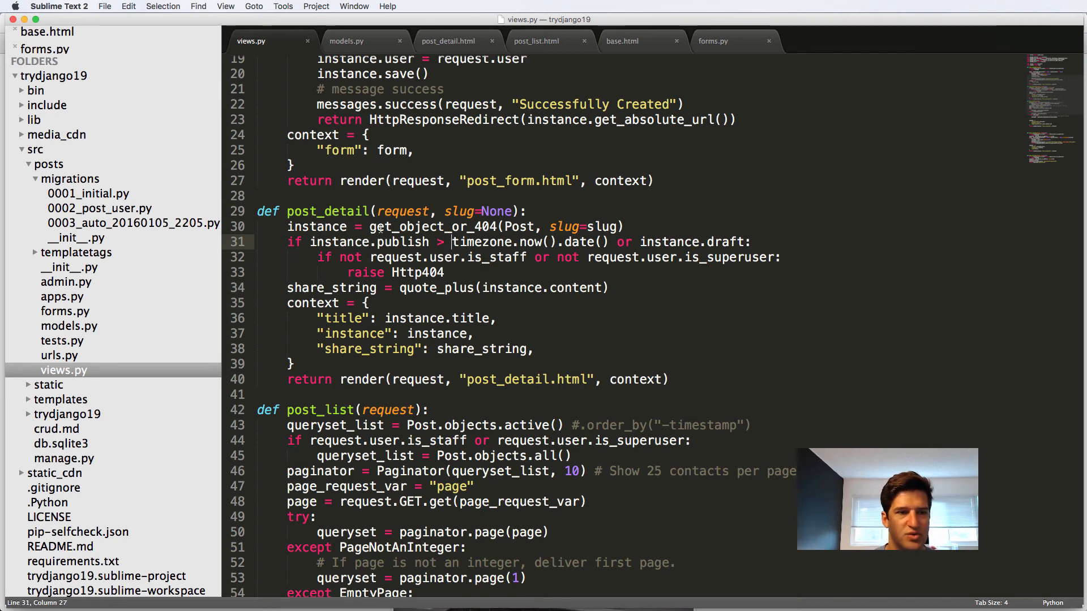
Add today = timezone.now().date() to post_list and include "today": today in the context
scroll(down, 3)
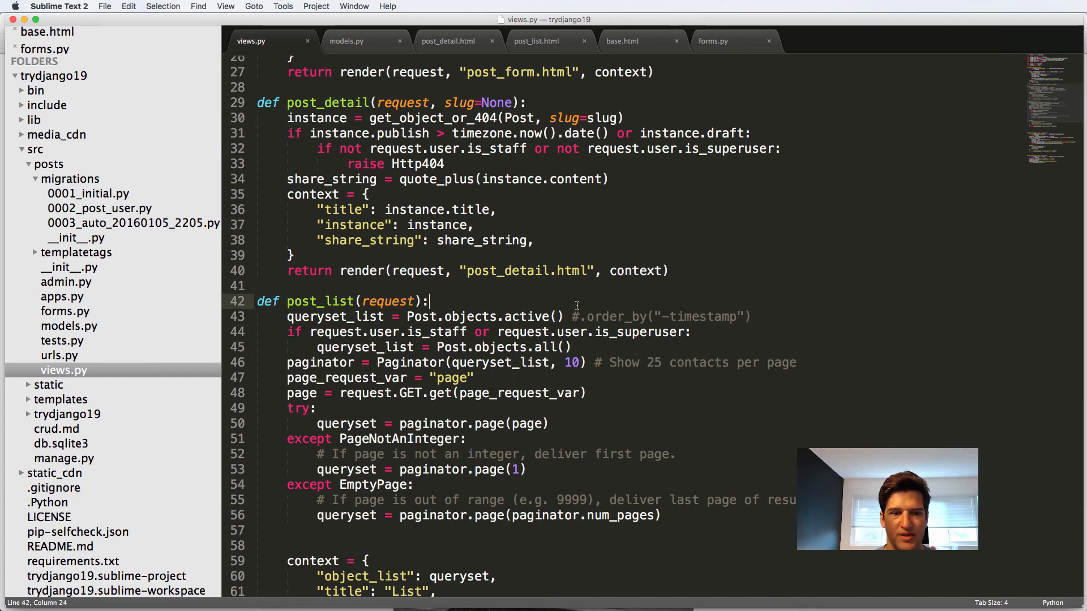
text(today = timezone.now().date()
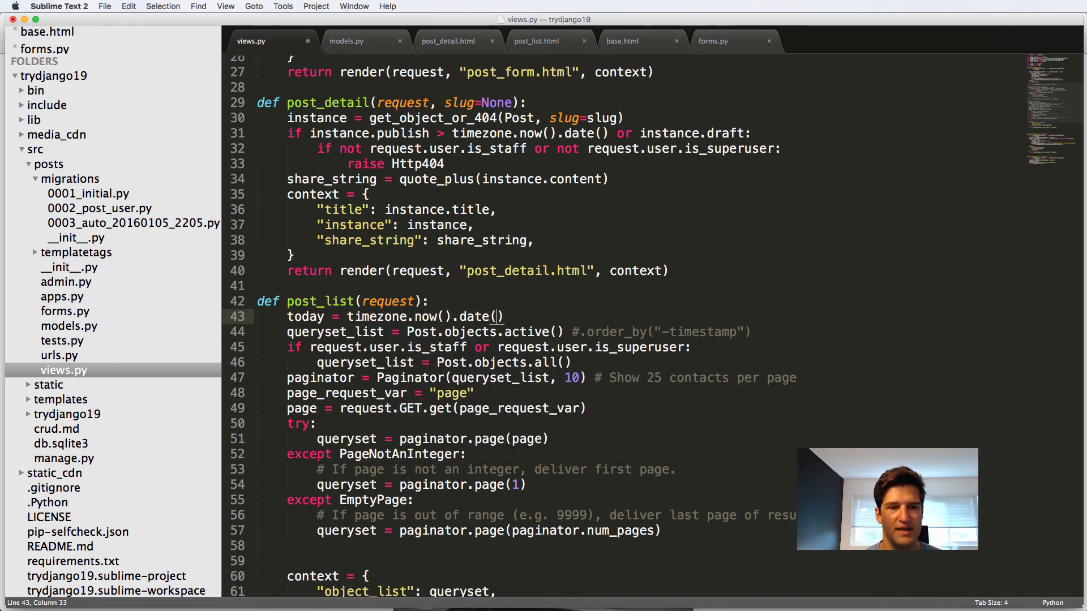
double_click(305, 317)
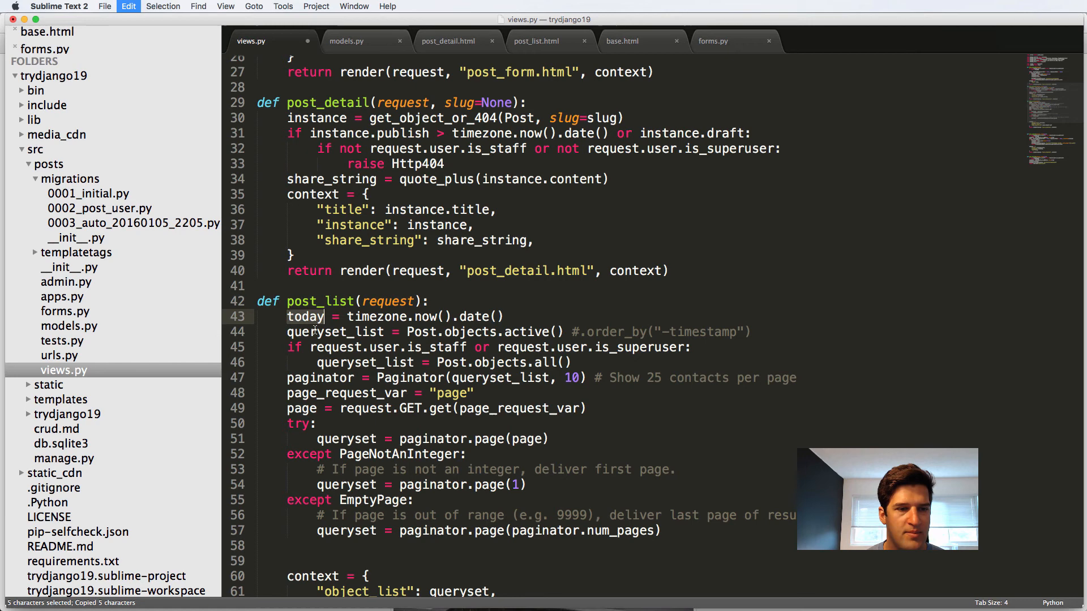
scroll(down, 3)
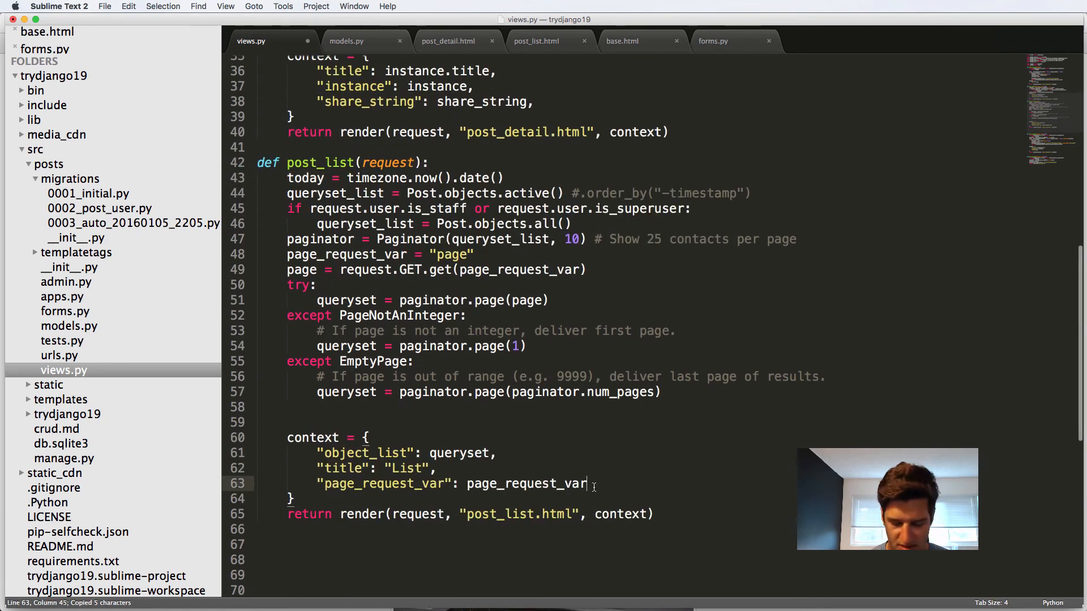
text("today": today)
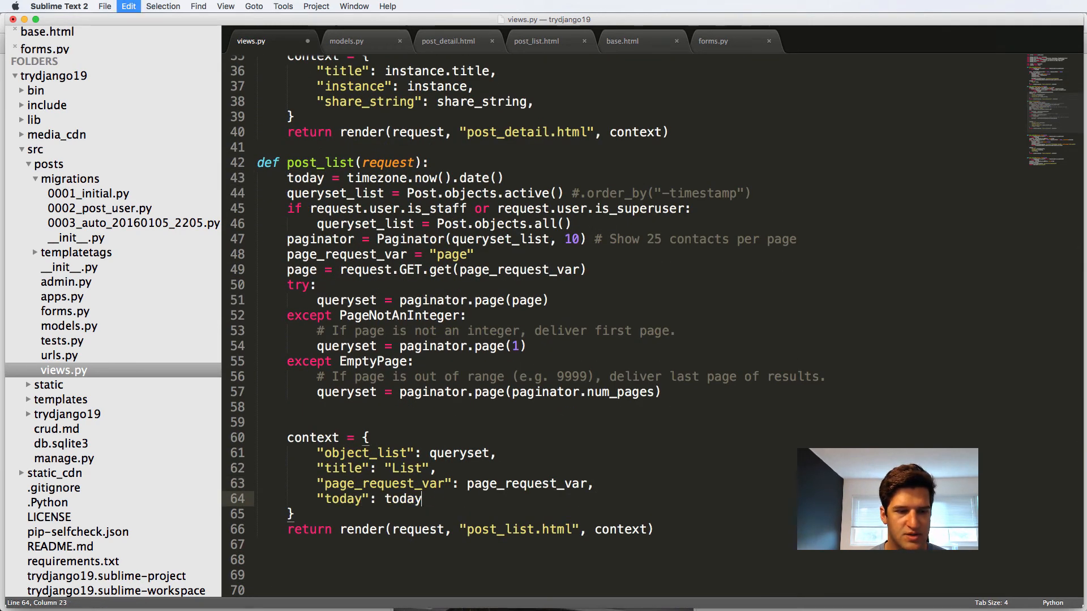
text(,)
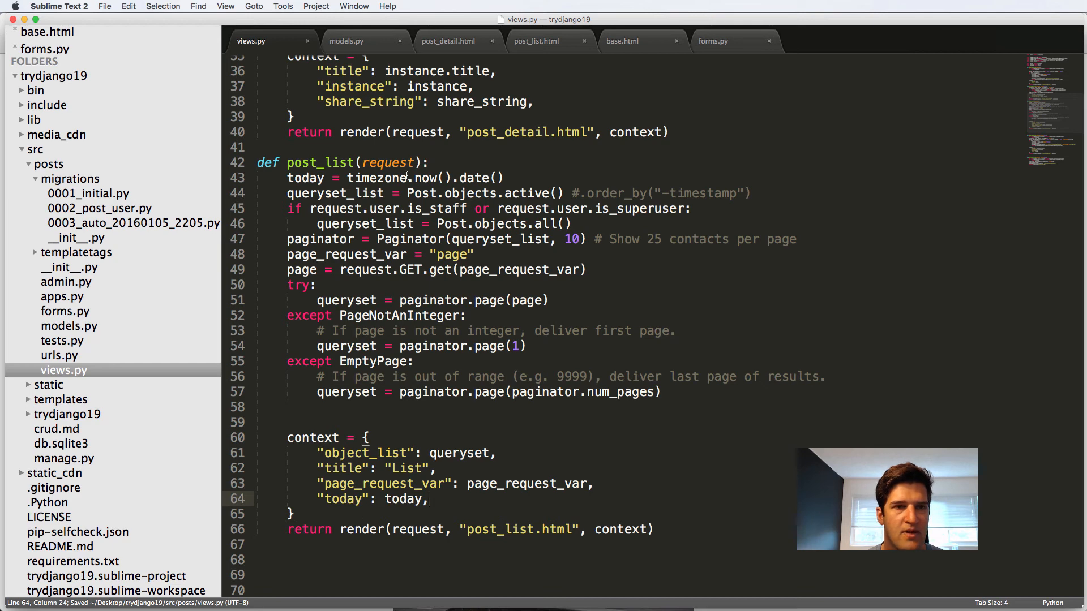
click(536, 41)
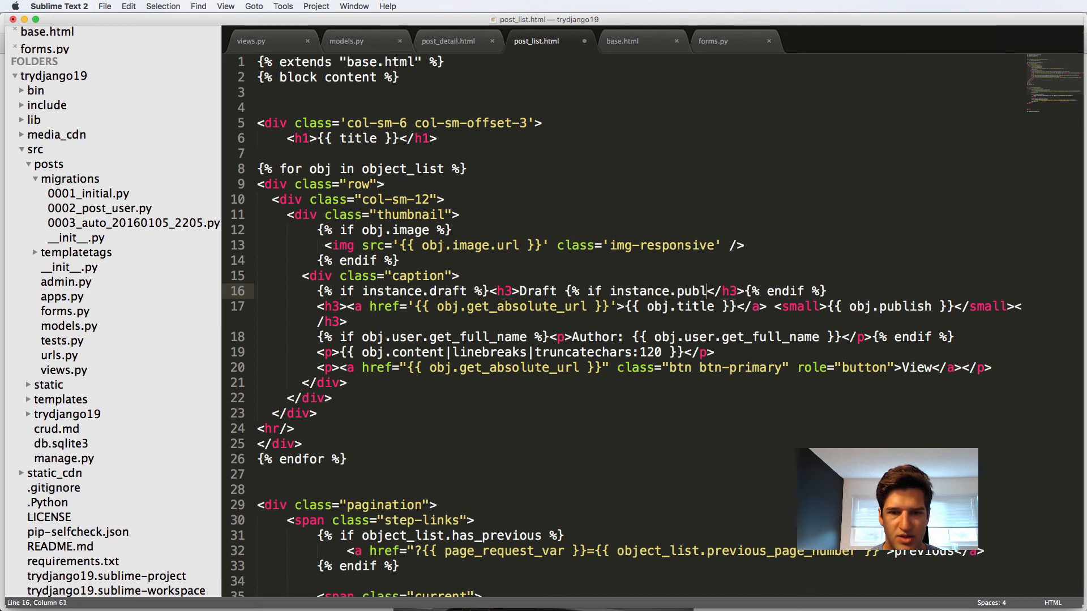
Add {% if instance.publish > today %}<h3>Future Post</h3>{% endif %} to post_list.html and save
text(ish > today %})
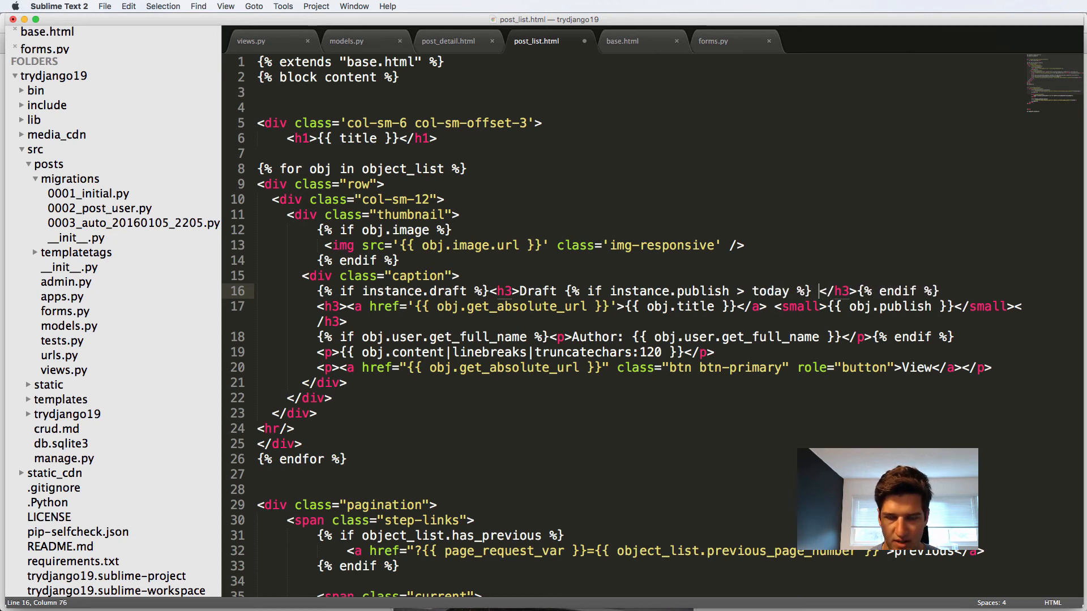
text(Post)
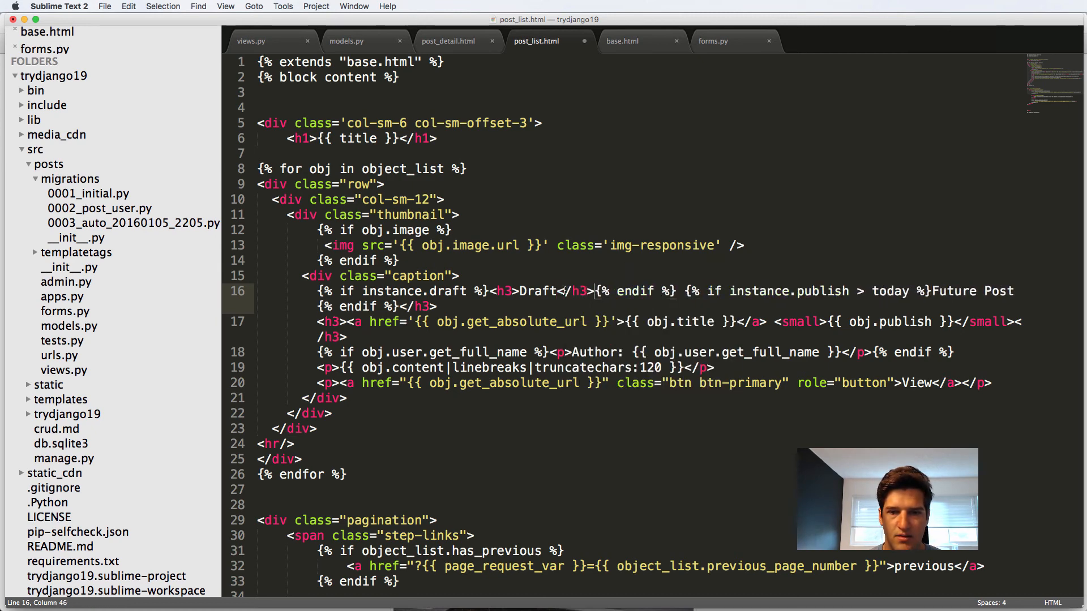
text(H3)
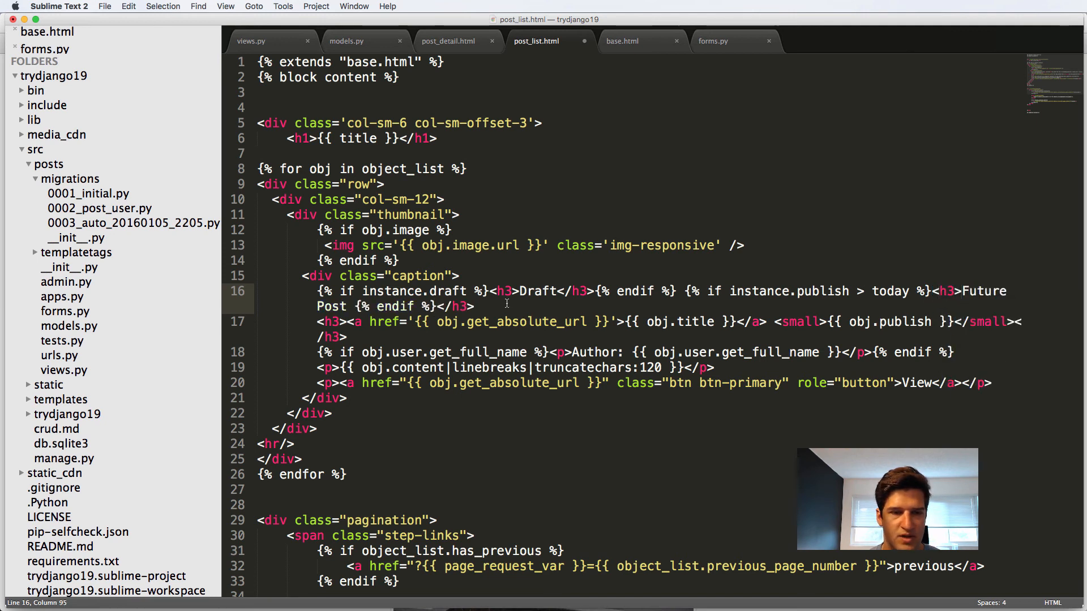
key(cmd+x)
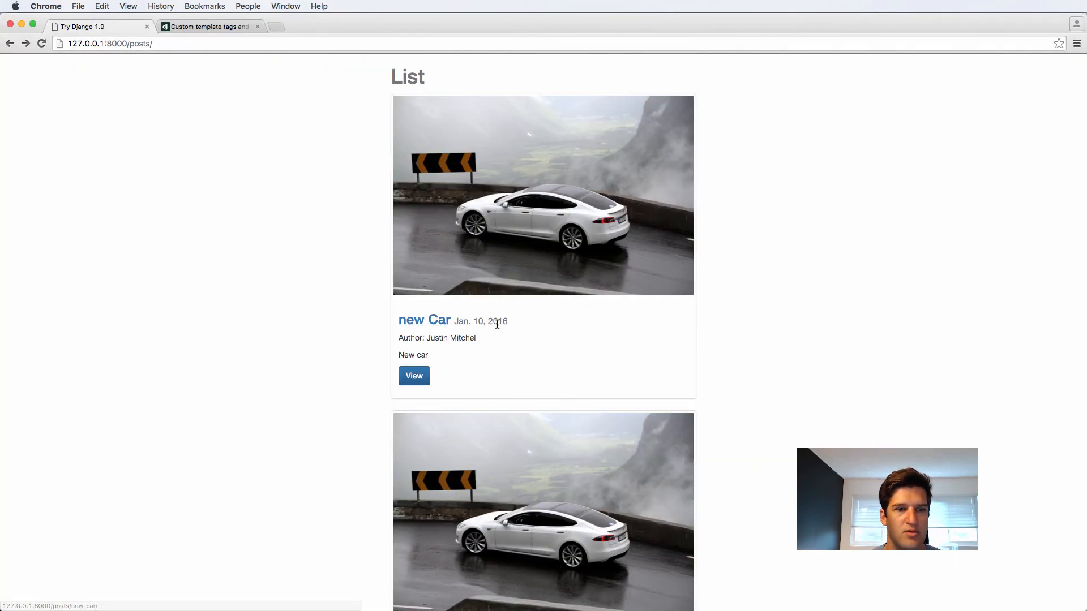
key(cmd+tab)
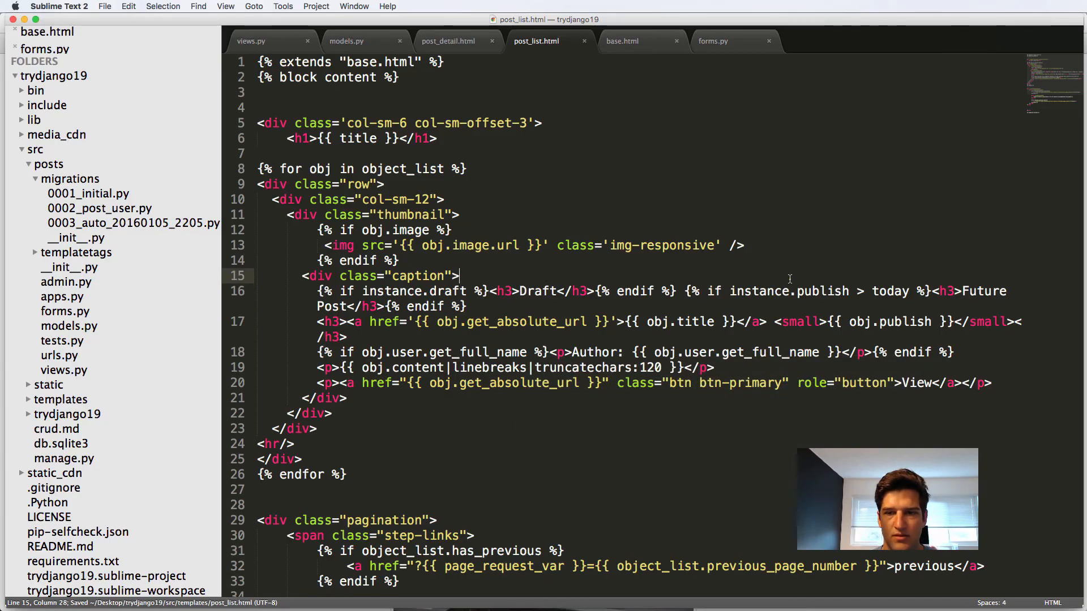
key(cmd+tab)
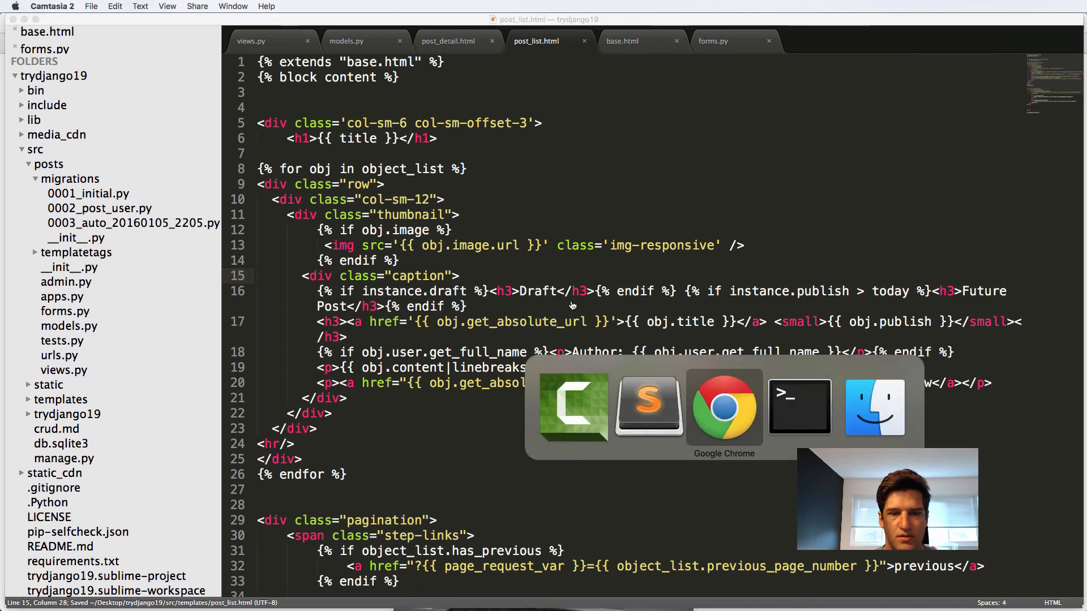
Reload 127.0.0.1:8000/posts/ and scroll the list to check for the new headings
click(723, 407)
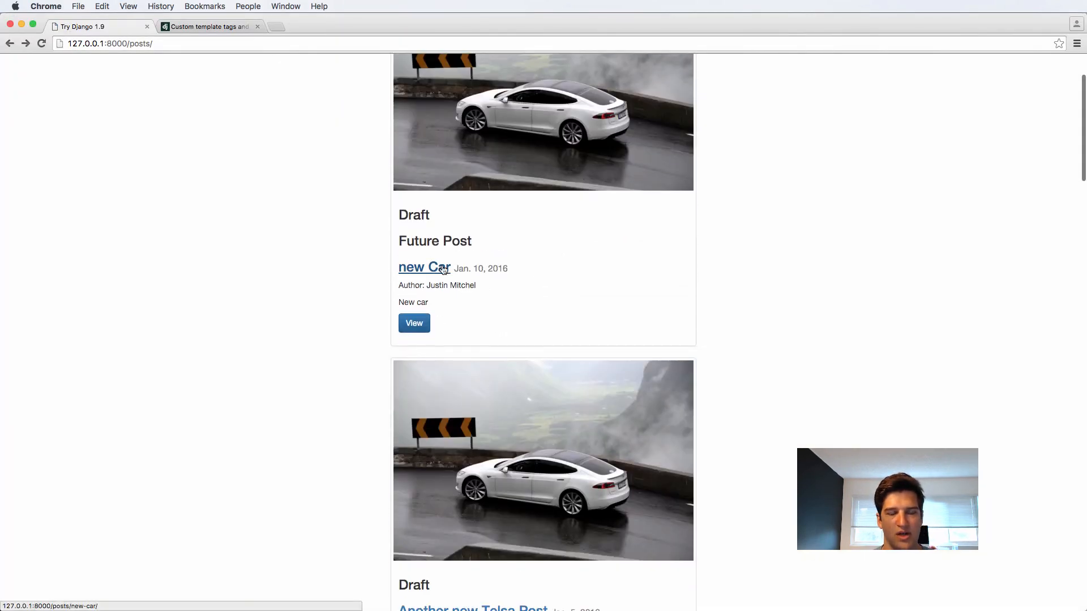
scroll(down, 3)
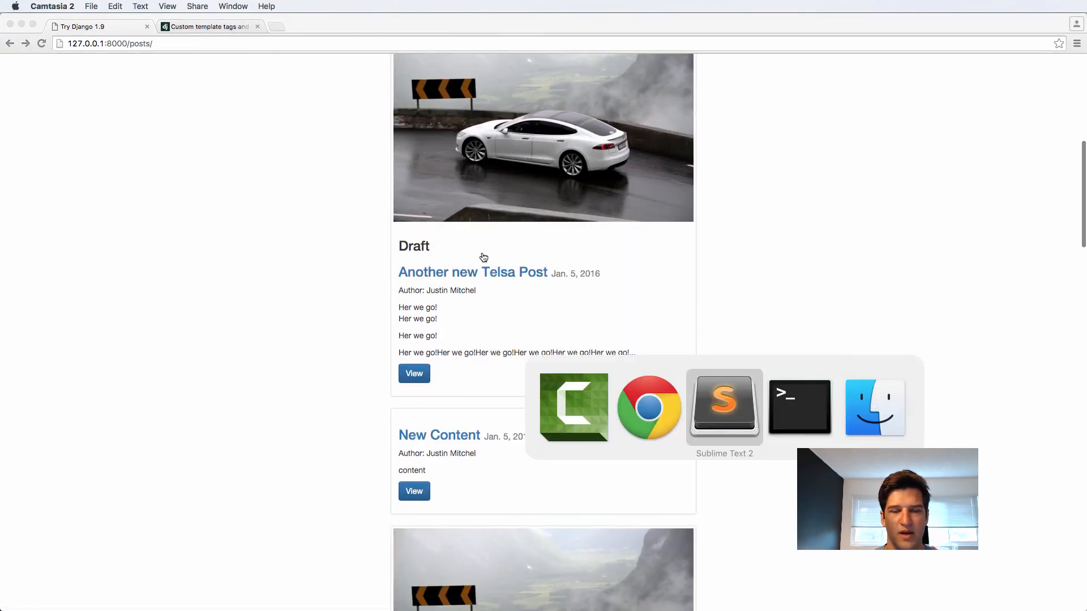
click(724, 408)
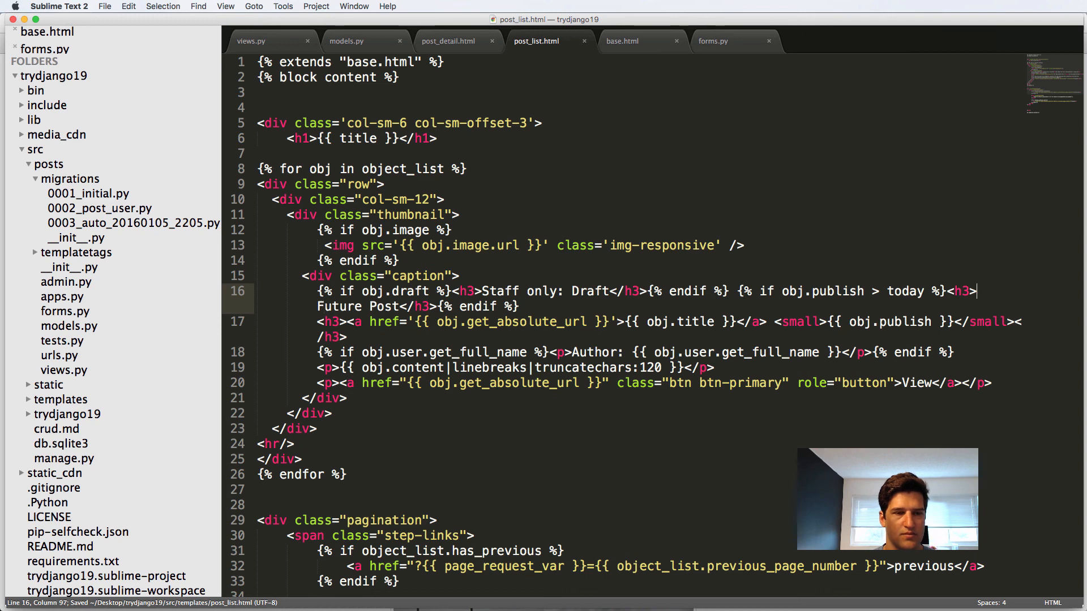
Prefix the headings with 'Staff only:', reload the post list, and open the new Car post
text(Staff ONLy:)
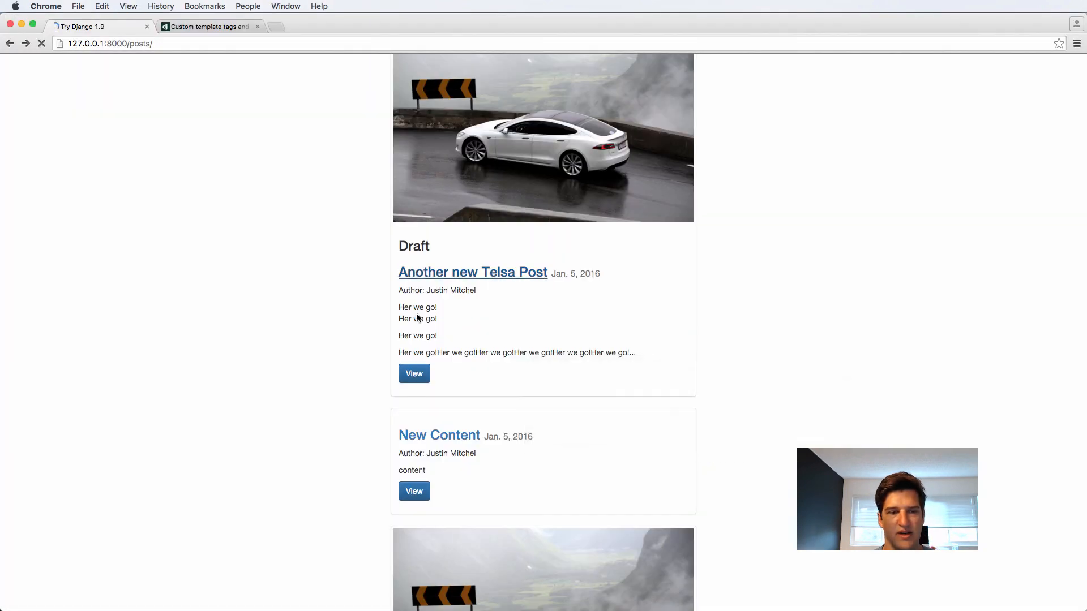
key(cmd+tab)
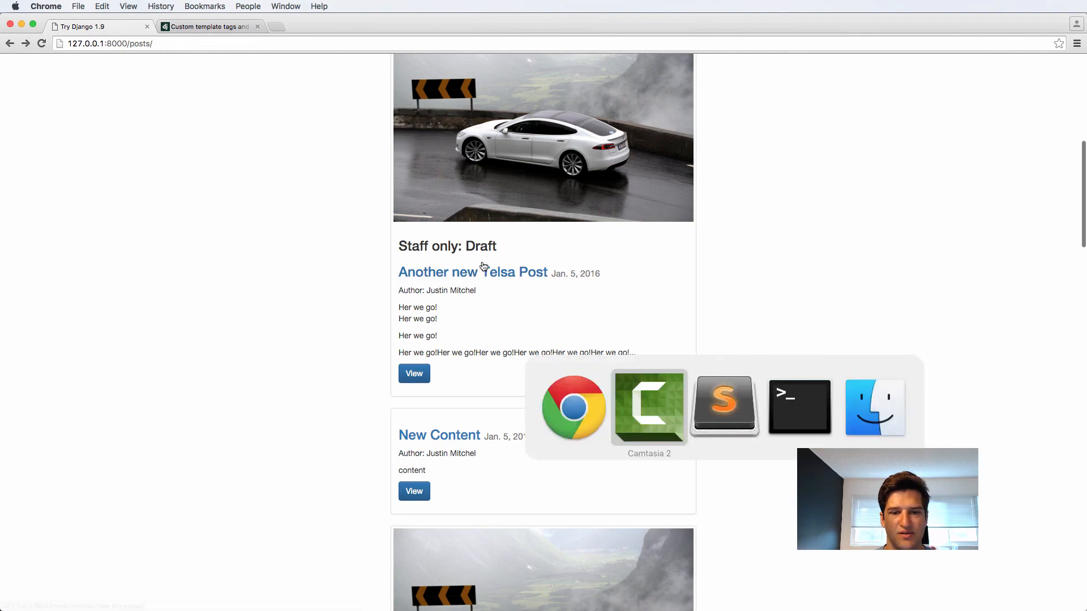
click(724, 408)
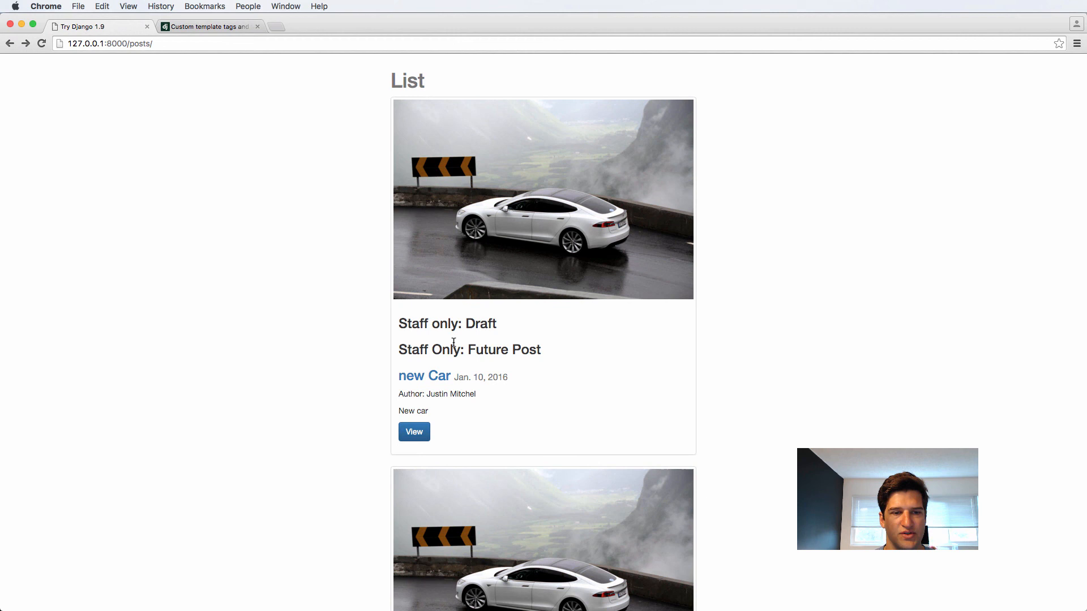
click(423, 376)
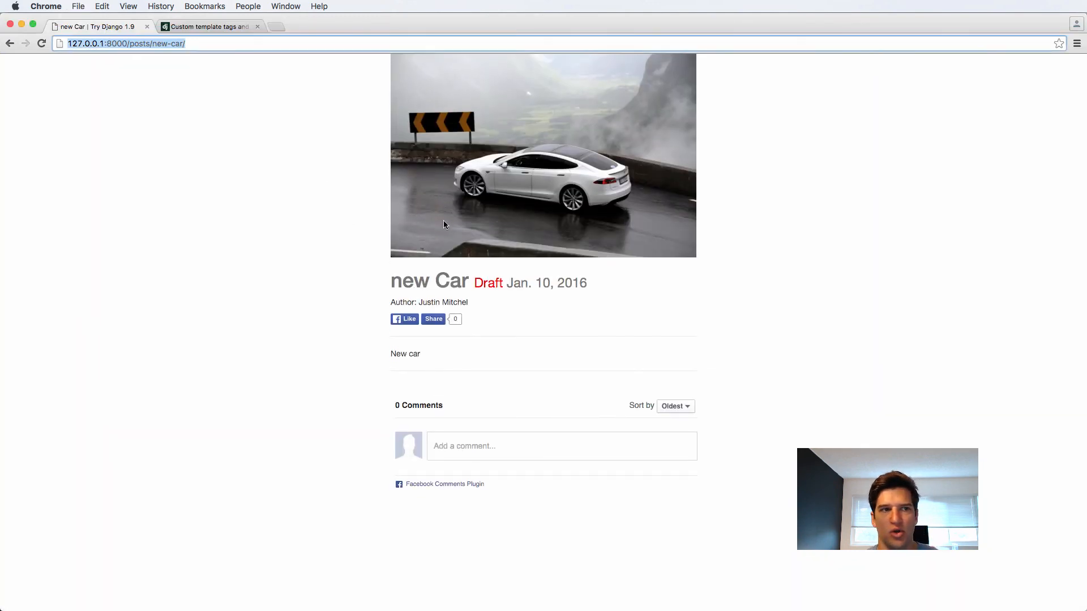
key(cmd+tab)
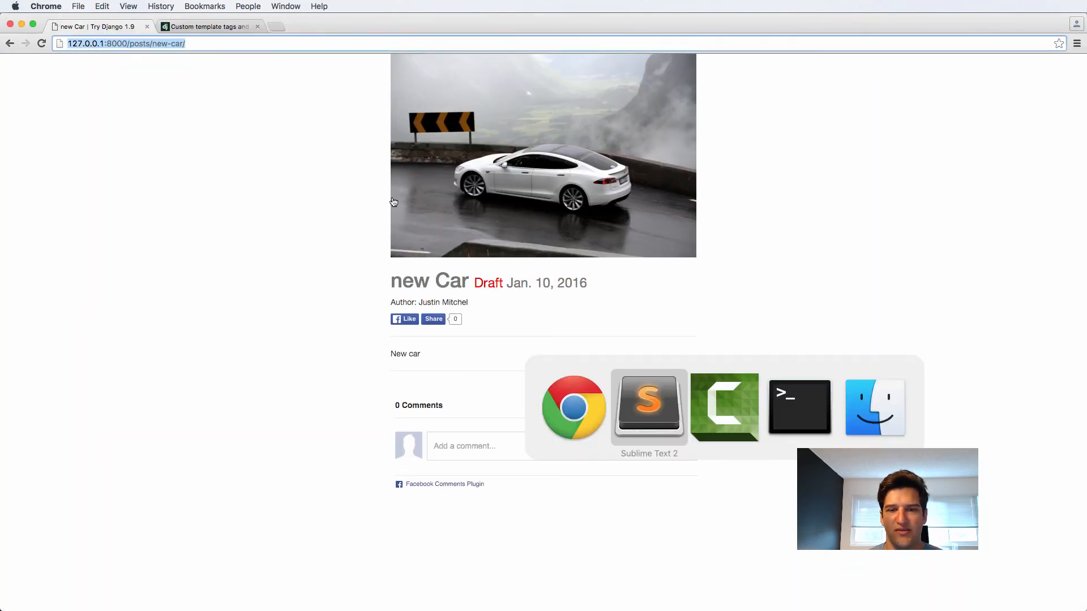
click(648, 408)
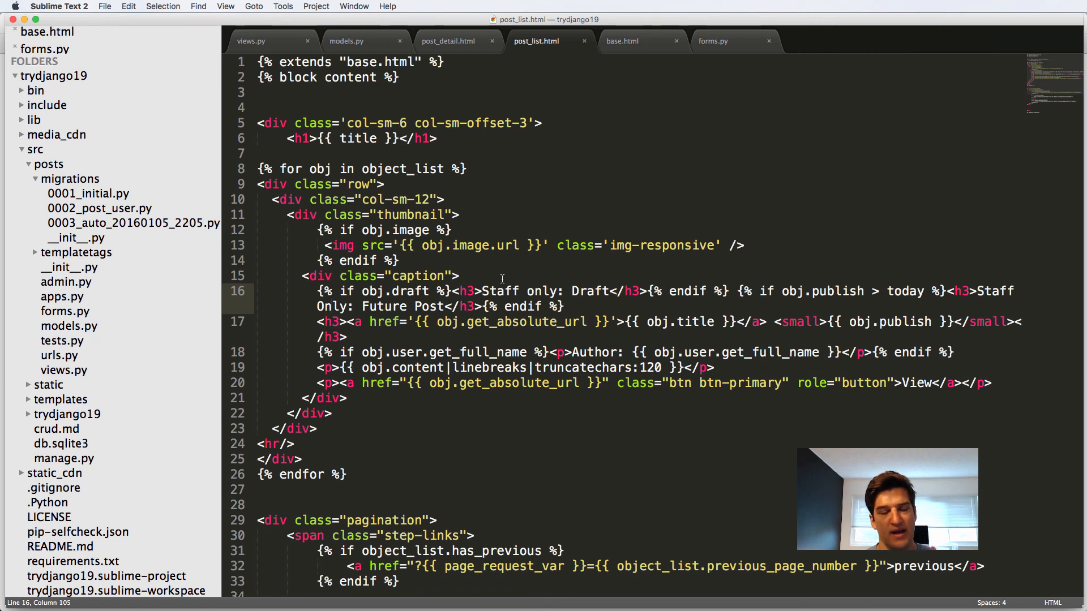